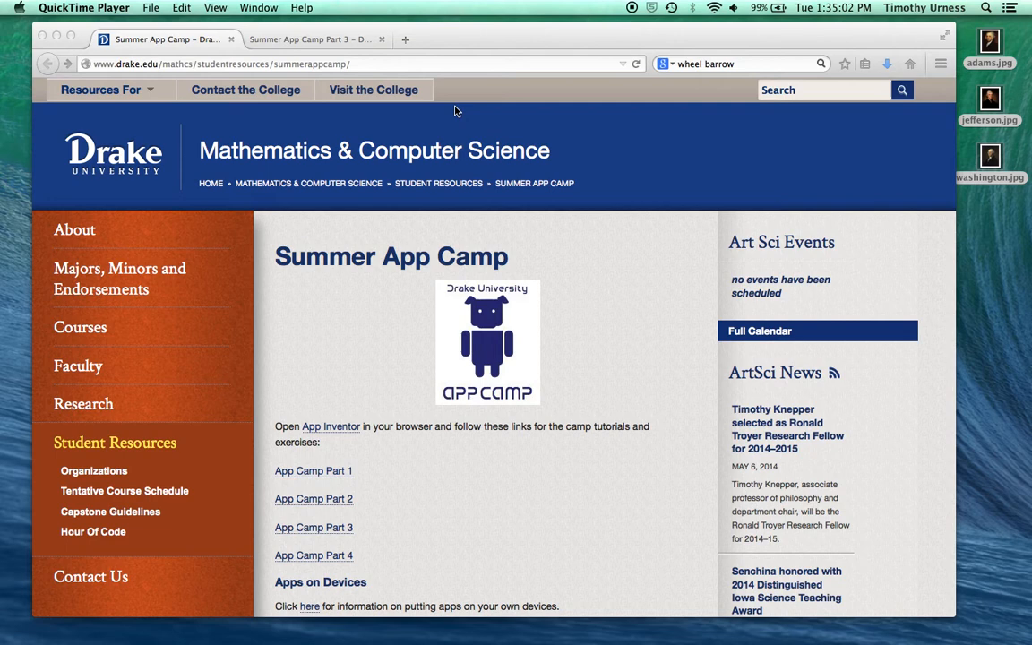
mouse_move(166, 79)
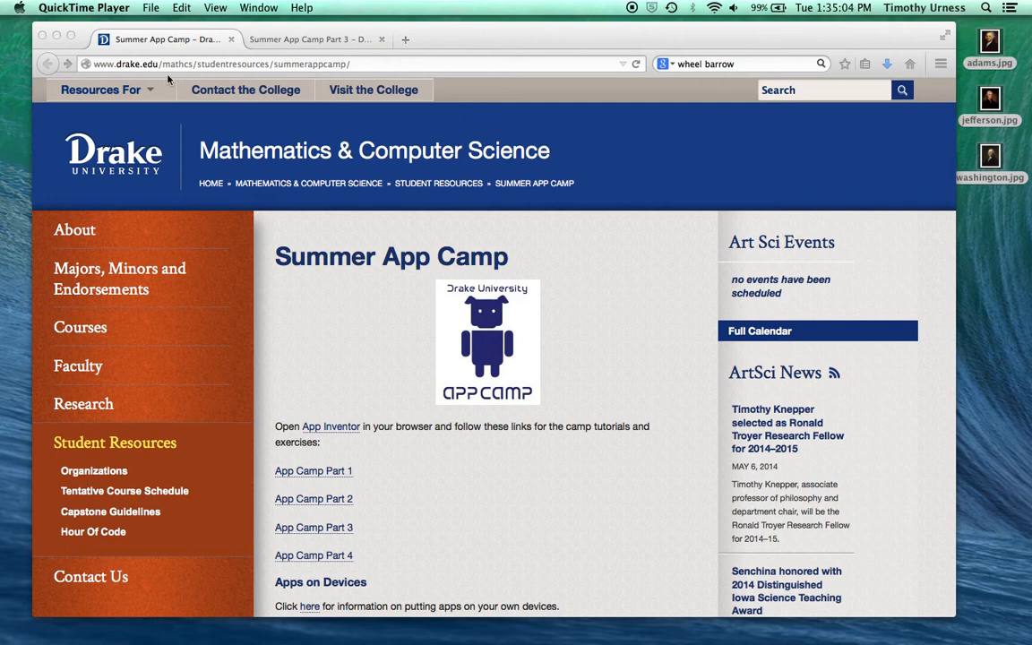
mouse_move(286, 87)
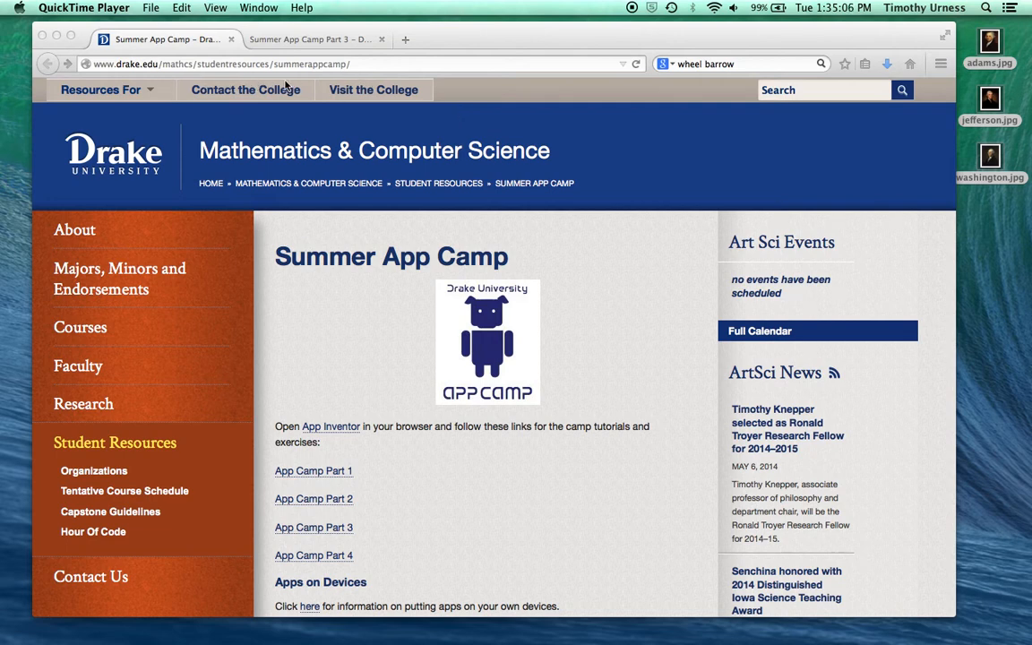
mouse_move(319, 534)
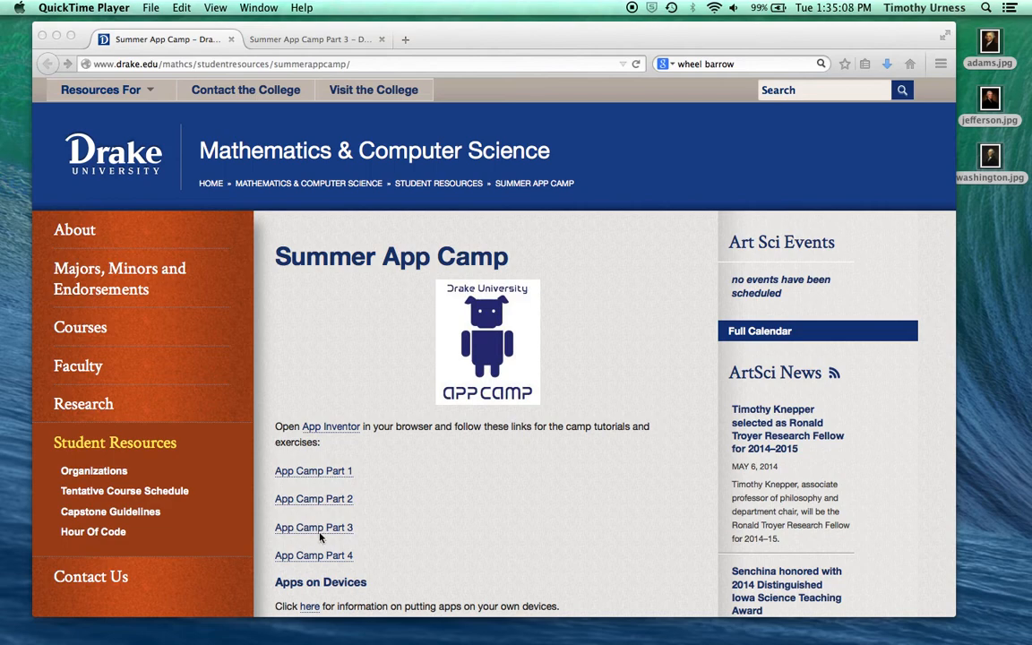
- Open the Summer App Camp Part 3 page with the Presidents Quiz image files
click(314, 527)
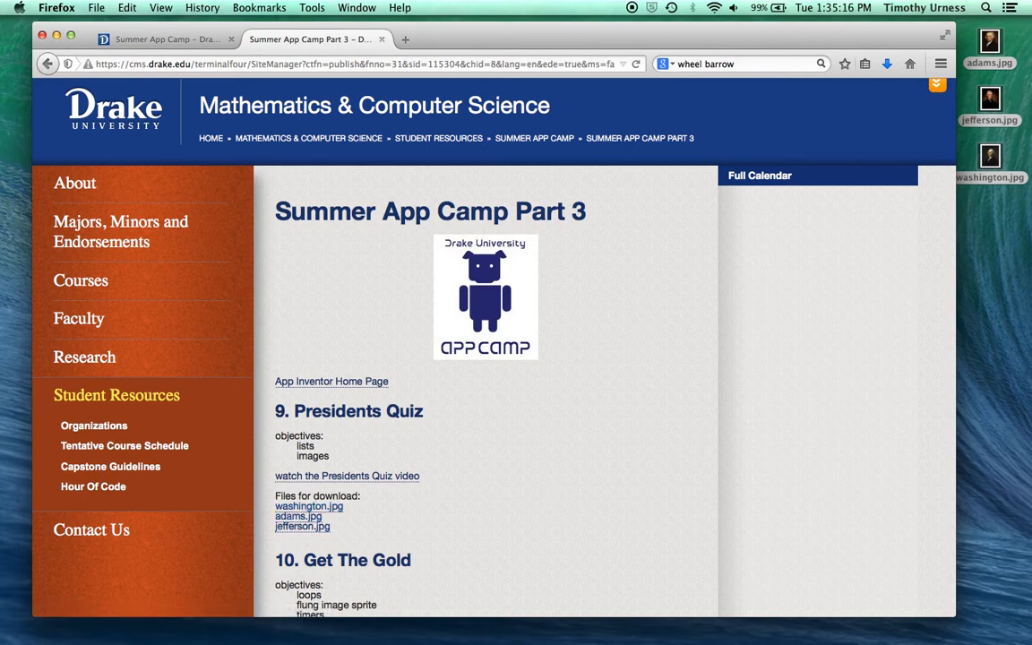
mouse_move(331, 380)
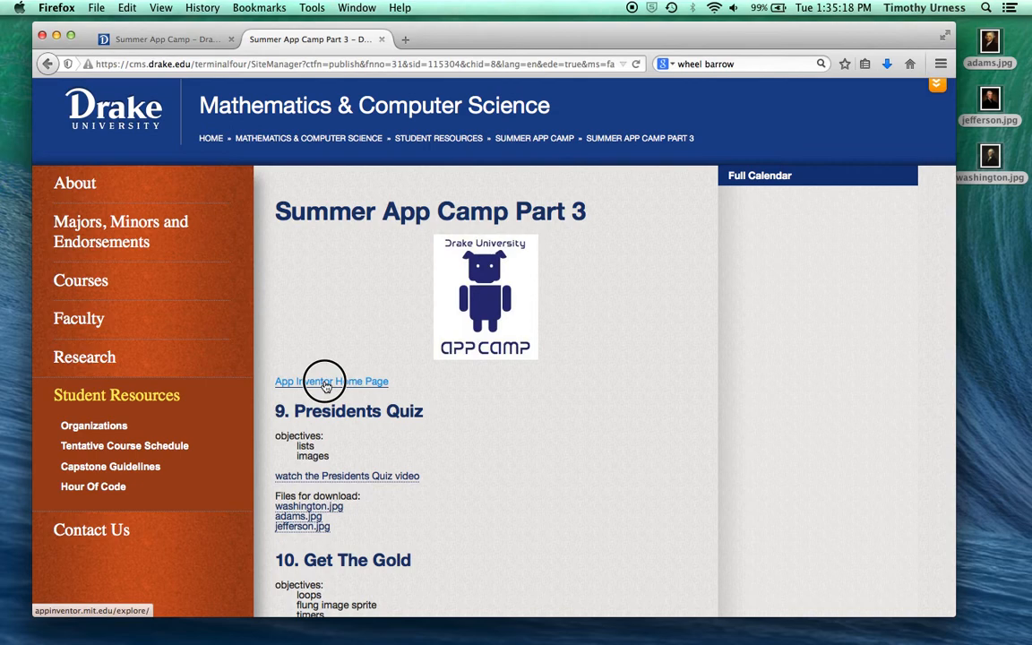
- From the App Inventor home page, create the PresidentsQuiz project and open its empty Screen1
click(331, 381)
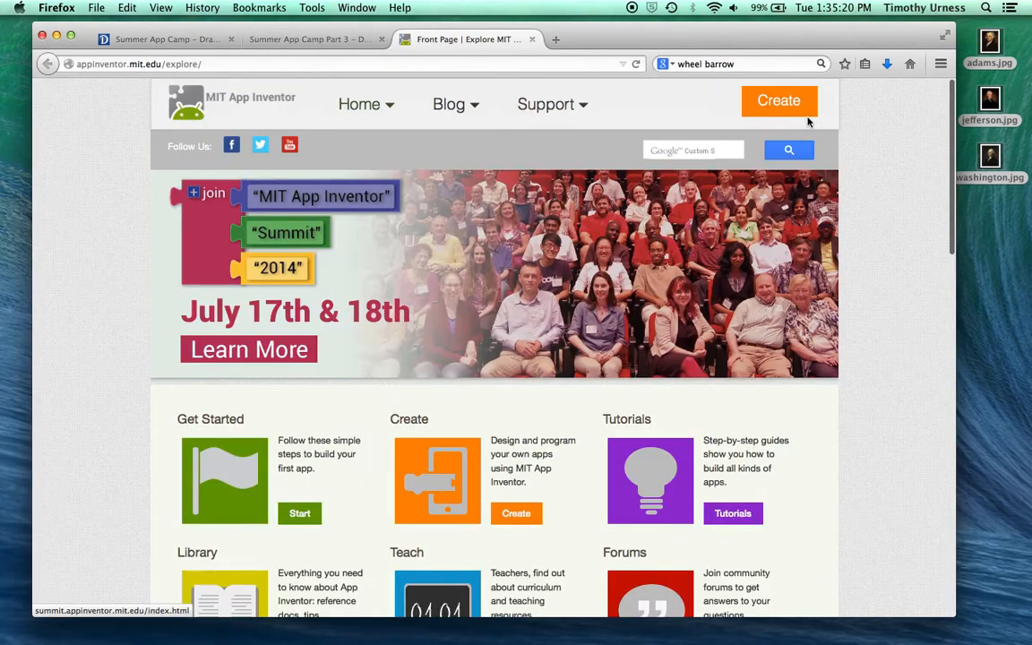
click(778, 101)
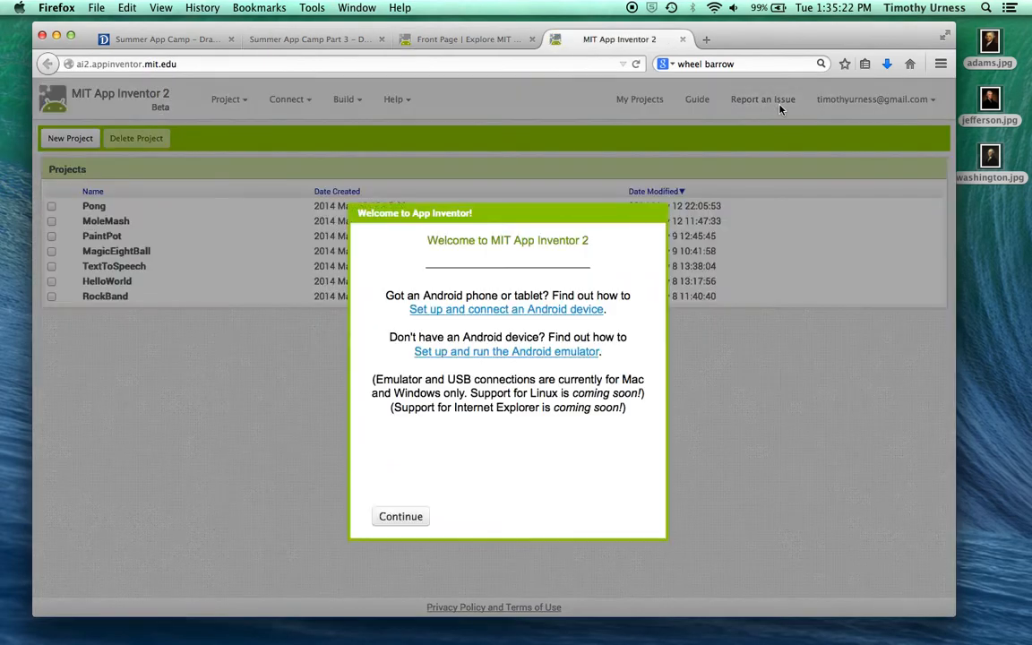
click(400, 516)
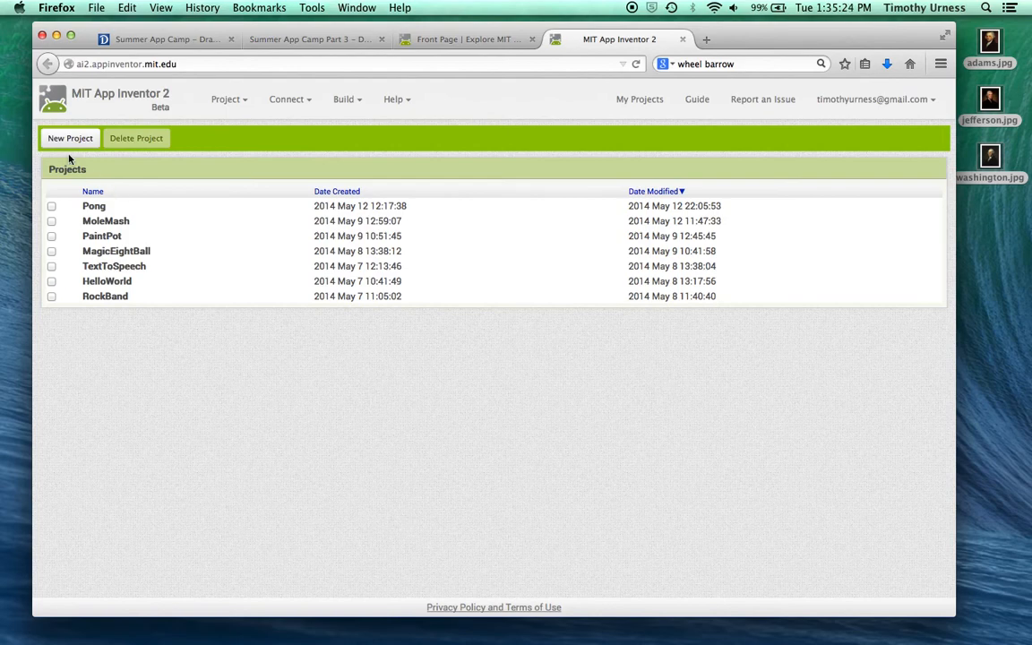
click(70, 138)
text(PresidentsQ)
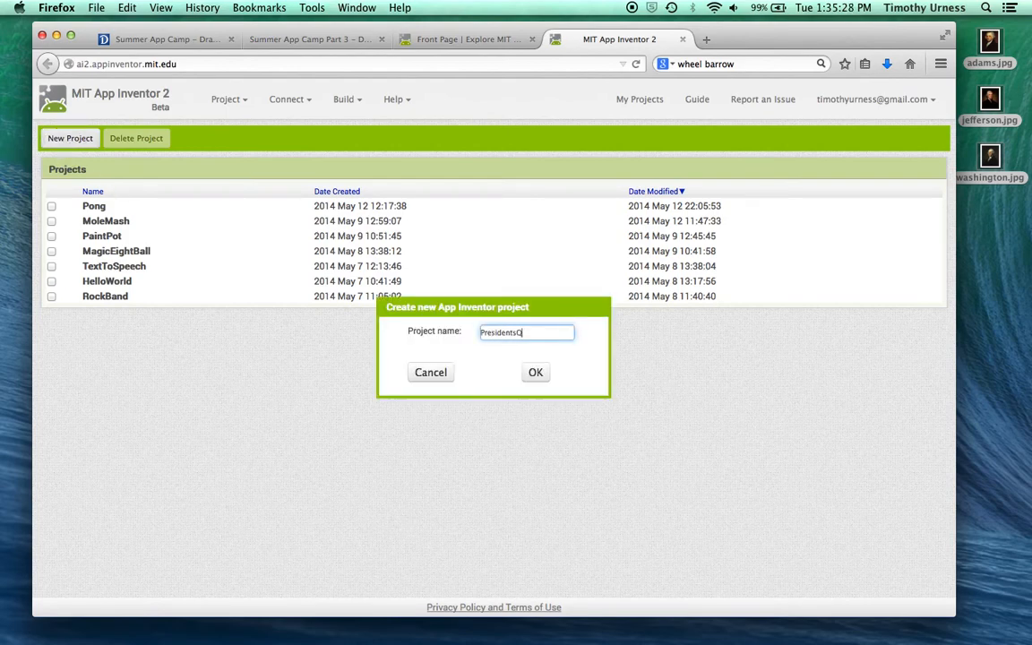
click(534, 372)
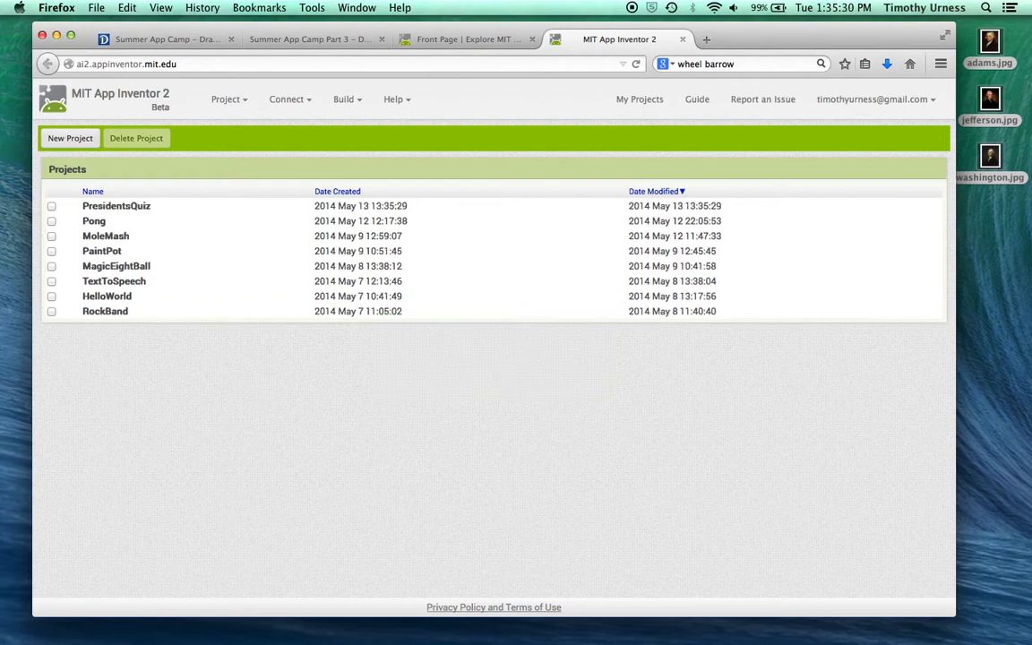
click(117, 205)
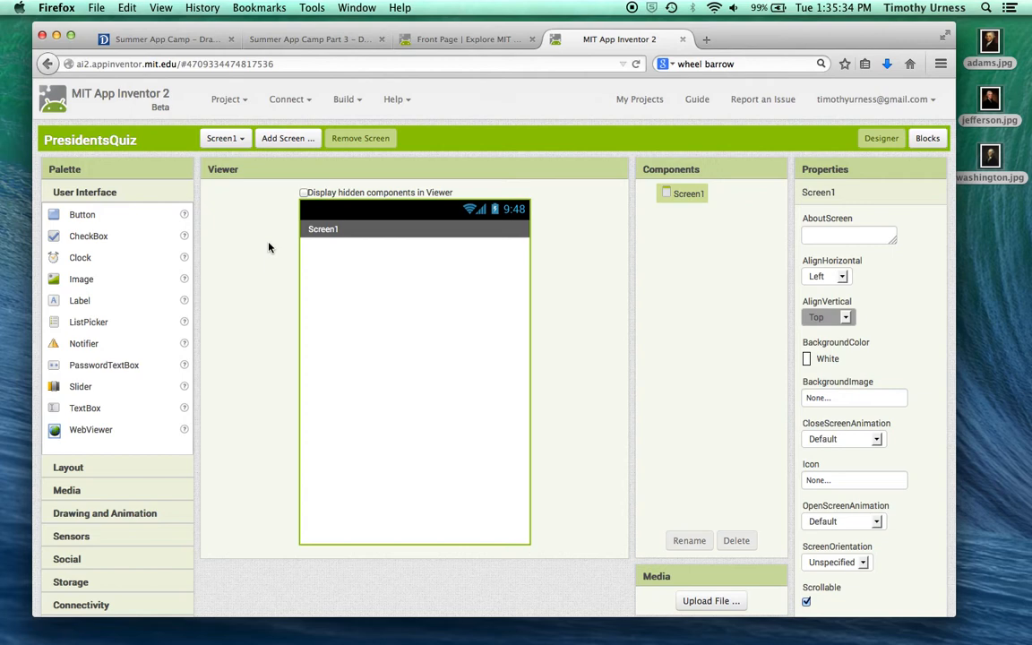
mouse_move(786, 455)
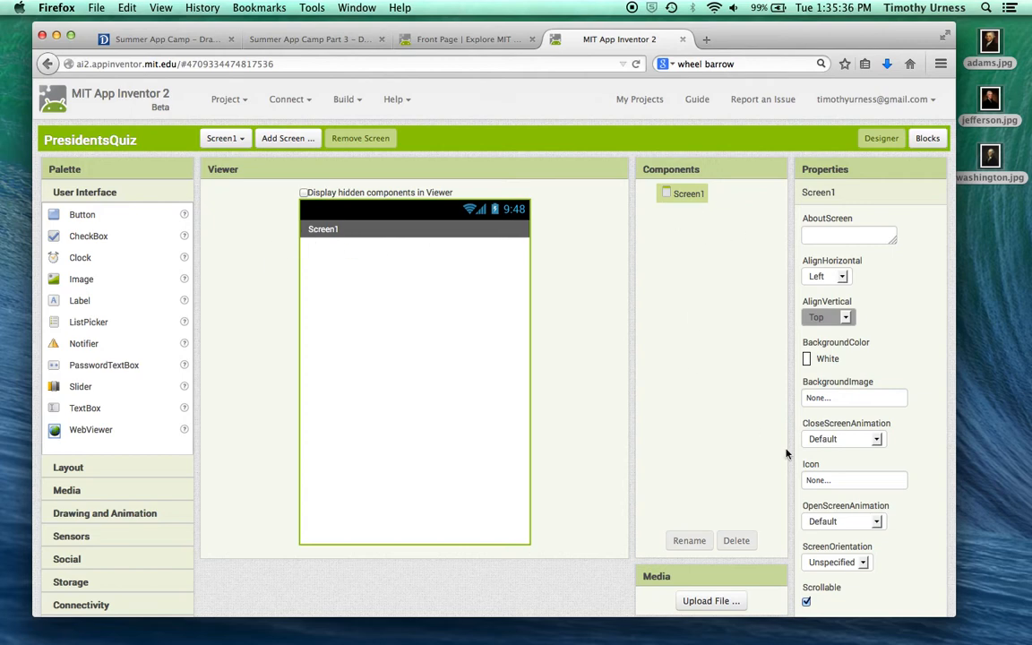
mouse_move(737, 409)
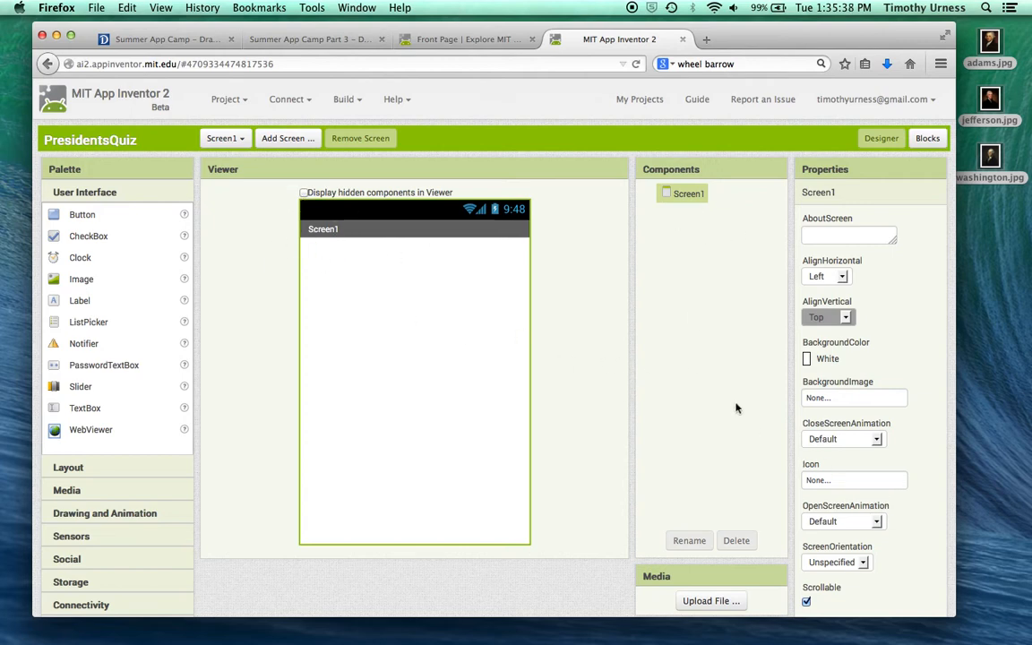
- Set Screen1's Title to 'Presidents Quiz' and AlignHorizontal to Center
scroll(down, 3)
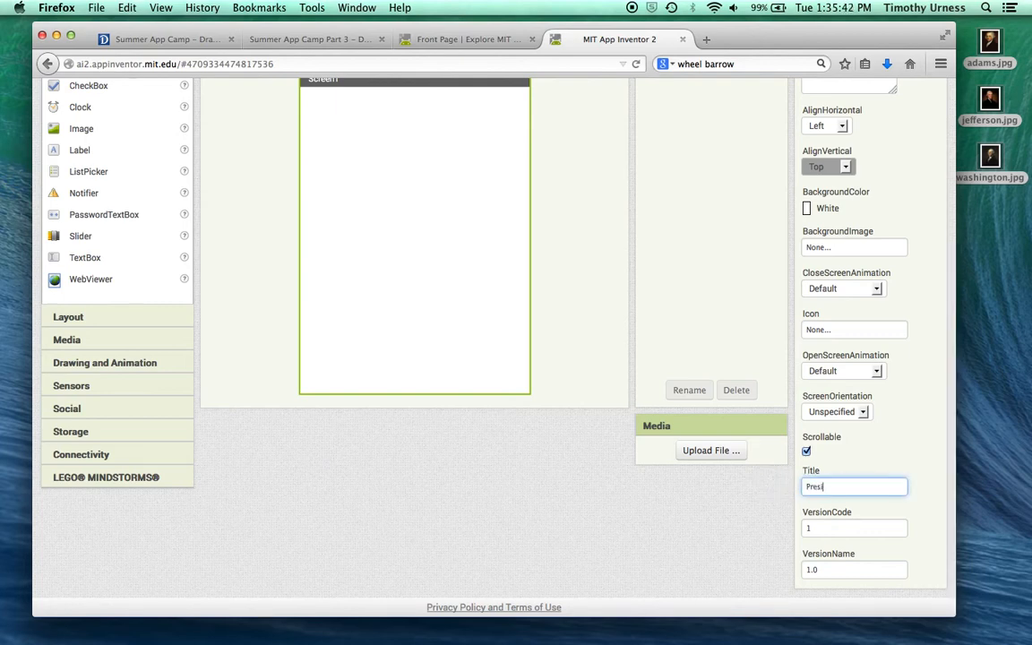
text(Presidents Quiz)
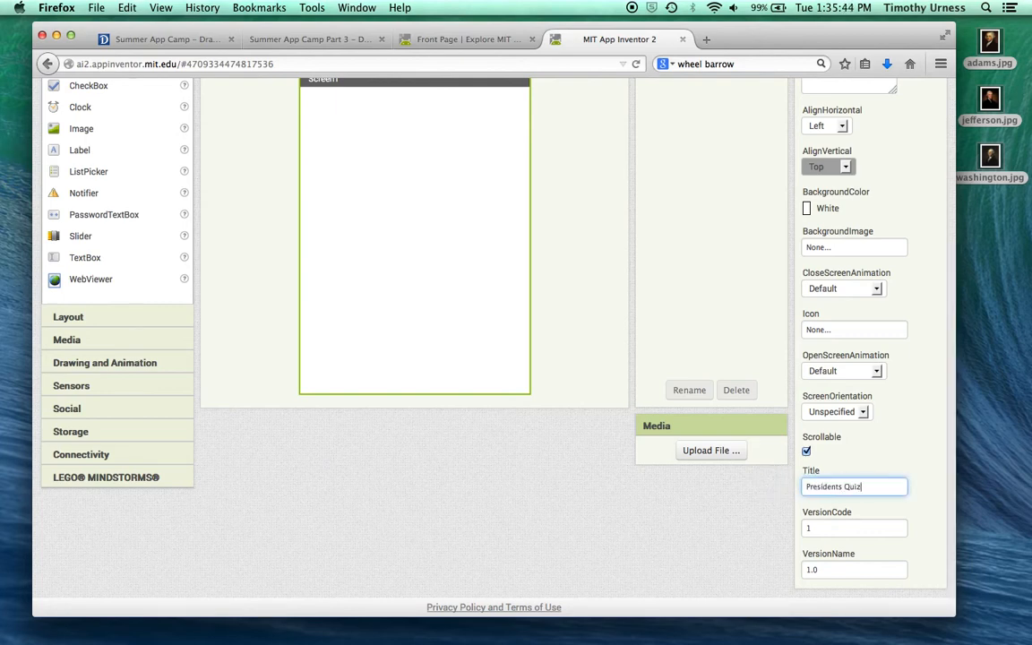
scroll(up, 3)
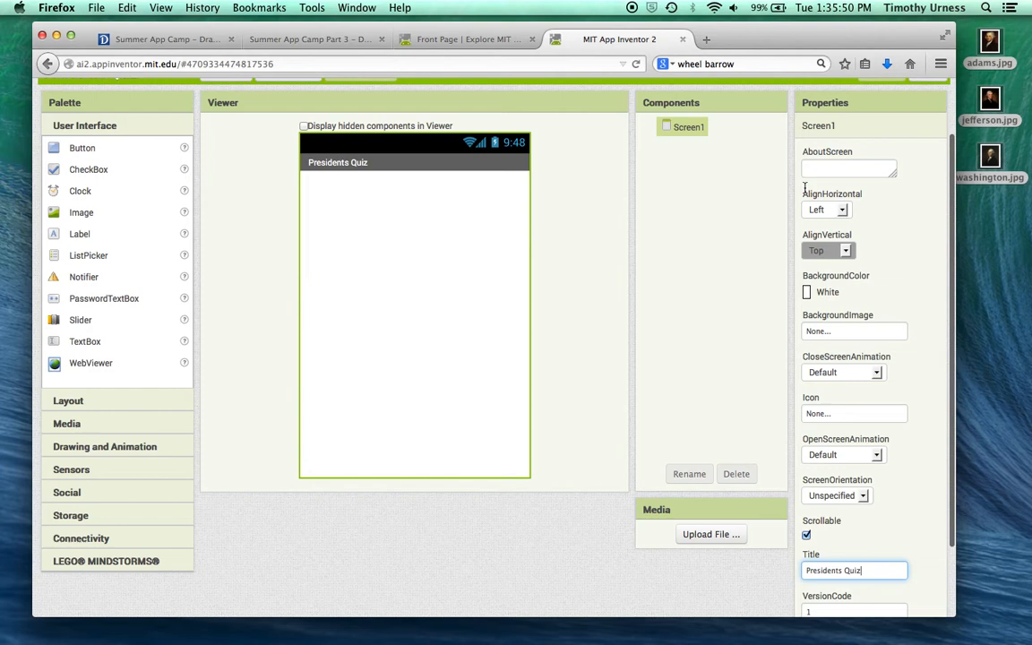
click(841, 209)
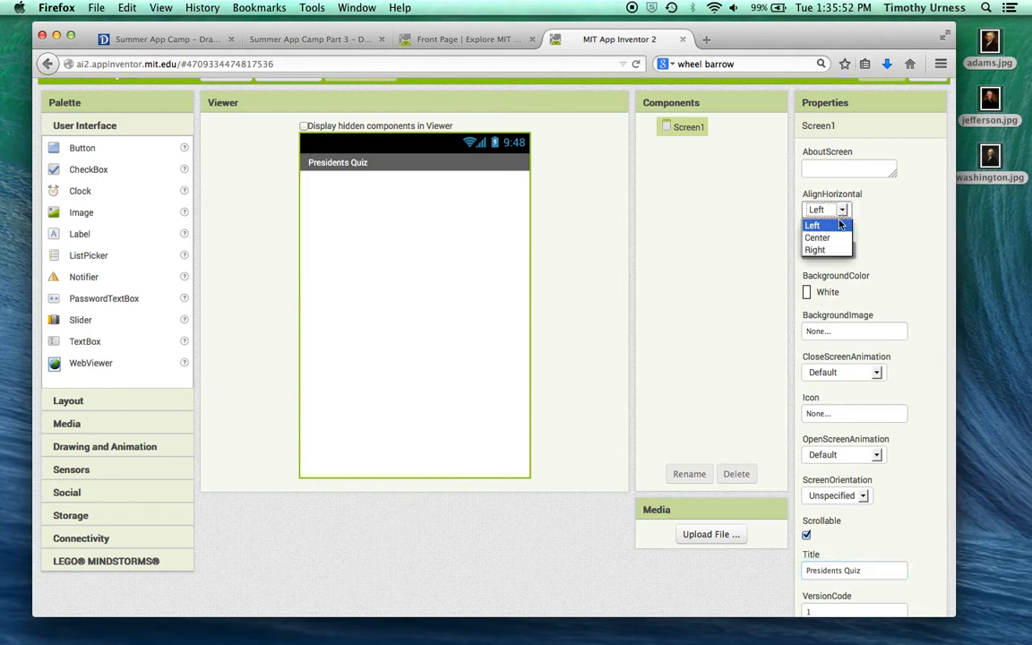
click(816, 237)
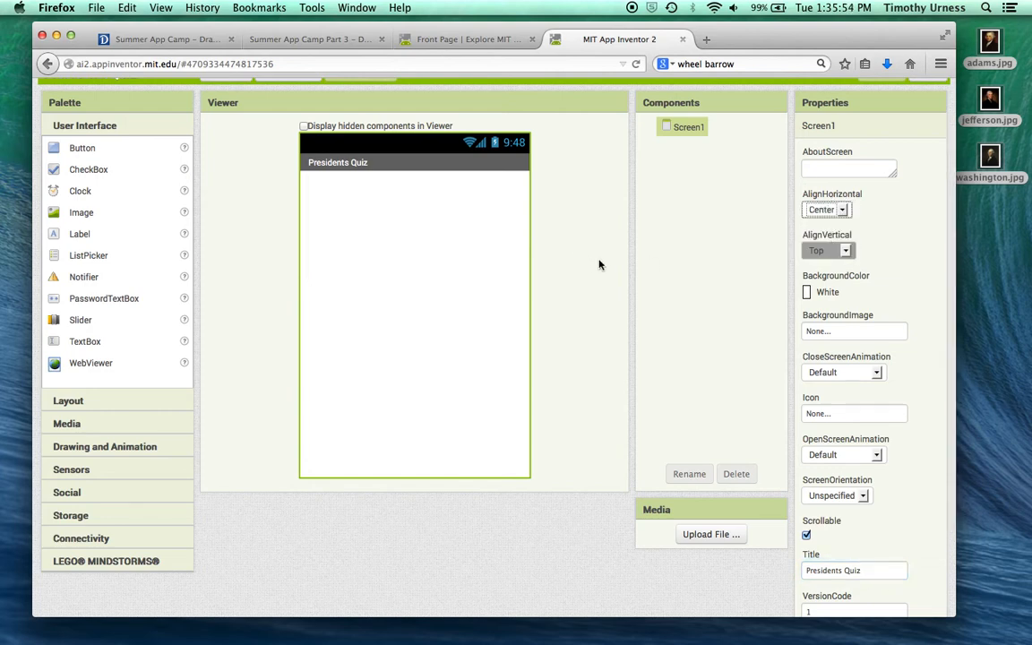
mouse_move(102, 234)
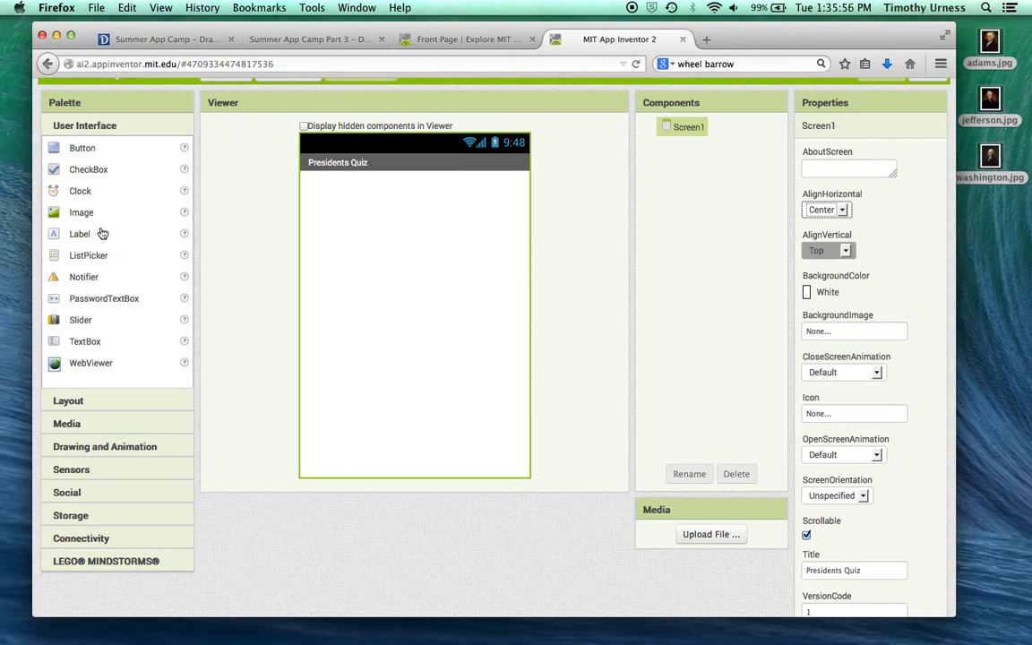
mouse_move(111, 238)
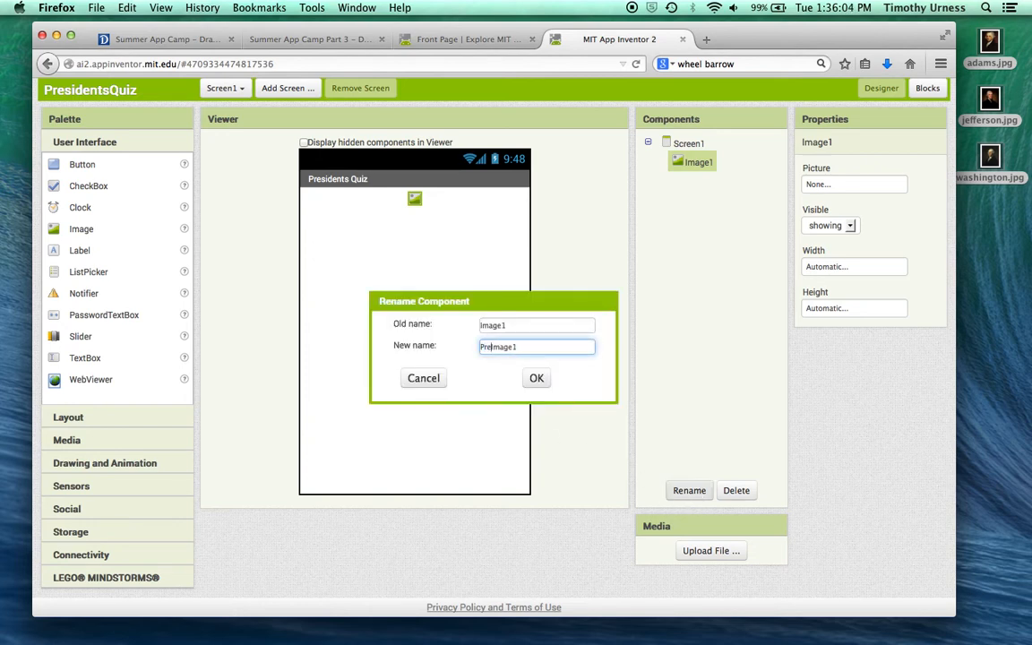
- Rename the new Image component to PresidentsImage
text(PresidentsImage)
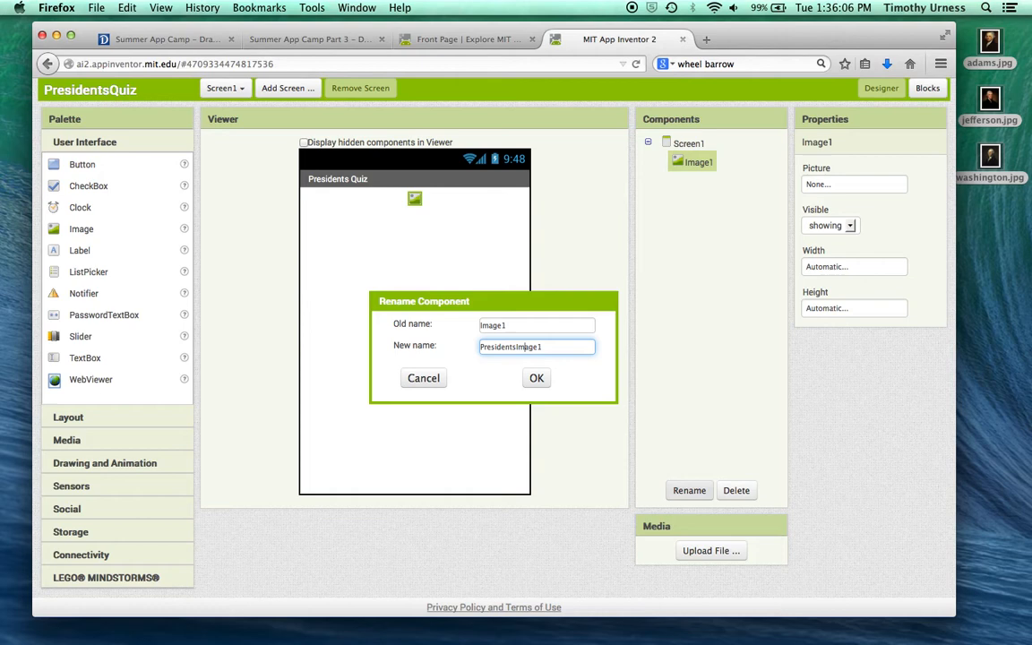
key(Backspace)
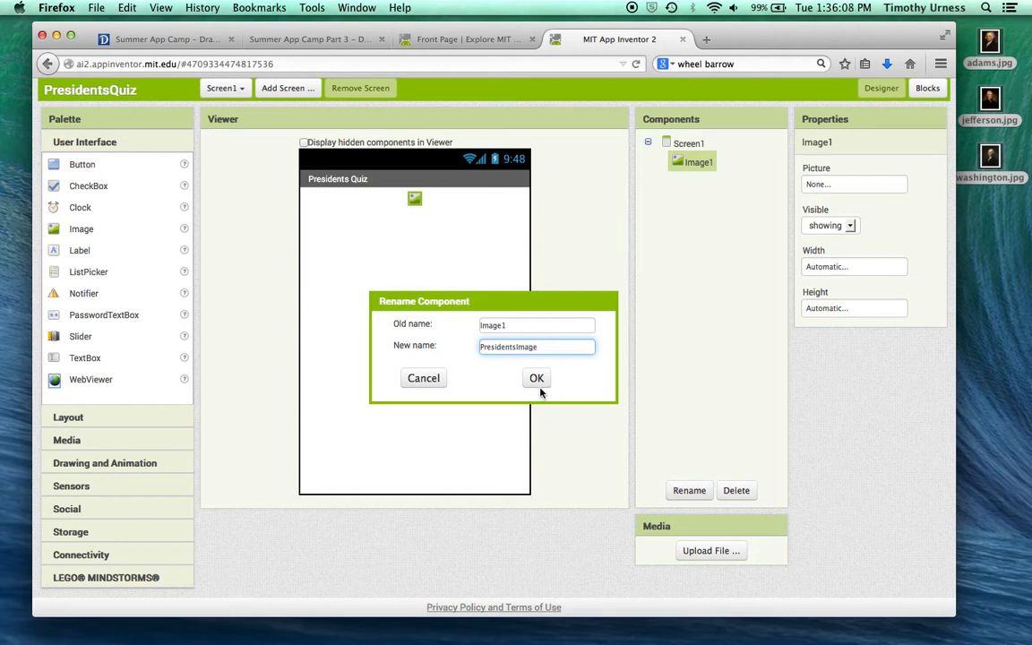
click(536, 377)
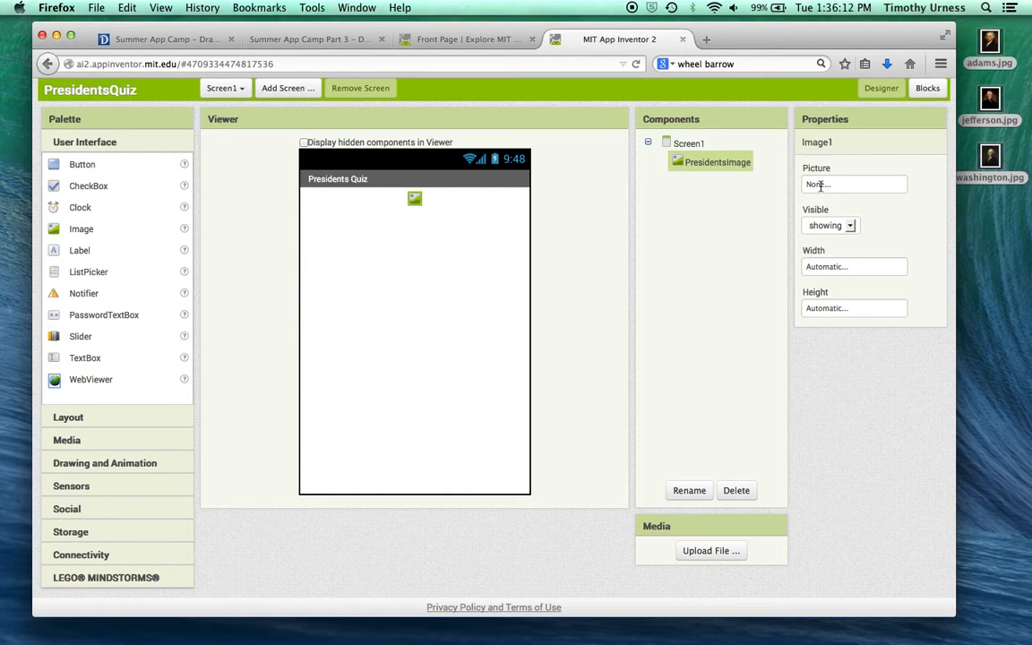
- Upload jefferson.jpg to the project's media
click(711, 549)
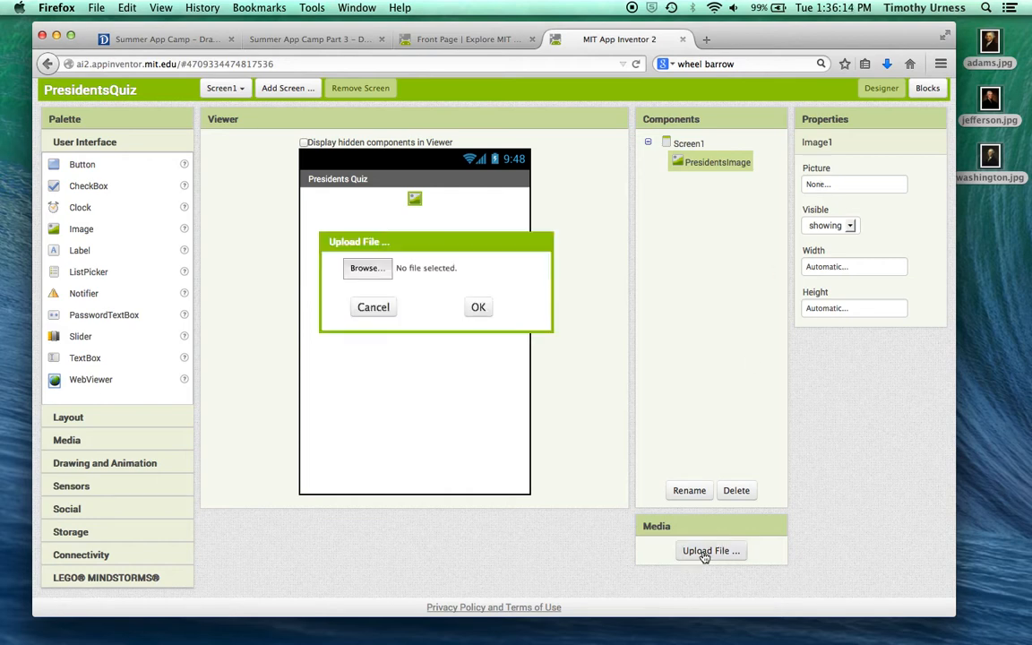
click(368, 268)
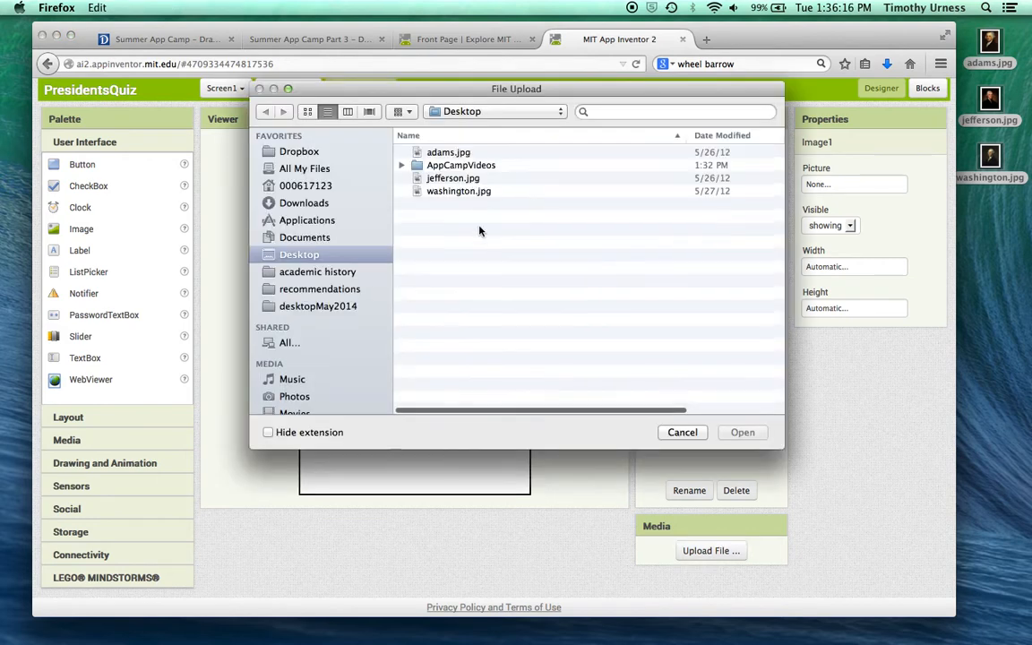
click(741, 431)
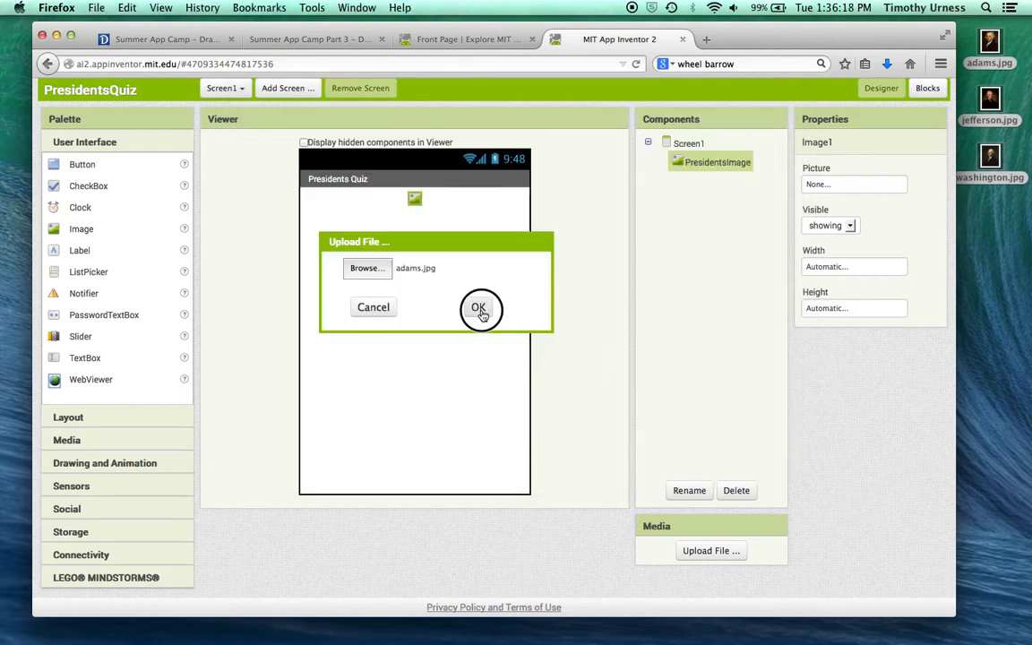
click(478, 307)
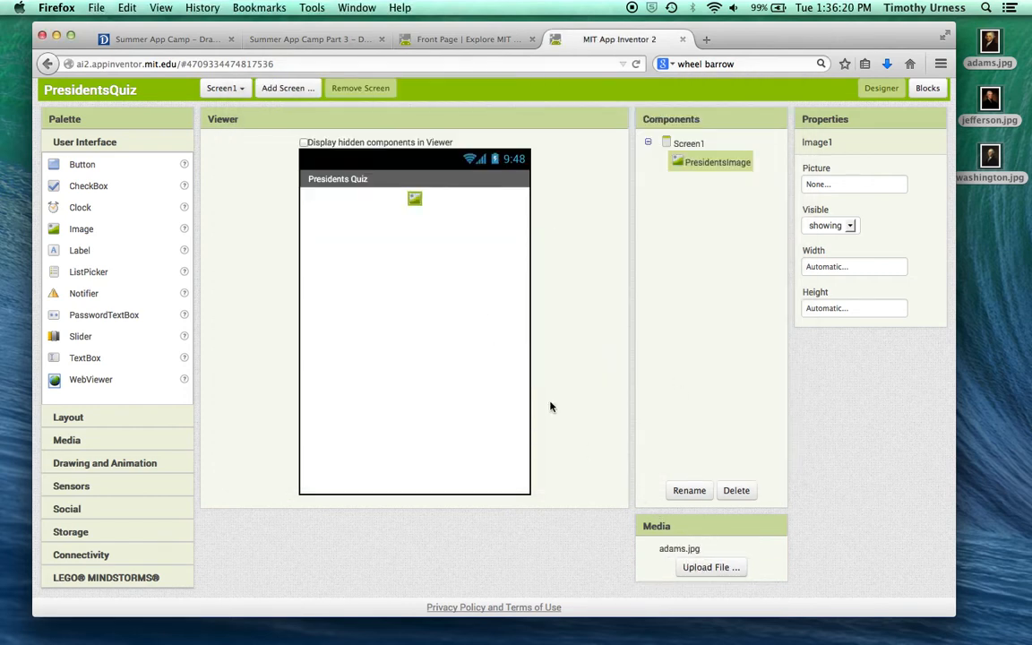
click(711, 567)
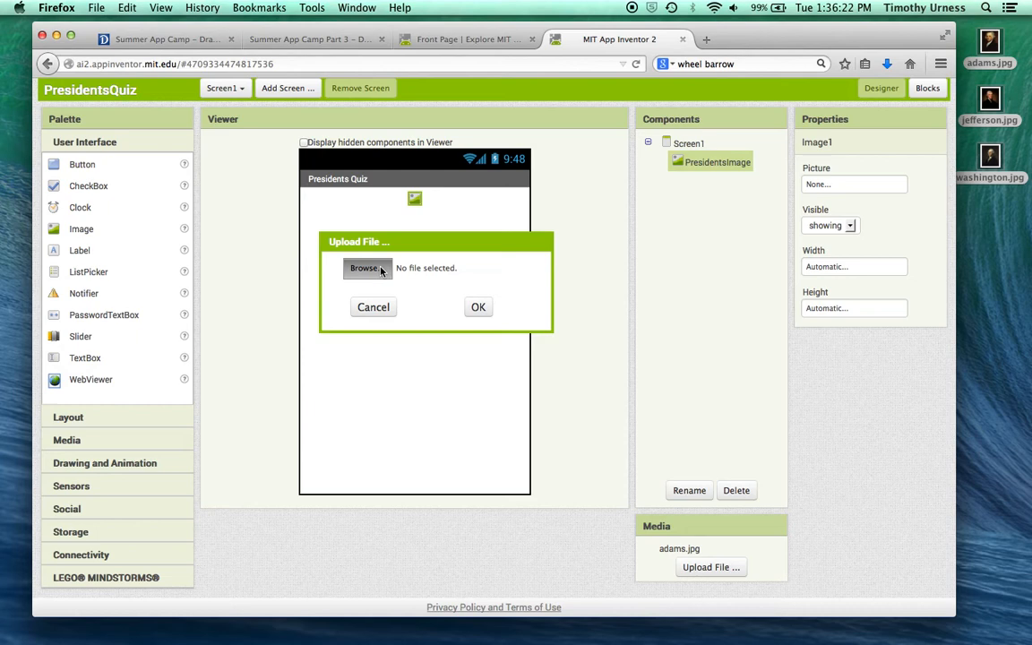
click(366, 268)
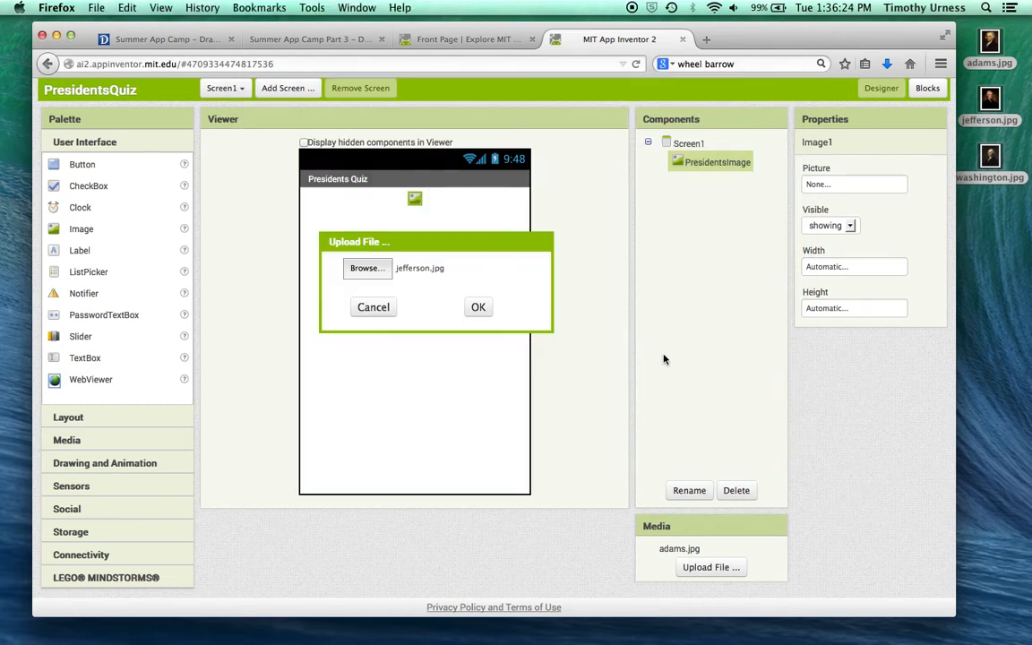
- Upload washington.jpg and set it as PresidentsImage's Picture
click(478, 307)
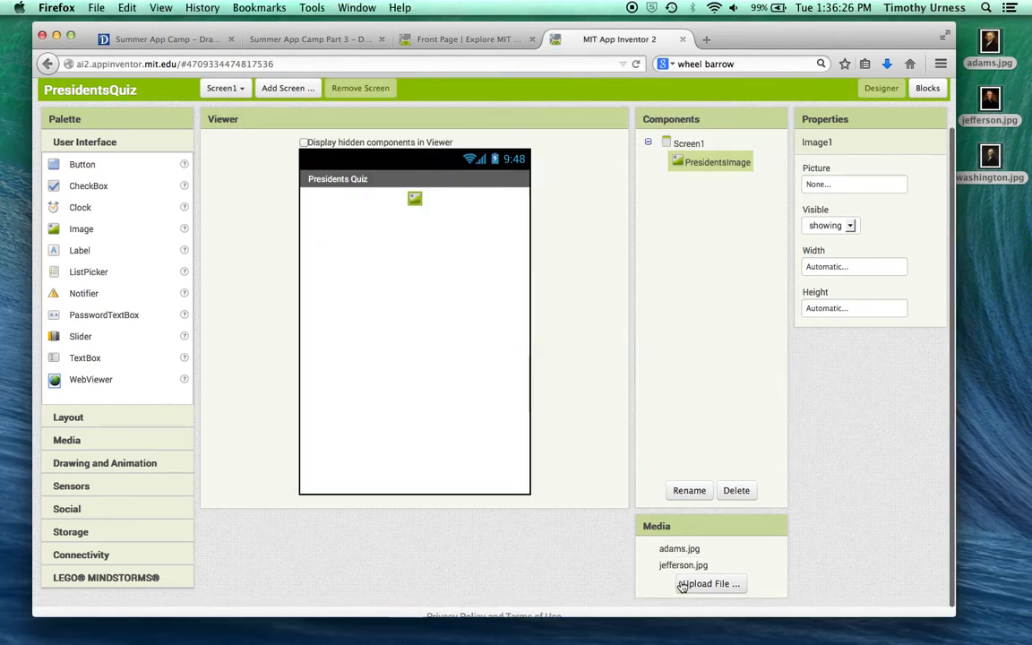
click(708, 583)
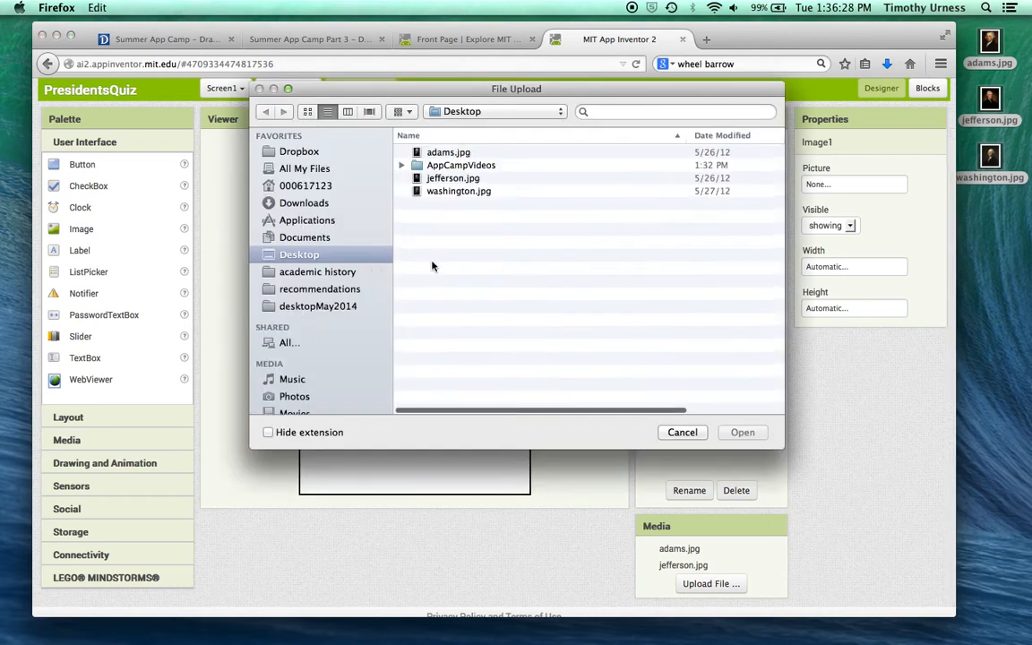
click(741, 432)
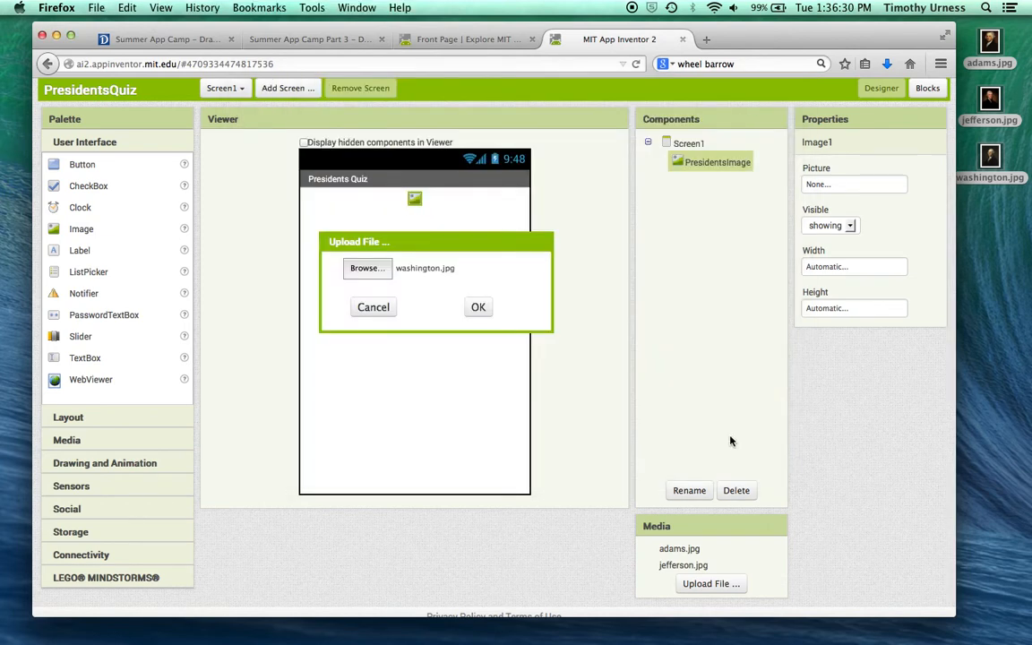
click(478, 307)
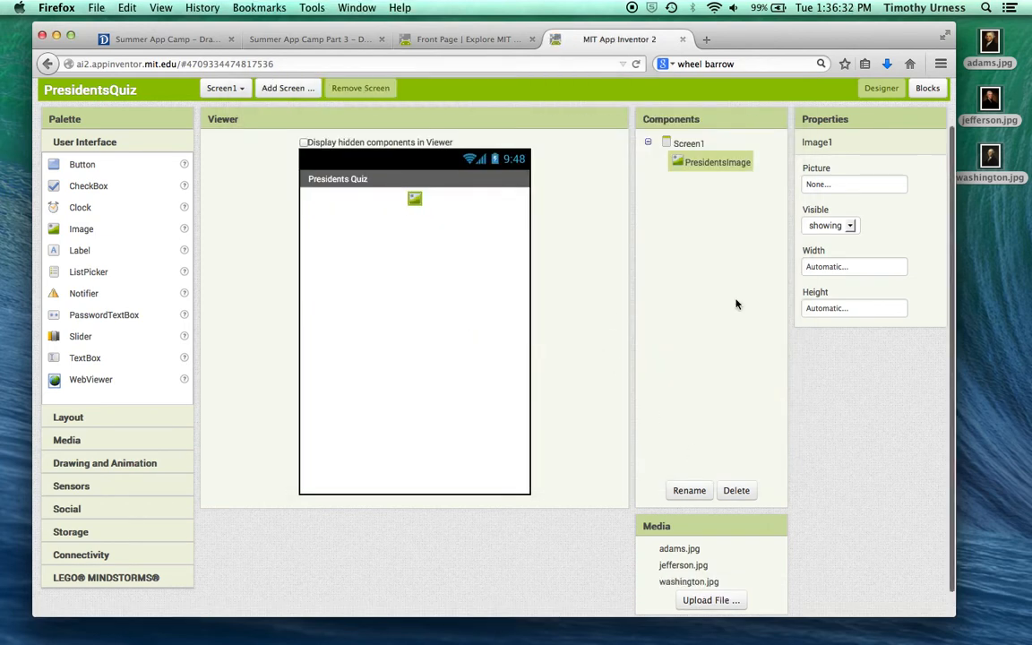
click(853, 184)
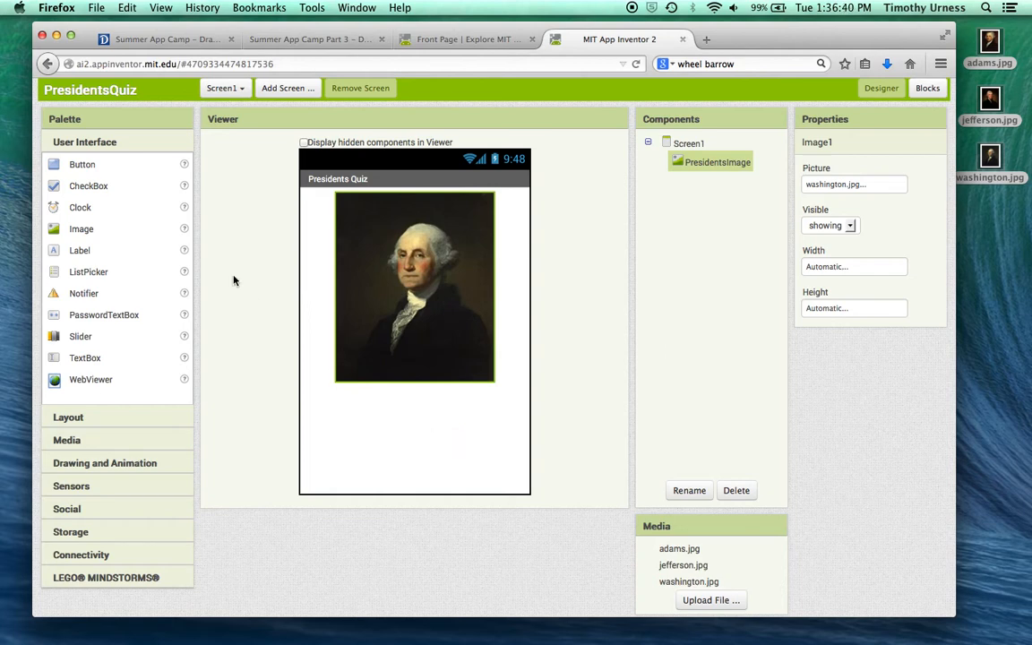
mouse_move(96, 249)
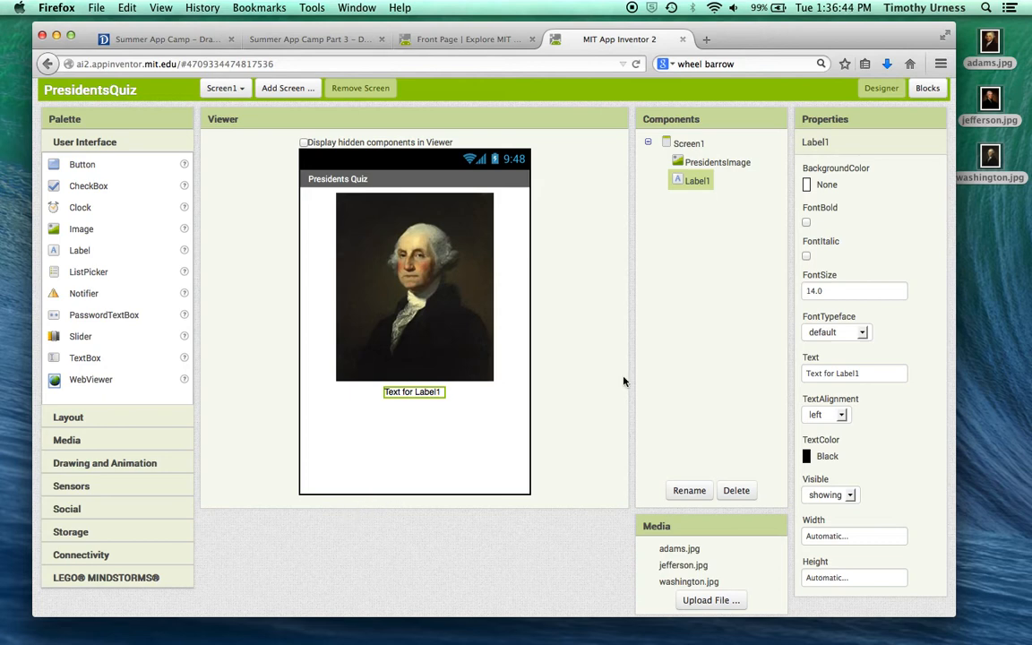
- Rename the new label QuestionLabel with 24-point text 'Who was the first president?'
click(689, 490)
text(QuestionLabel1)
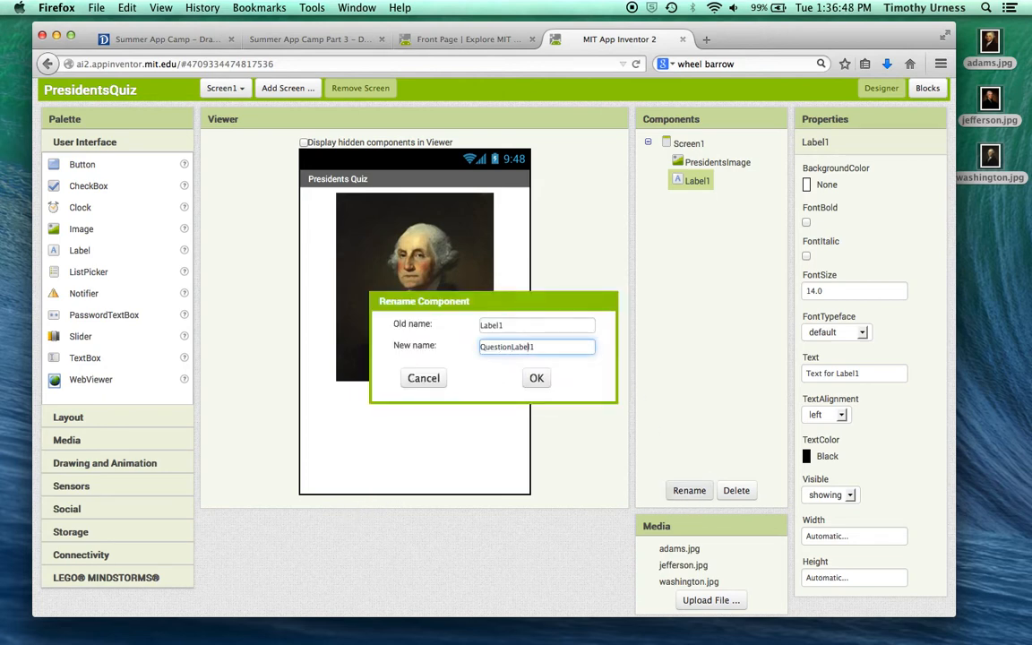
click(536, 377)
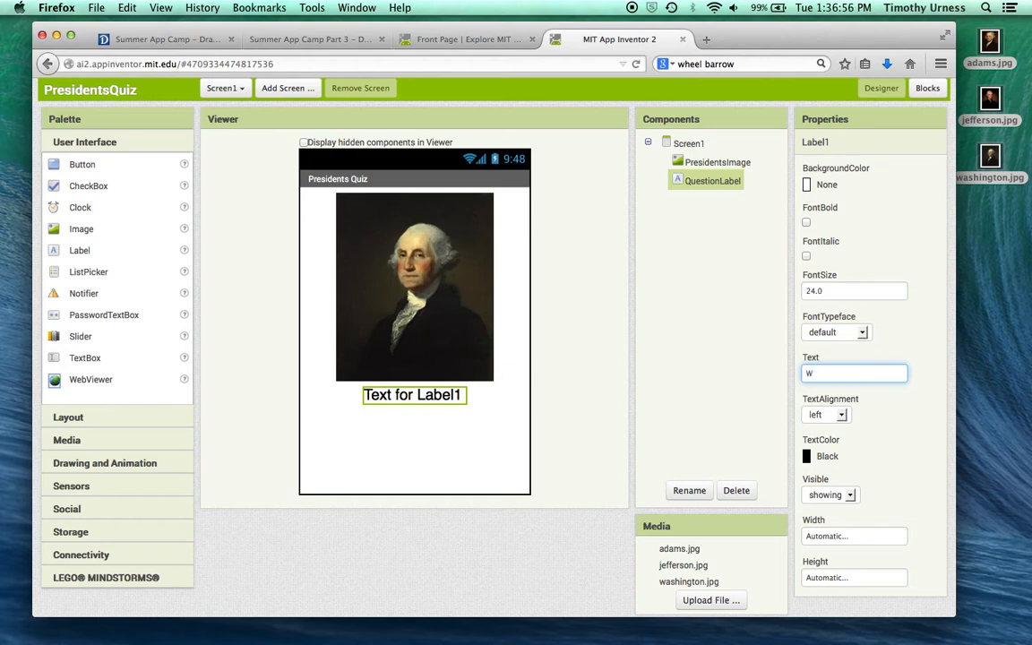
text(Who was the fi)
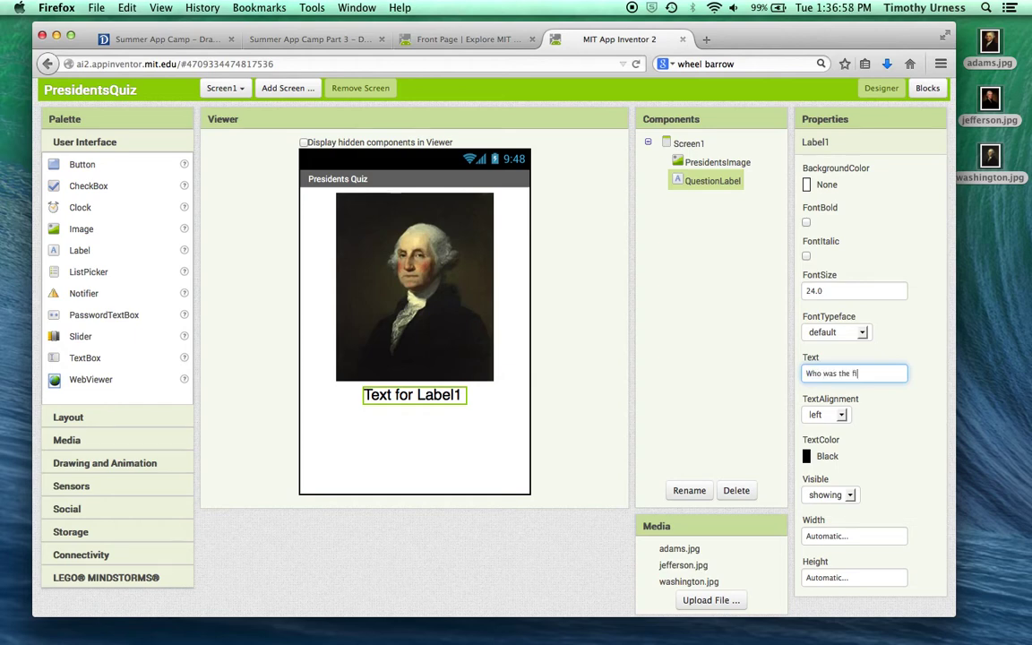
text(rst president?)
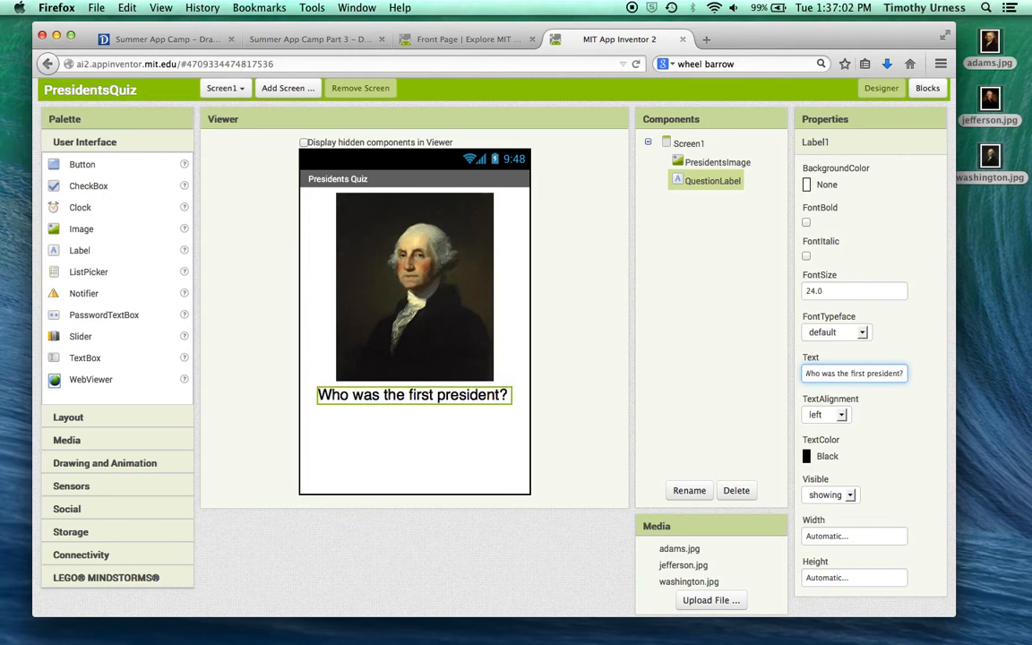
mouse_move(528, 354)
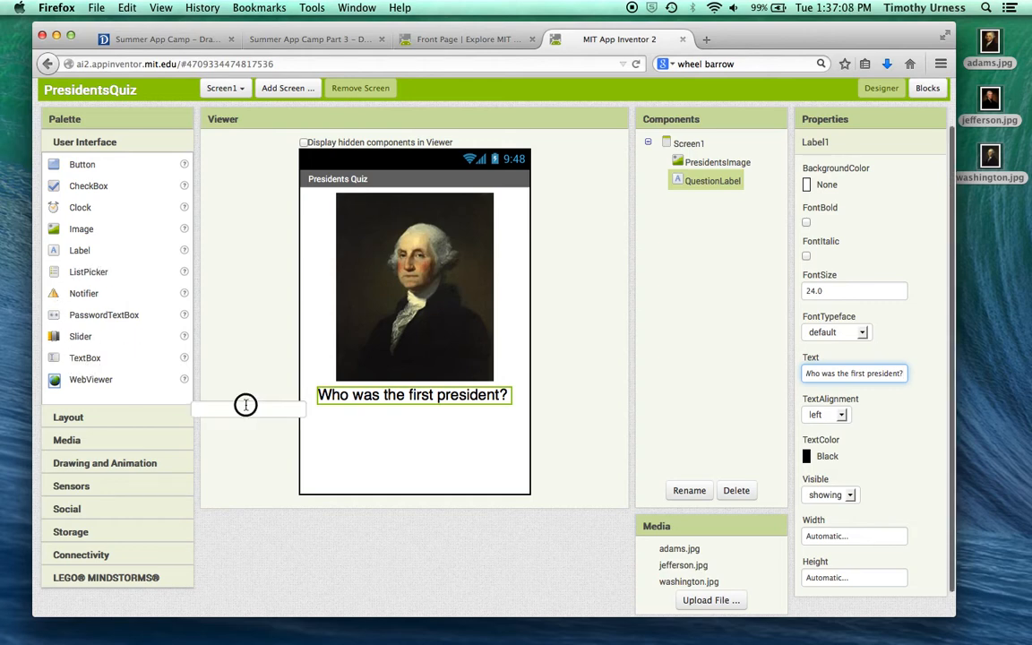
- Add a TextBox under the question and rename it AnswerTextBox
drag(84, 357, 413, 418)
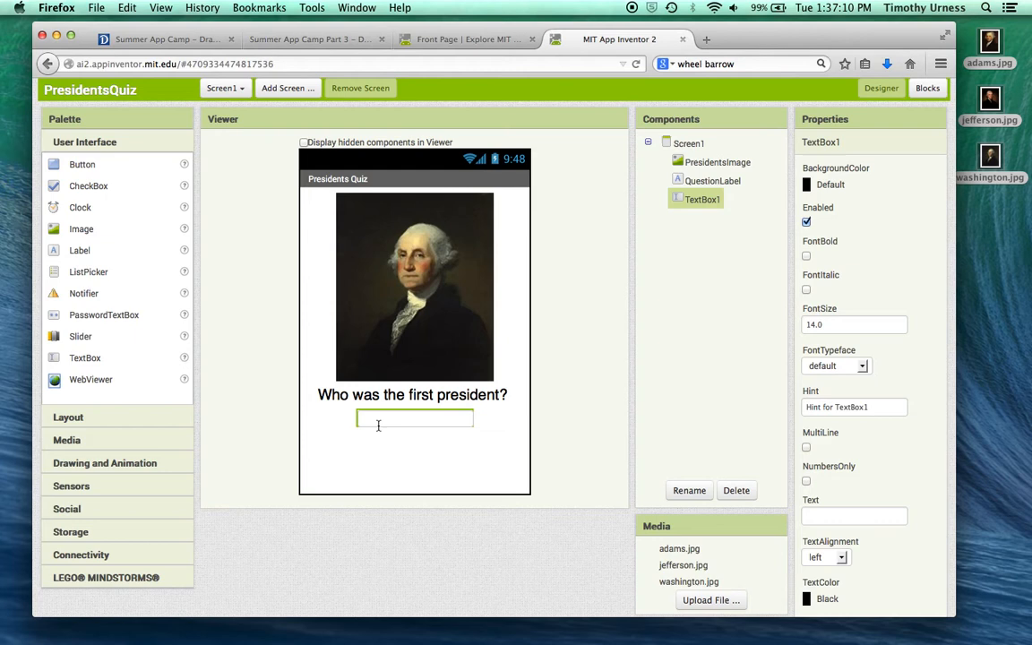
click(689, 489)
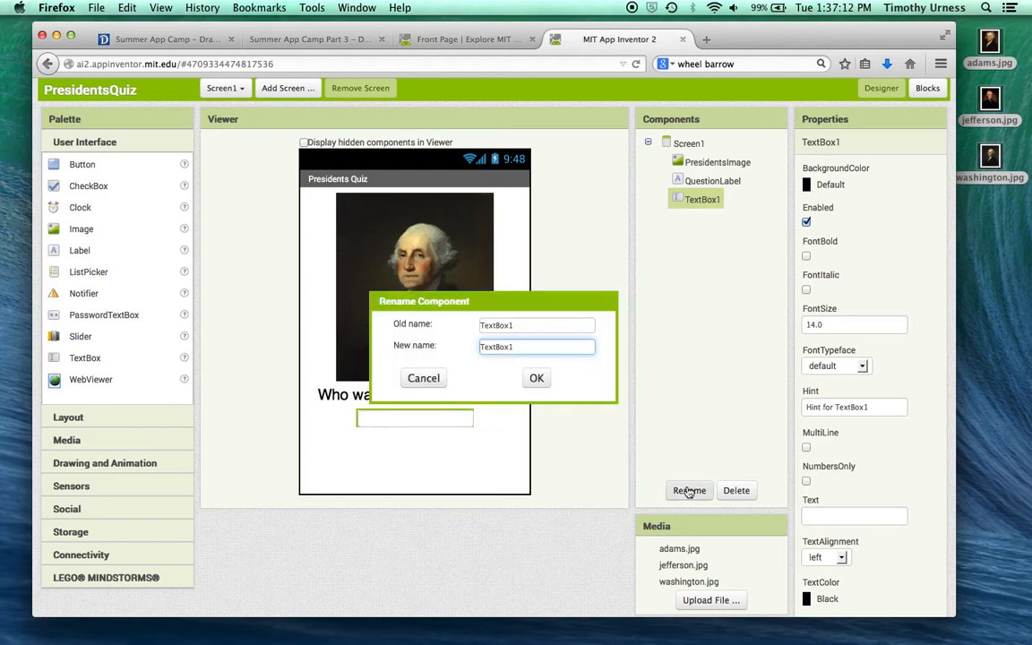
text(AnswerTextBox1)
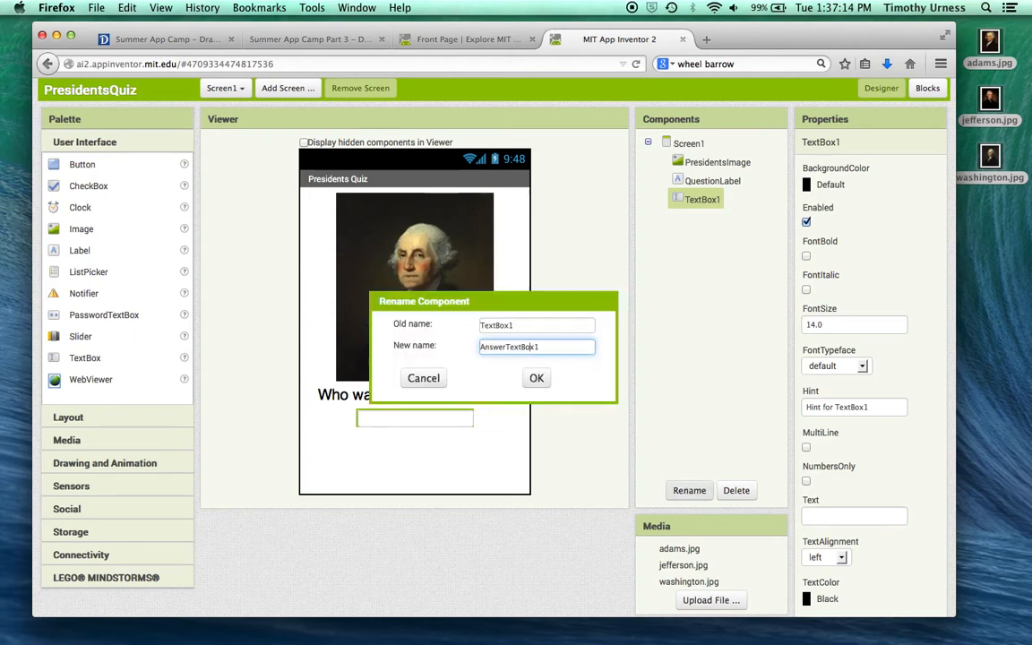
click(535, 377)
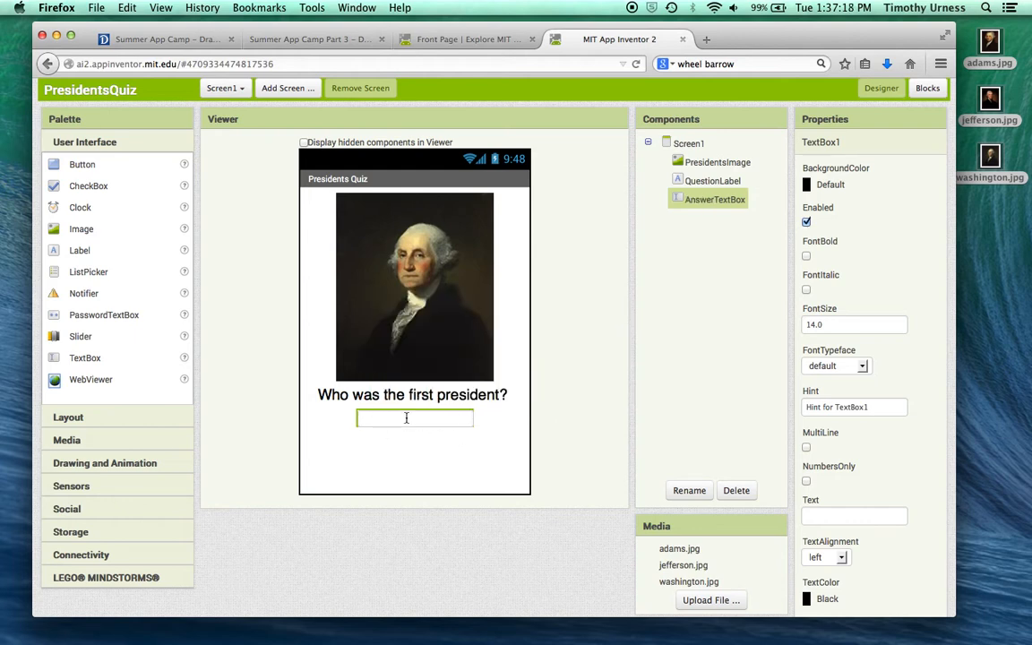
mouse_move(428, 438)
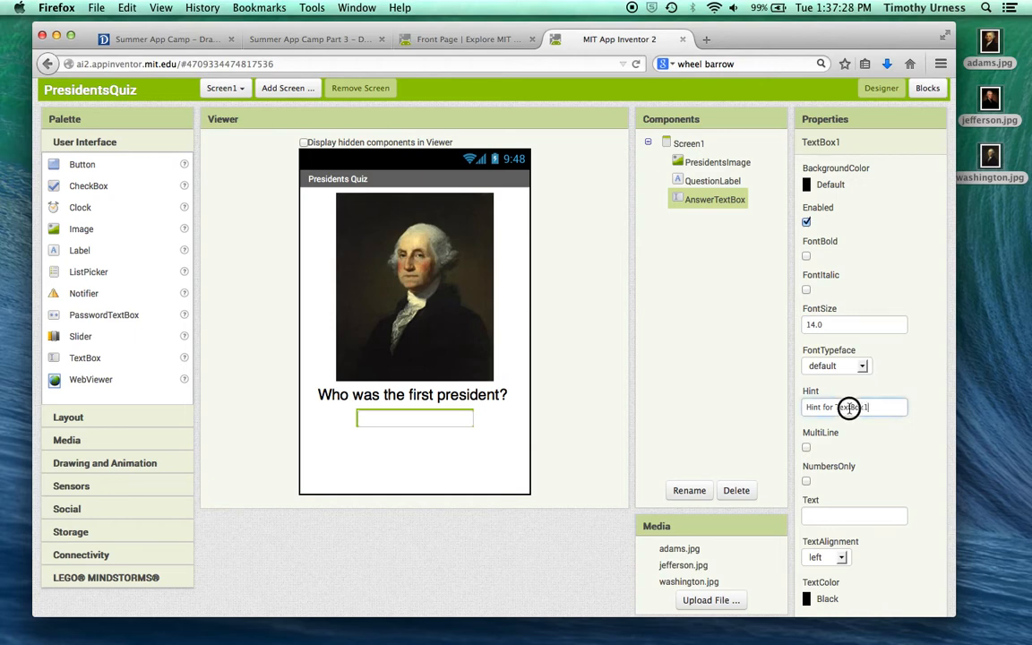
- Set AnswerTextBox's Hint to 'type your answer here' and Width to Fill parent
triple_click(854, 407)
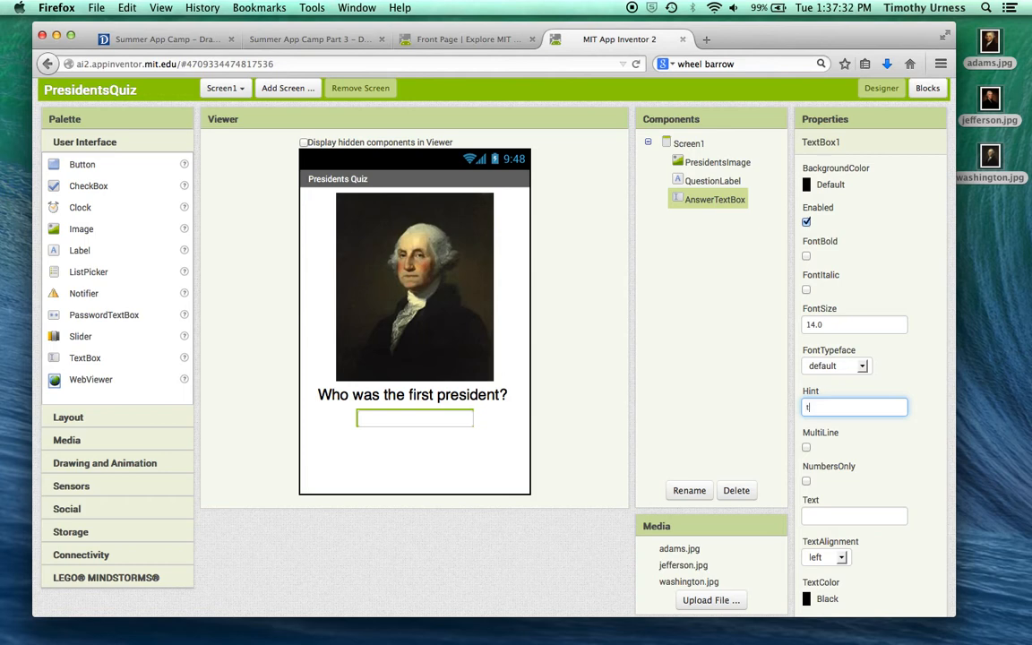
text(type your answer here)
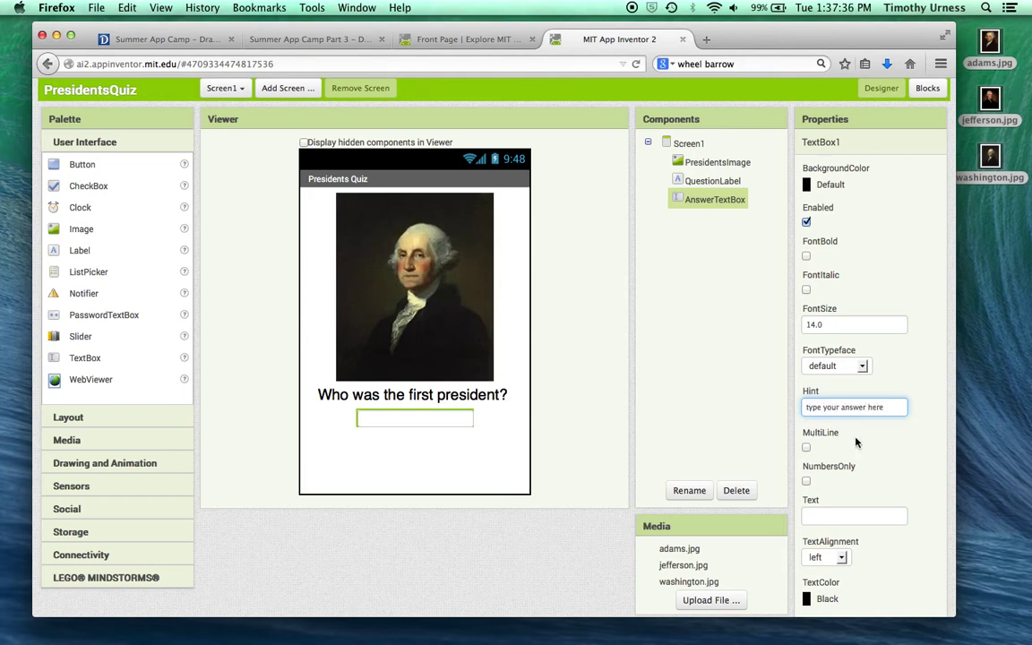
scroll(down, 3)
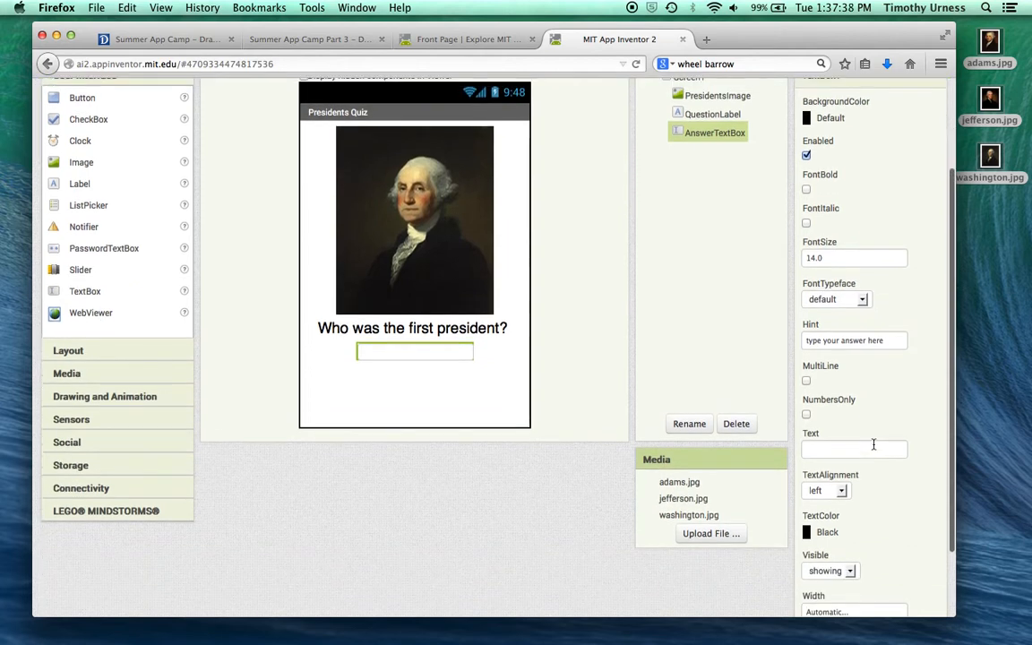
scroll(down, 3)
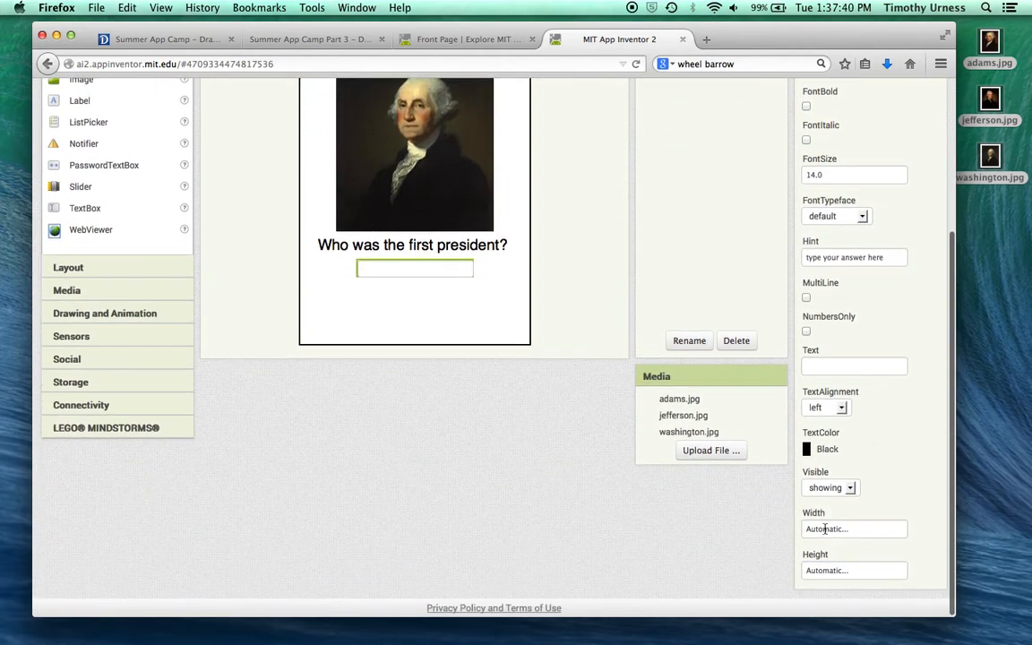
click(852, 528)
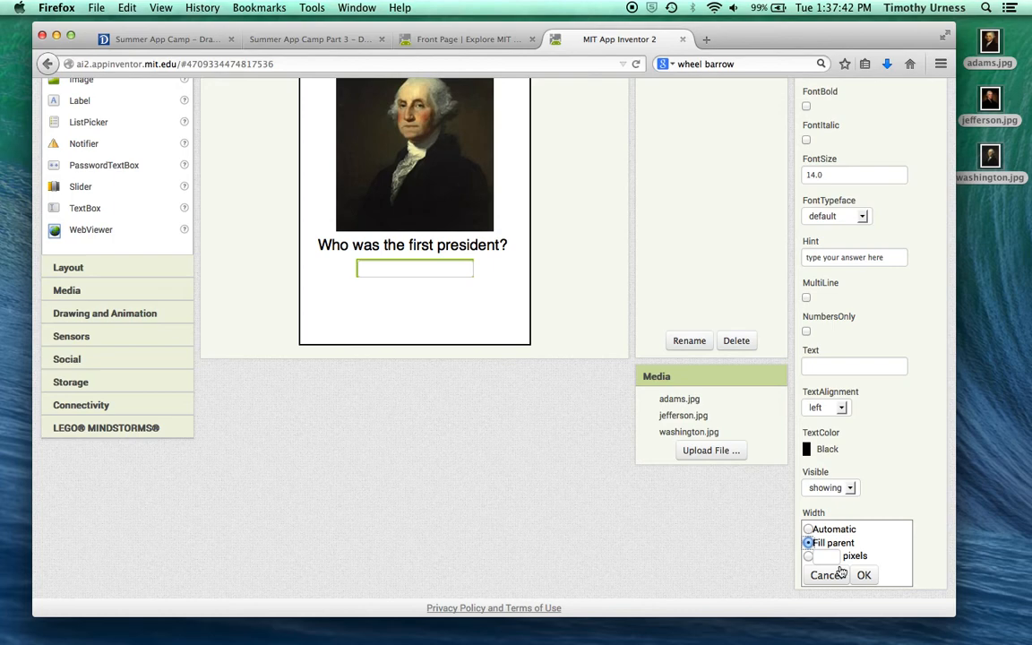
click(863, 575)
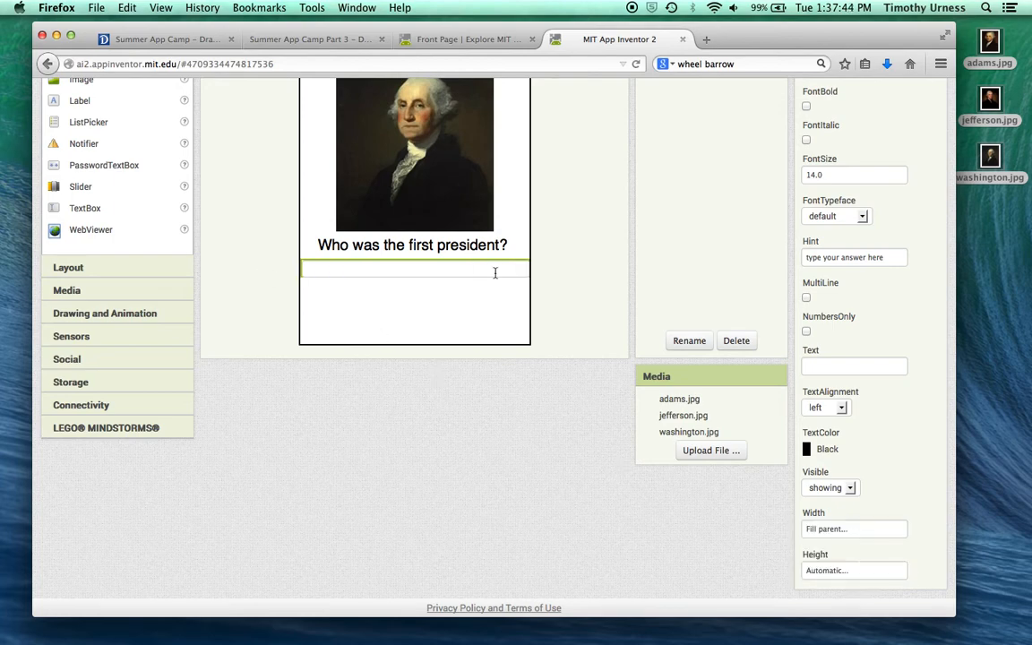
scroll(up, 3)
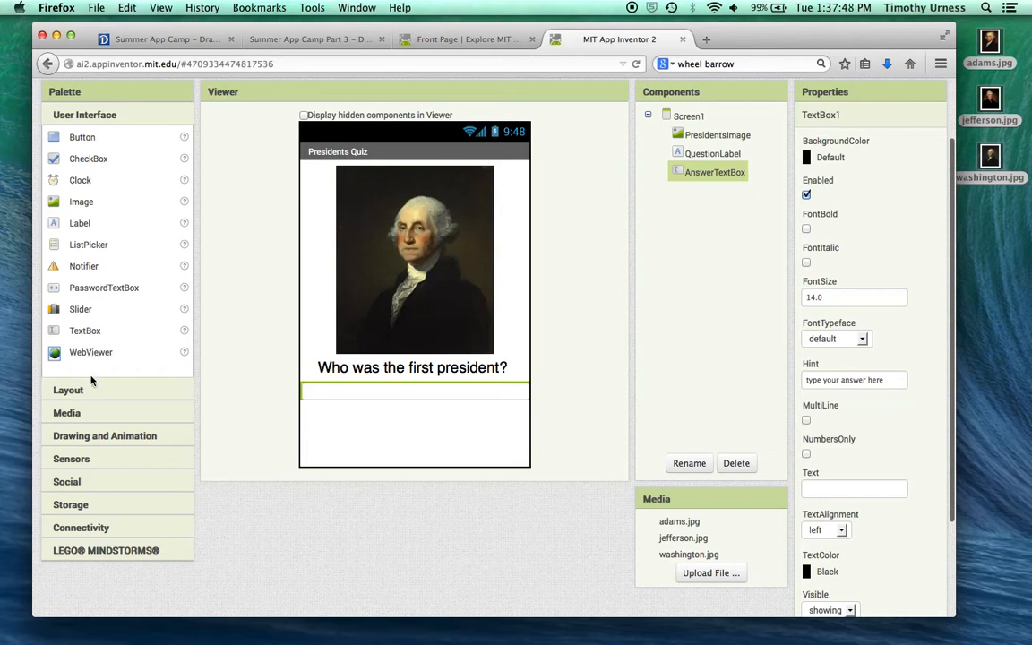
- Add a HorizontalArrangement below the answer box with Width set to Fill parent
click(68, 390)
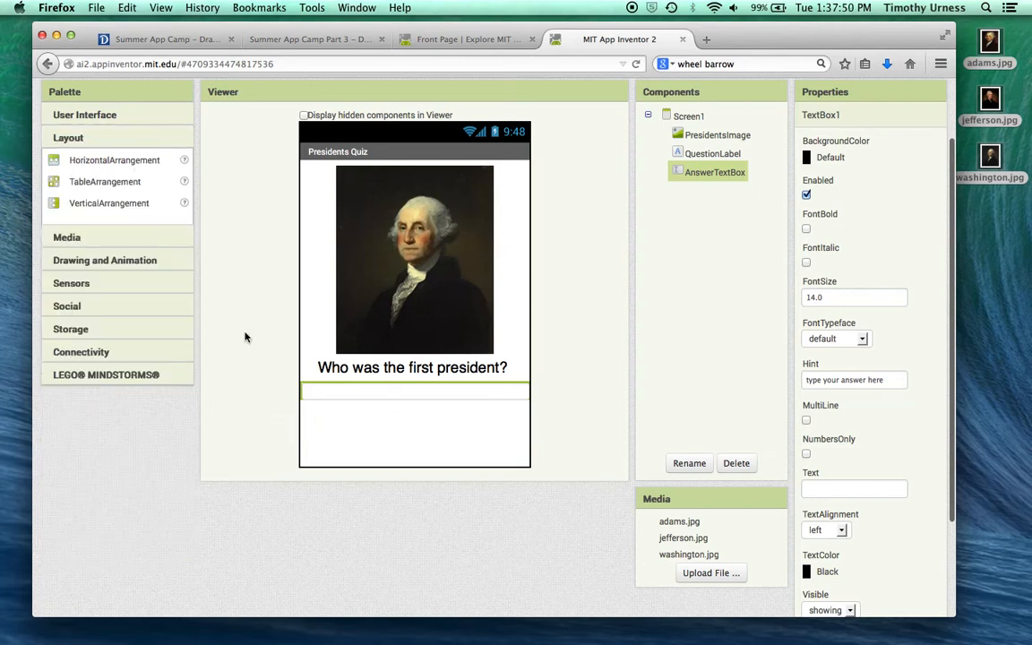
mouse_move(66, 164)
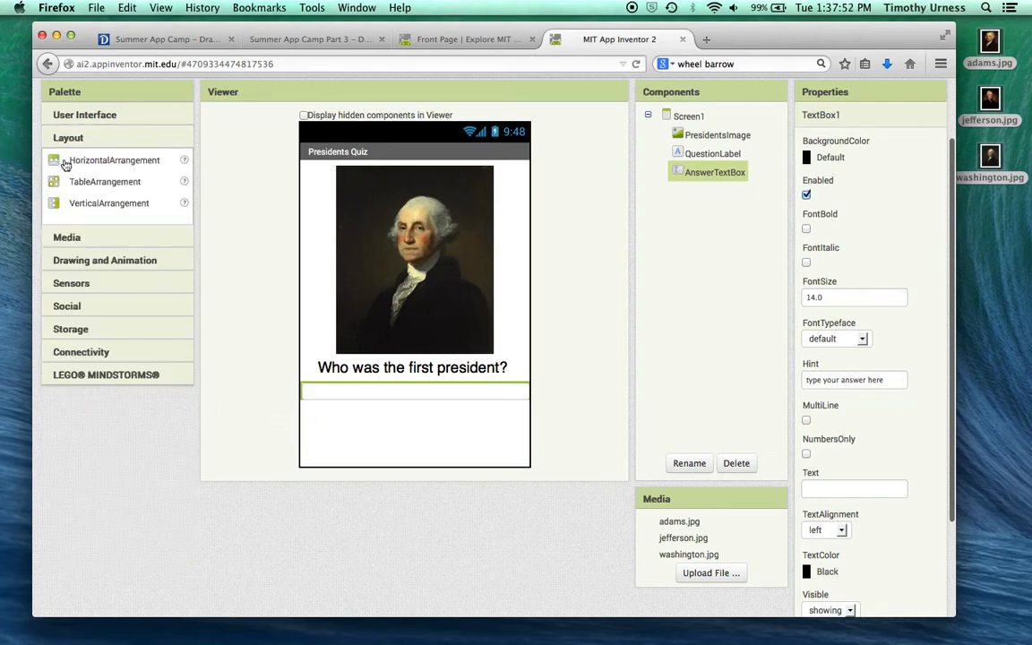
drag(113, 160, 414, 436)
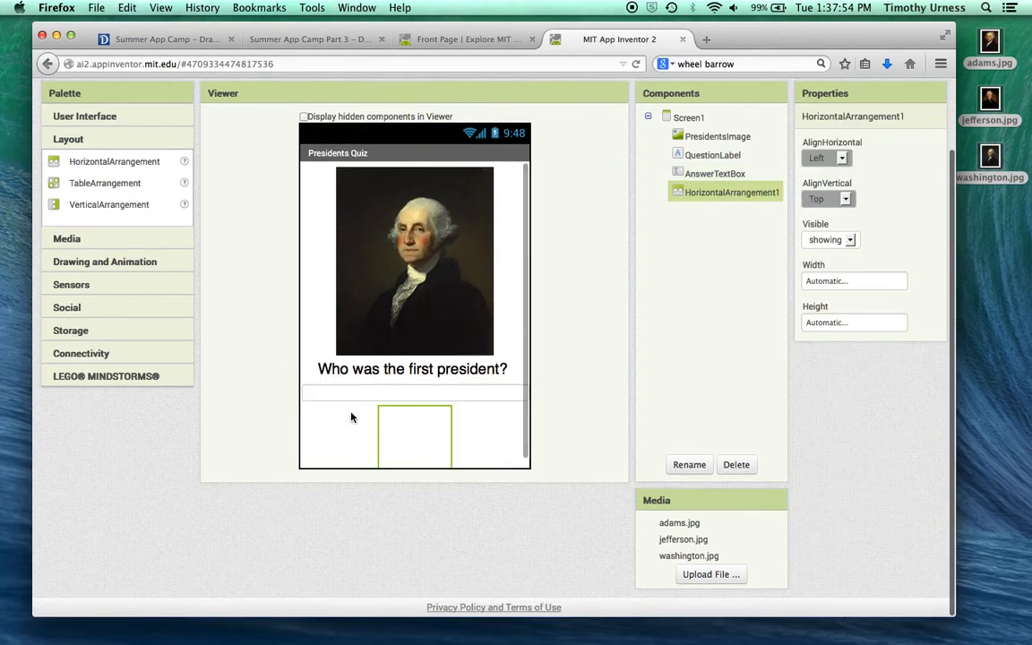
click(854, 280)
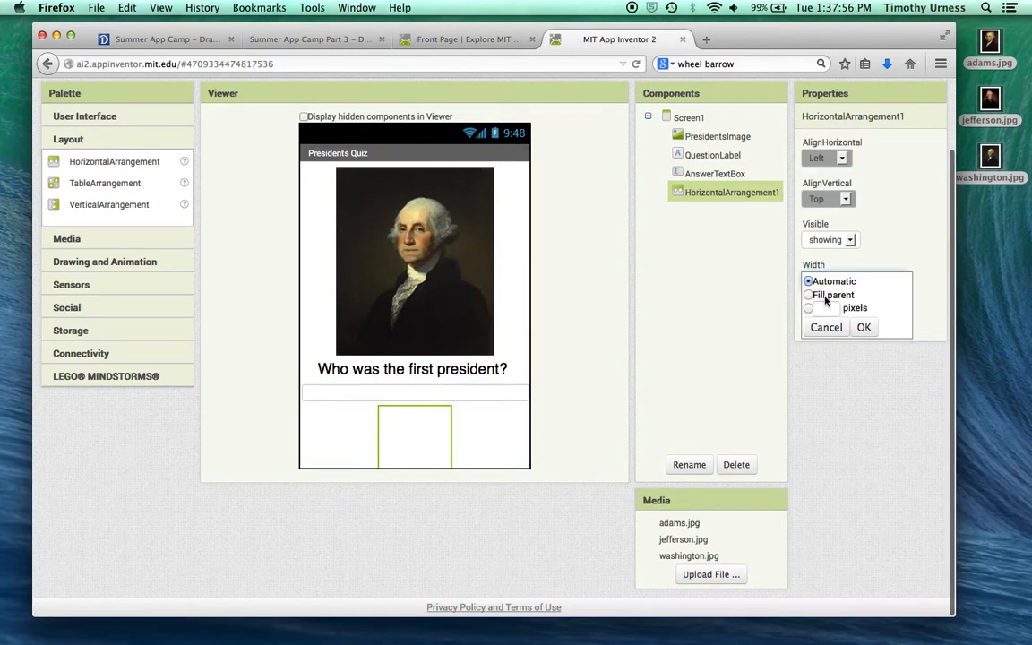
click(862, 327)
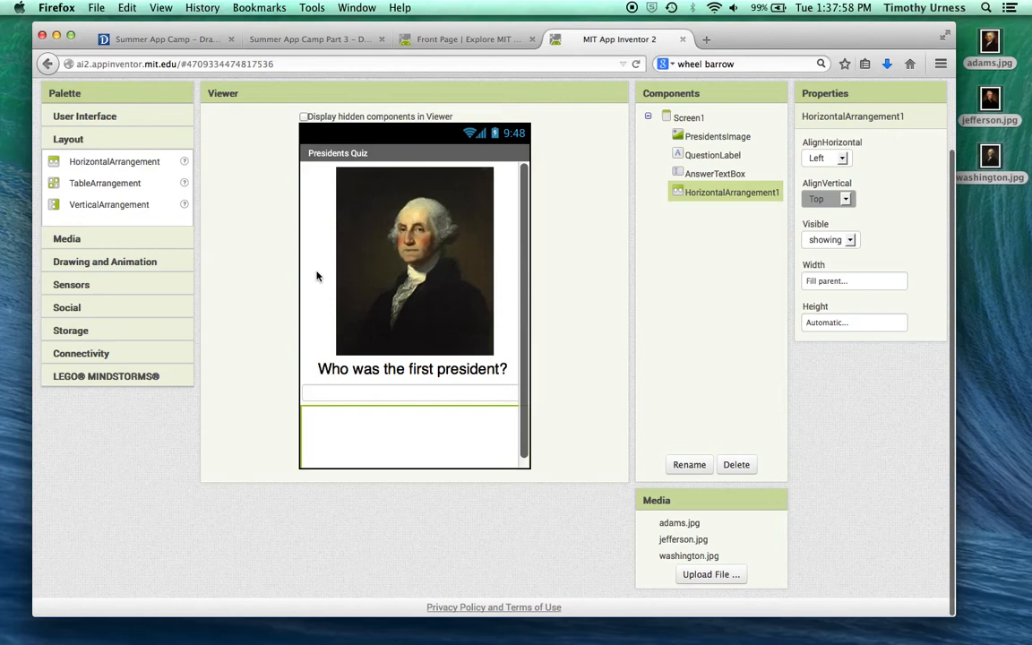
- Place a button in the row named AnswerButton with text 'Check Answer'
click(84, 116)
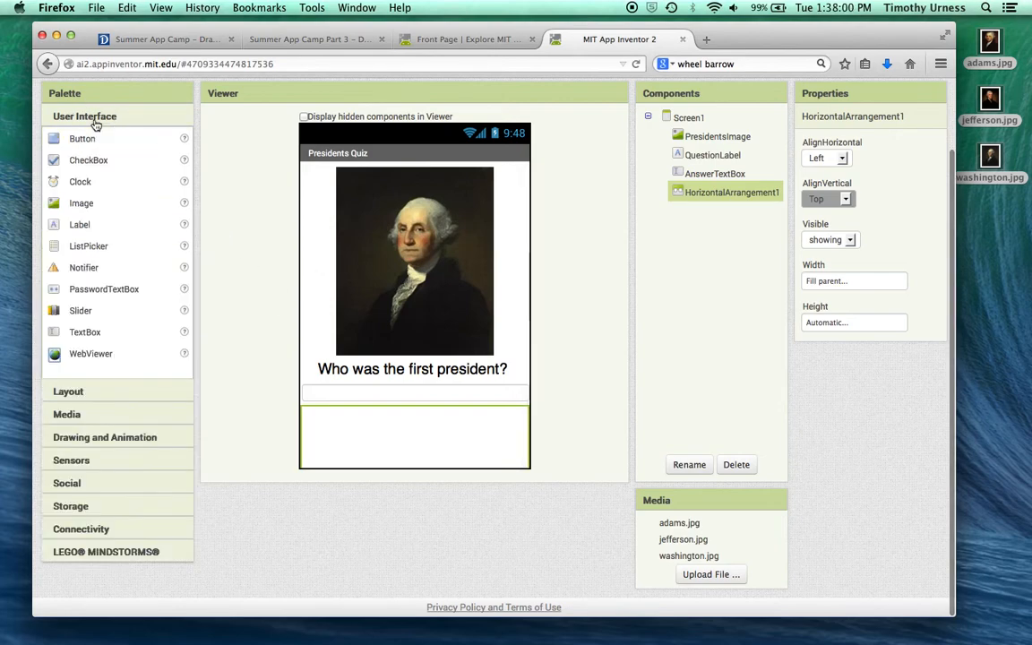
drag(82, 138, 353, 424)
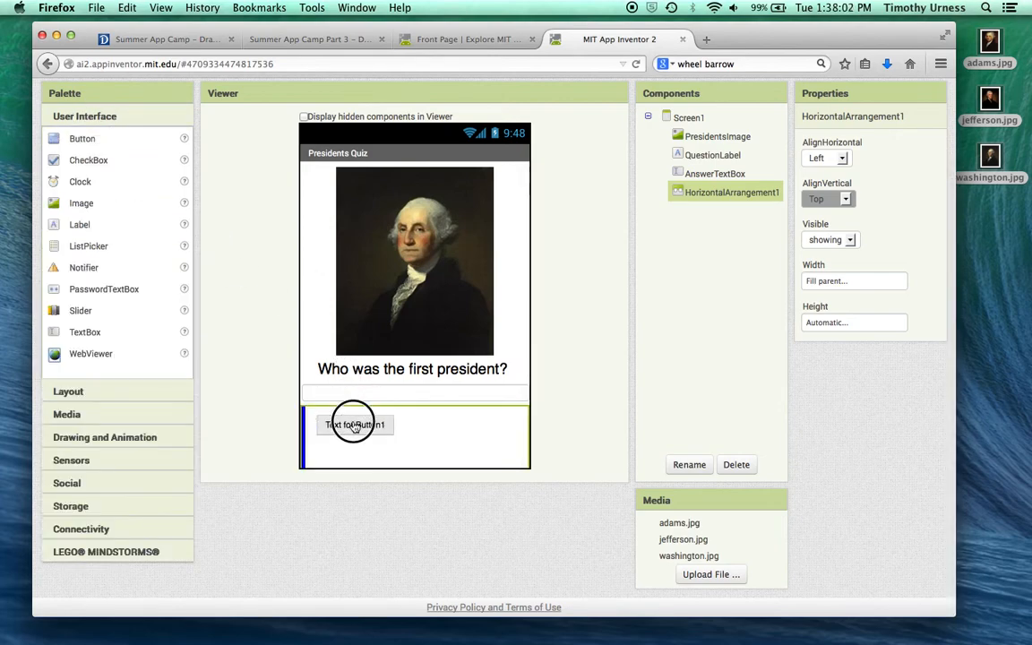
click(689, 463)
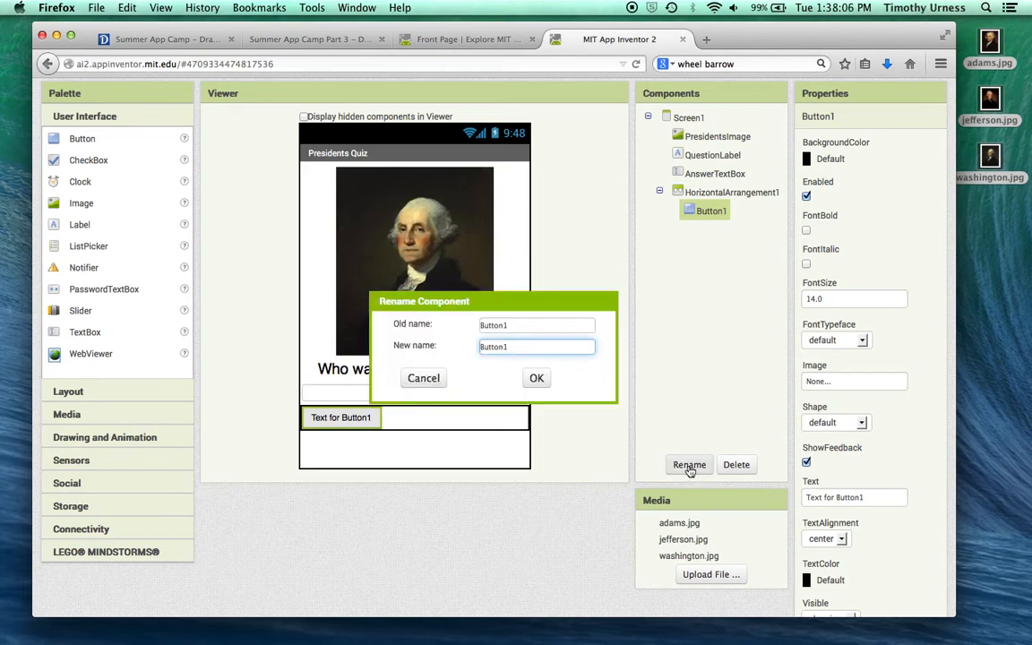
text(AnswerButton1)
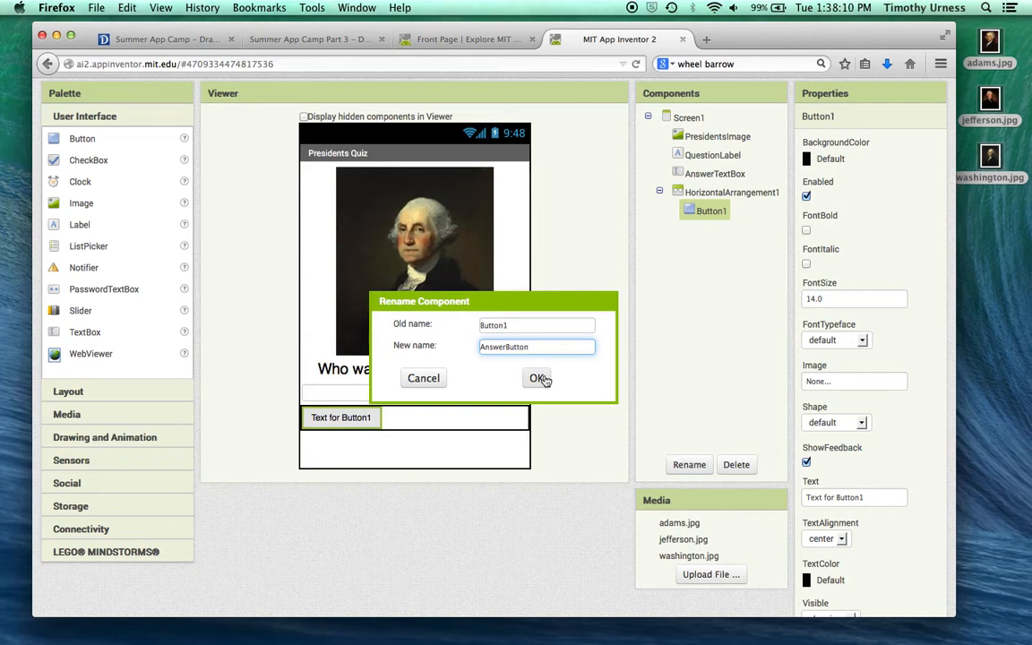
click(537, 377)
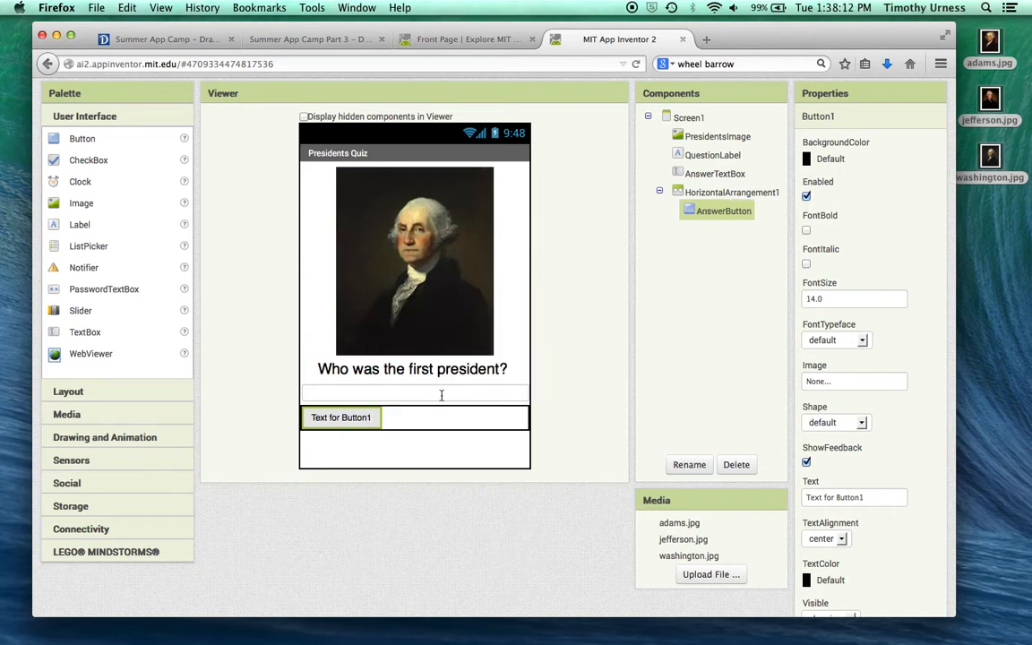
triple_click(851, 497)
text(Cli)
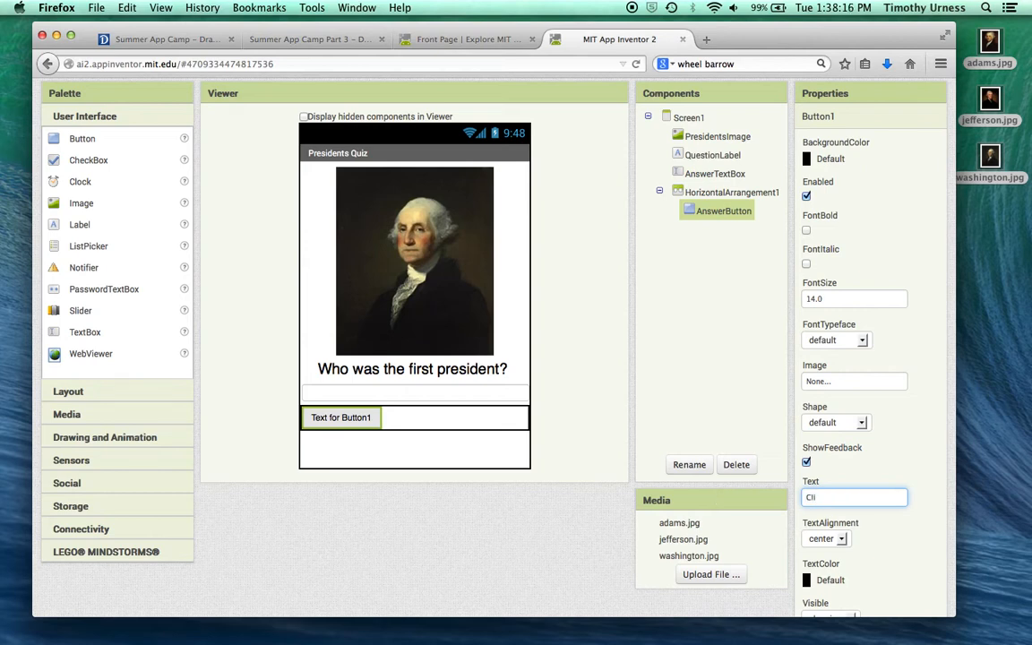
text(Che)
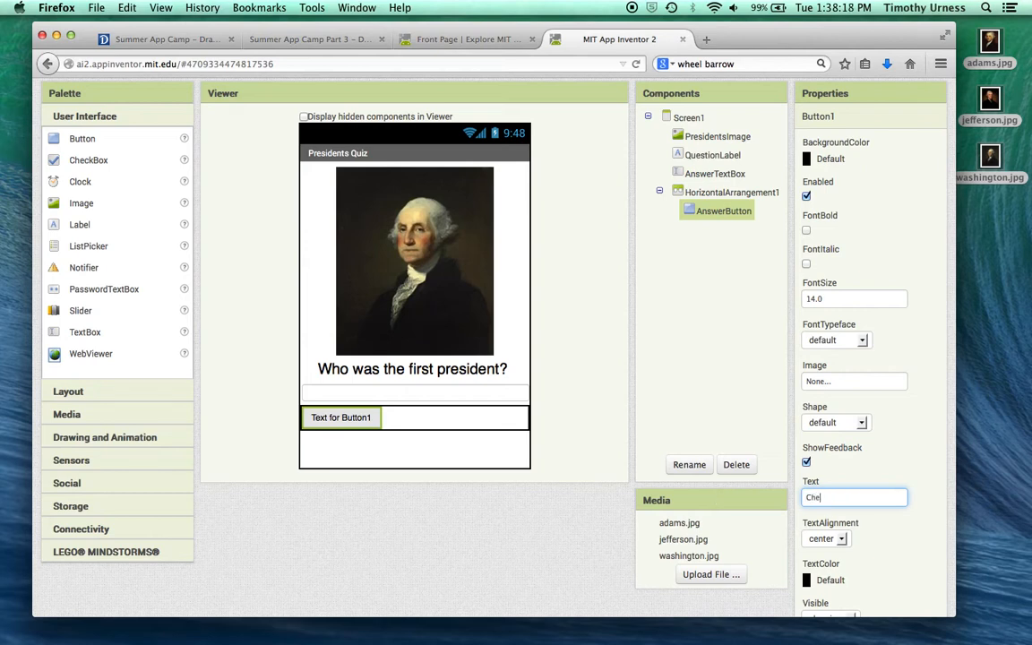
text(ck Answer)
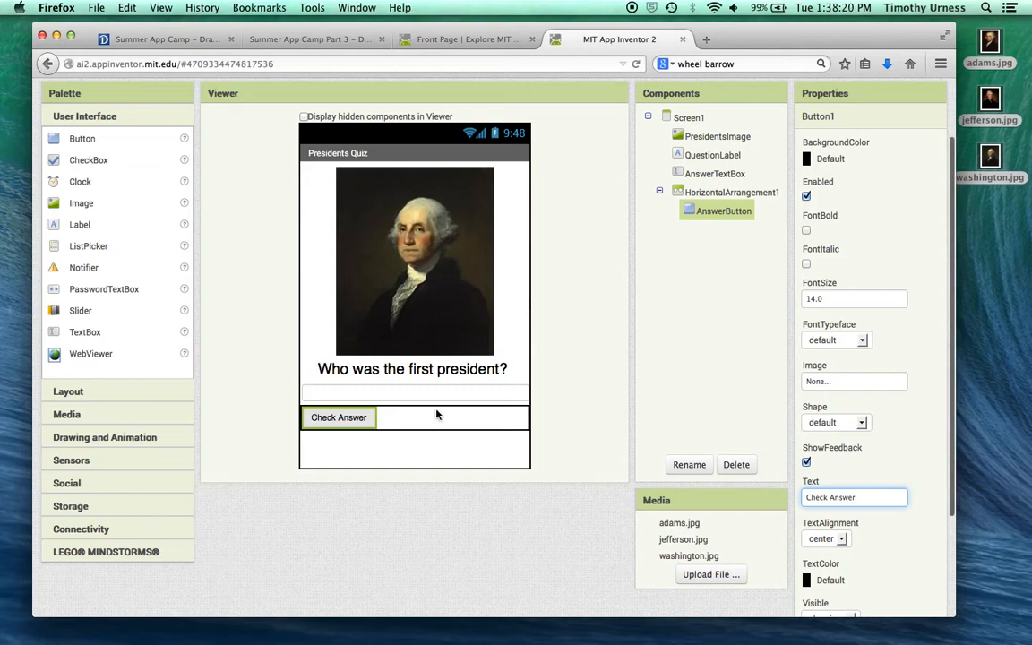
mouse_move(76, 228)
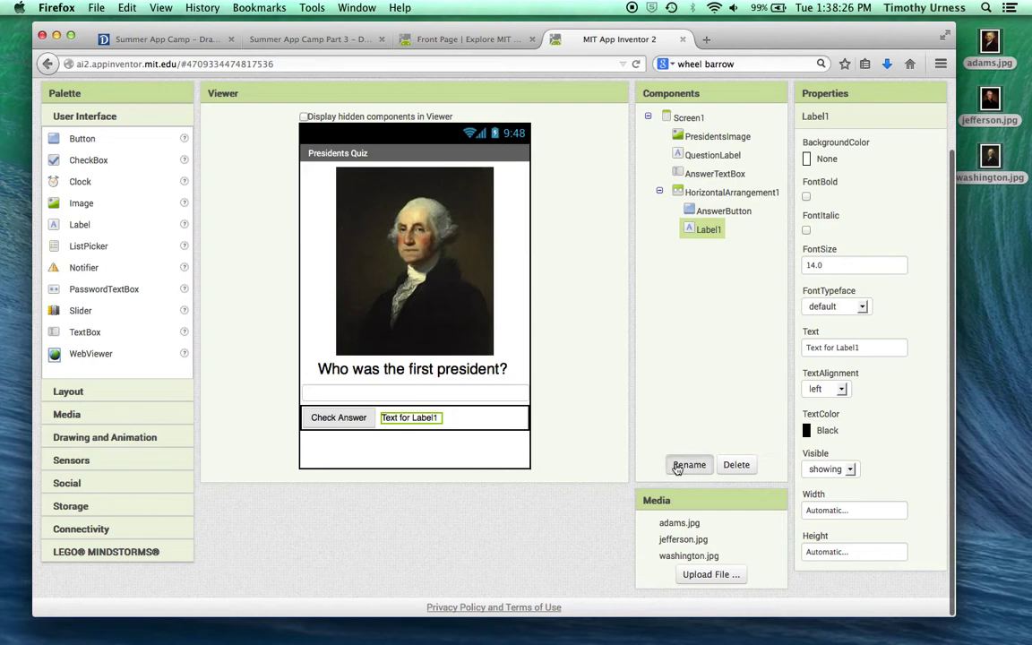
- Rename the new label to AnswerLabel and turn off its Visible property
click(689, 464)
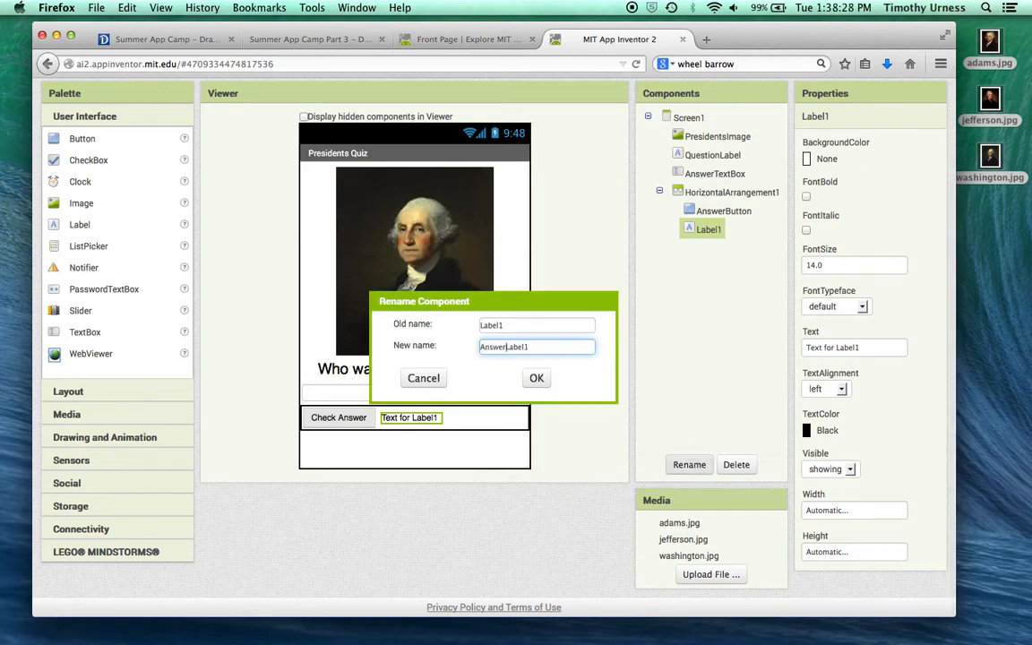
key(BackSpace)
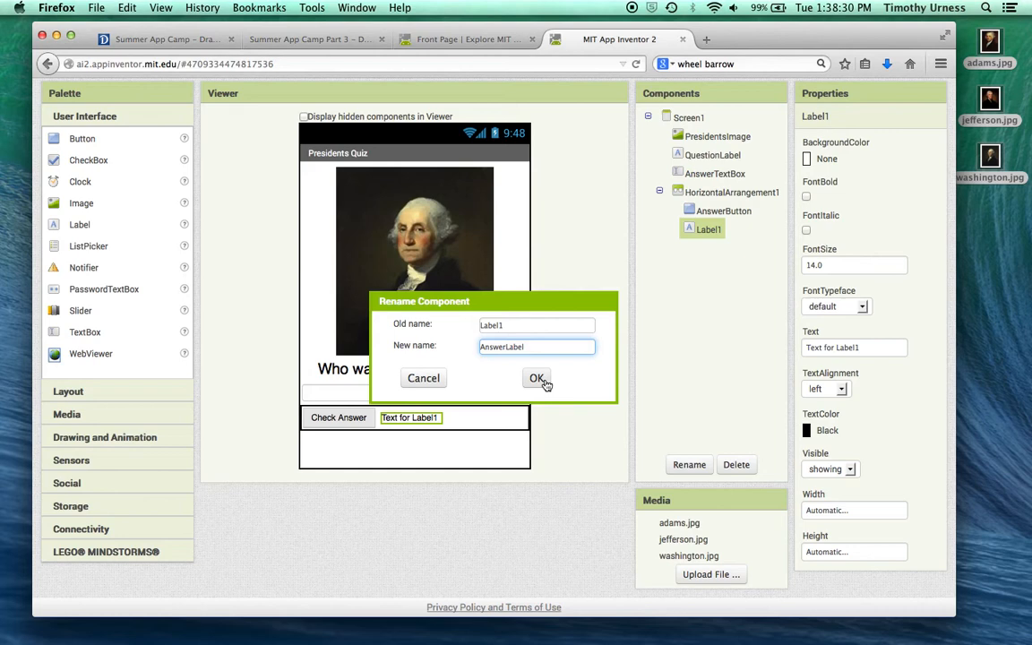
click(537, 377)
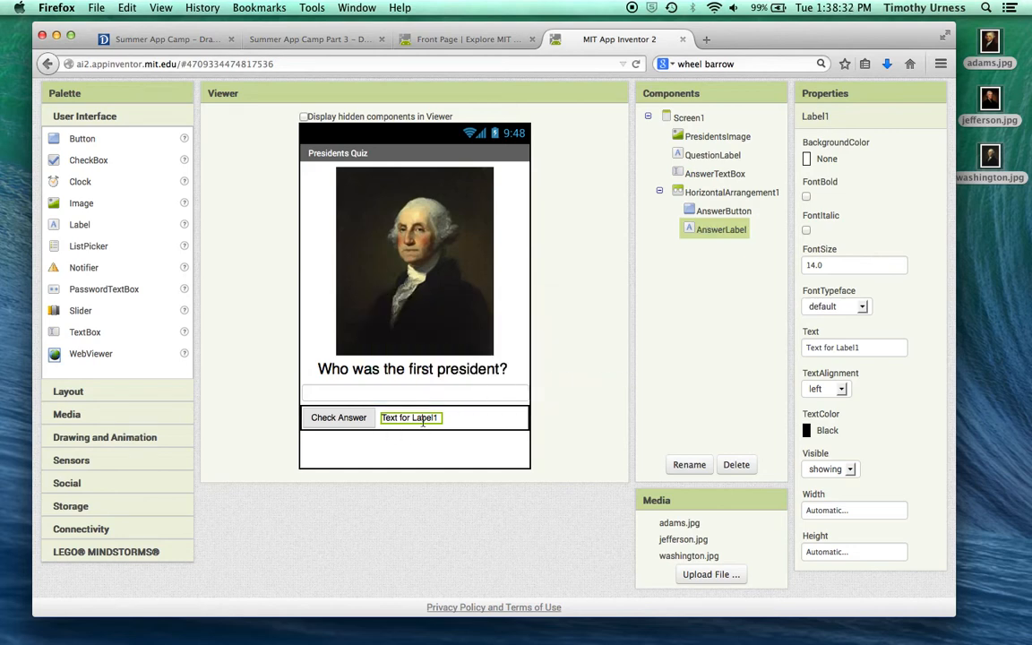
mouse_move(421, 418)
text(Correct!)
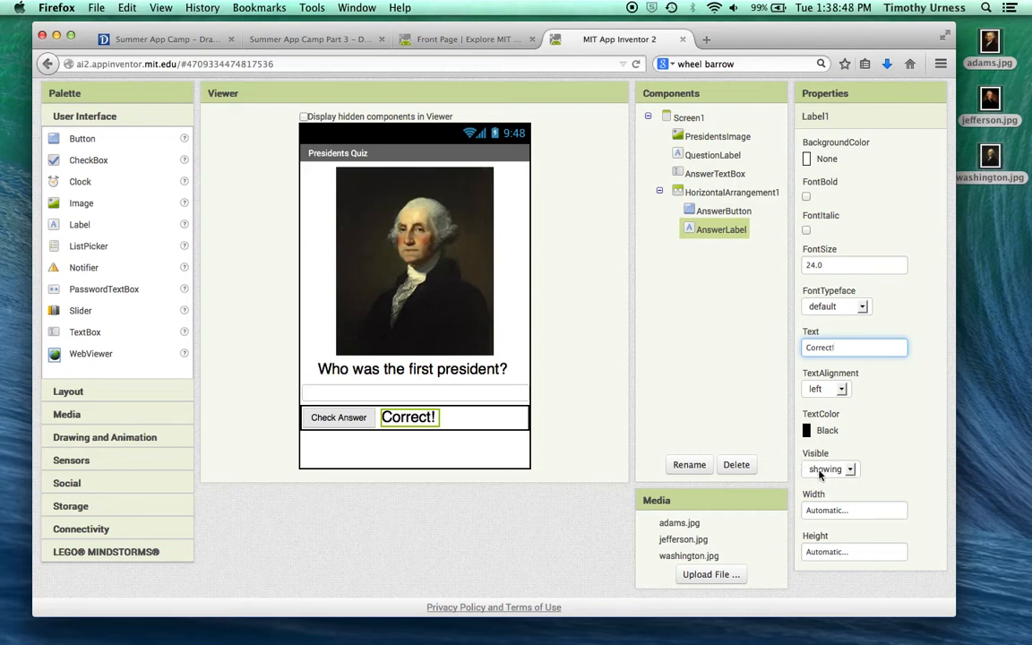
click(830, 468)
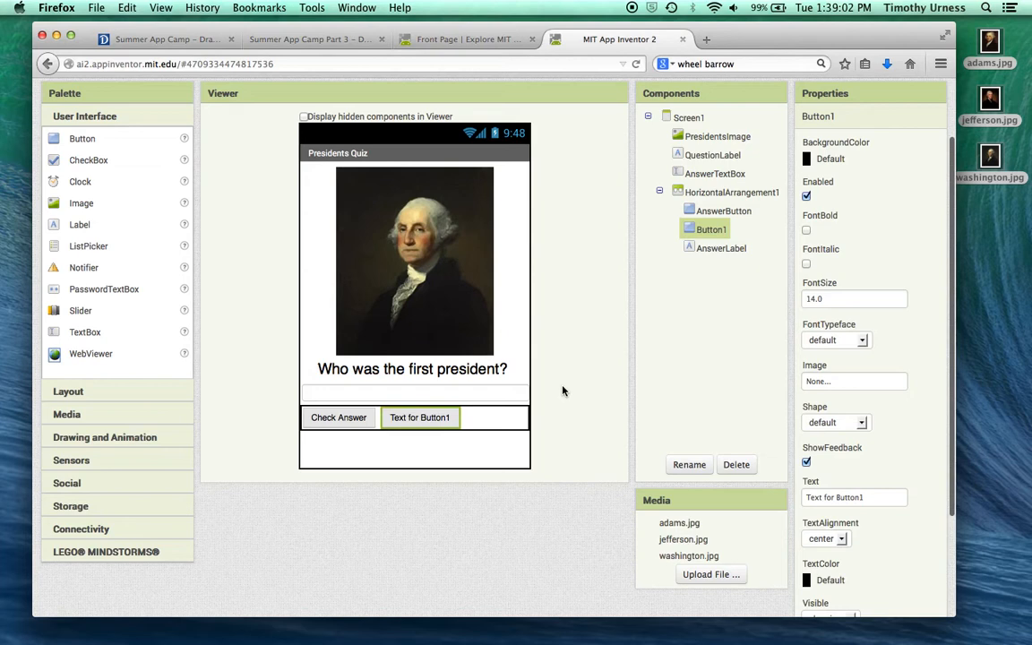
- Rename the second button NextQuestionButton and set its text to 'Next Question'
click(688, 463)
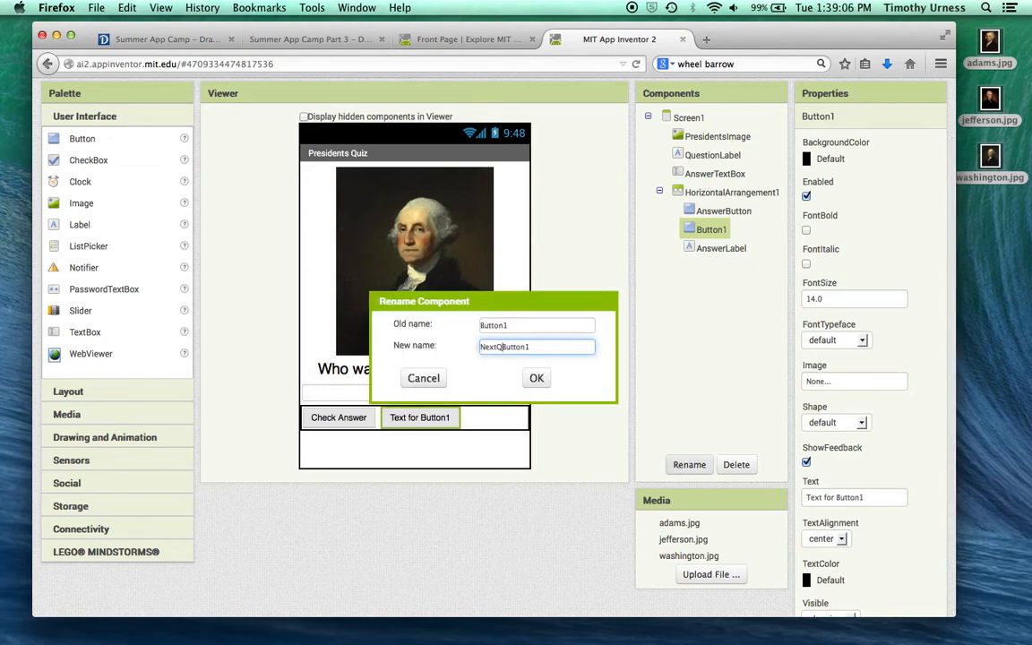
text(uestion)
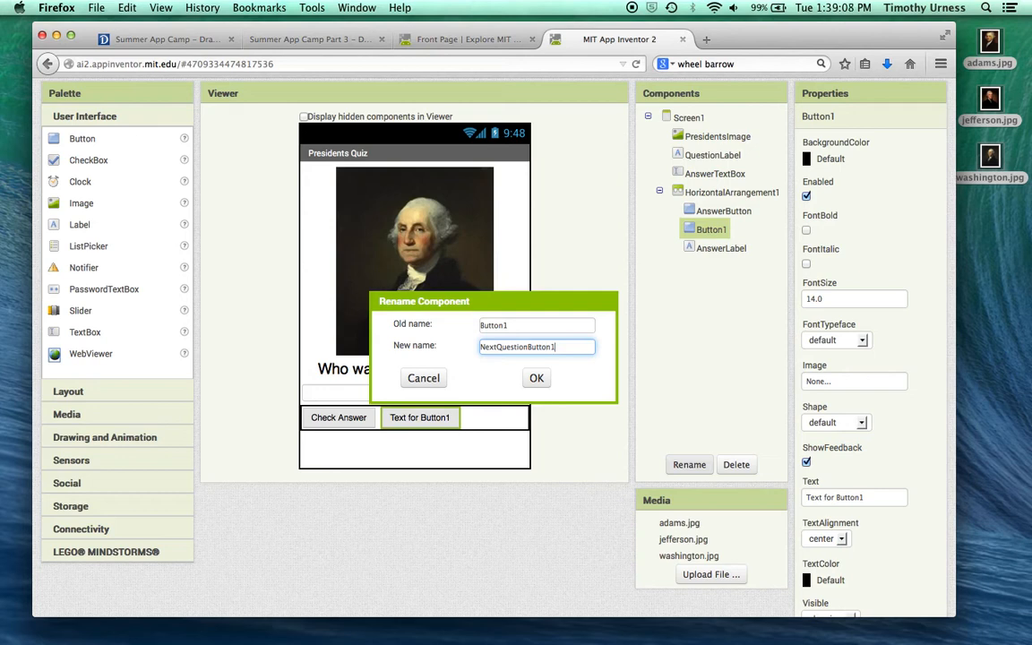
click(535, 377)
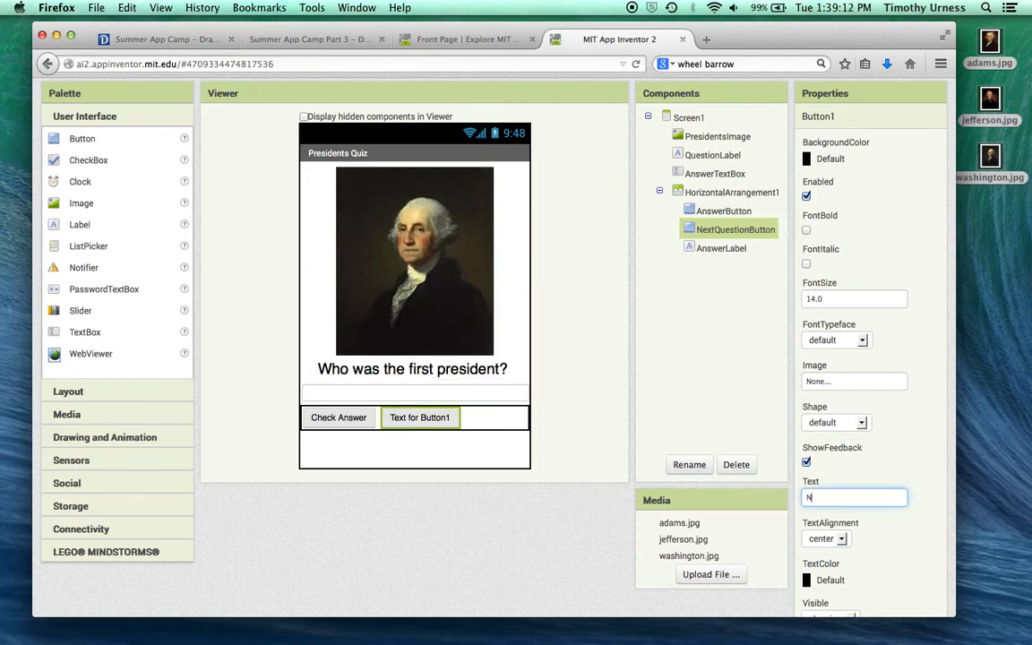
text(Next Question)
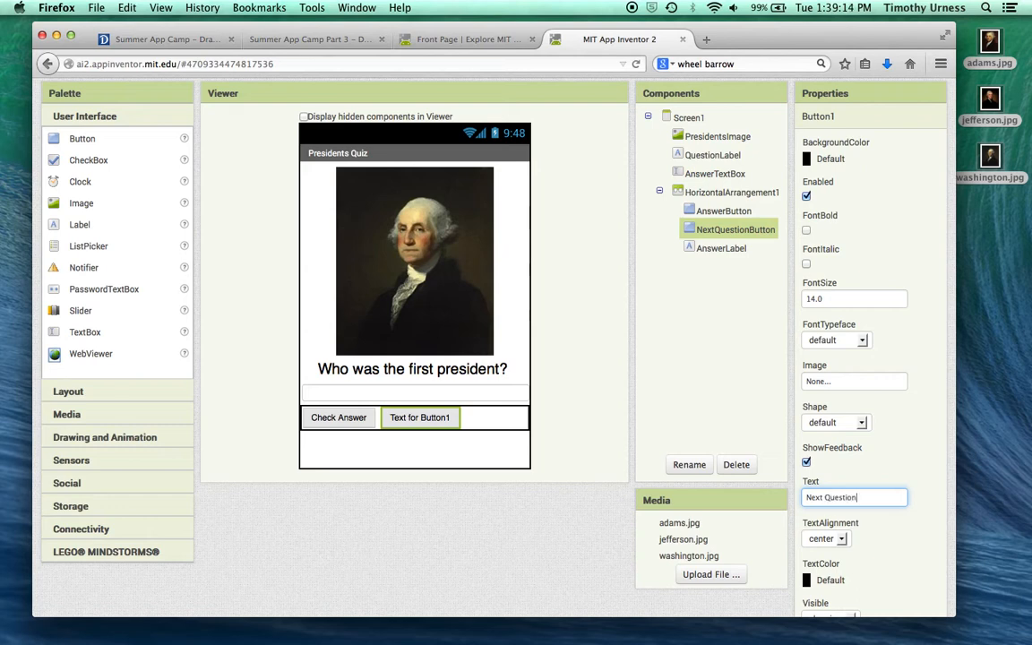
key(Return)
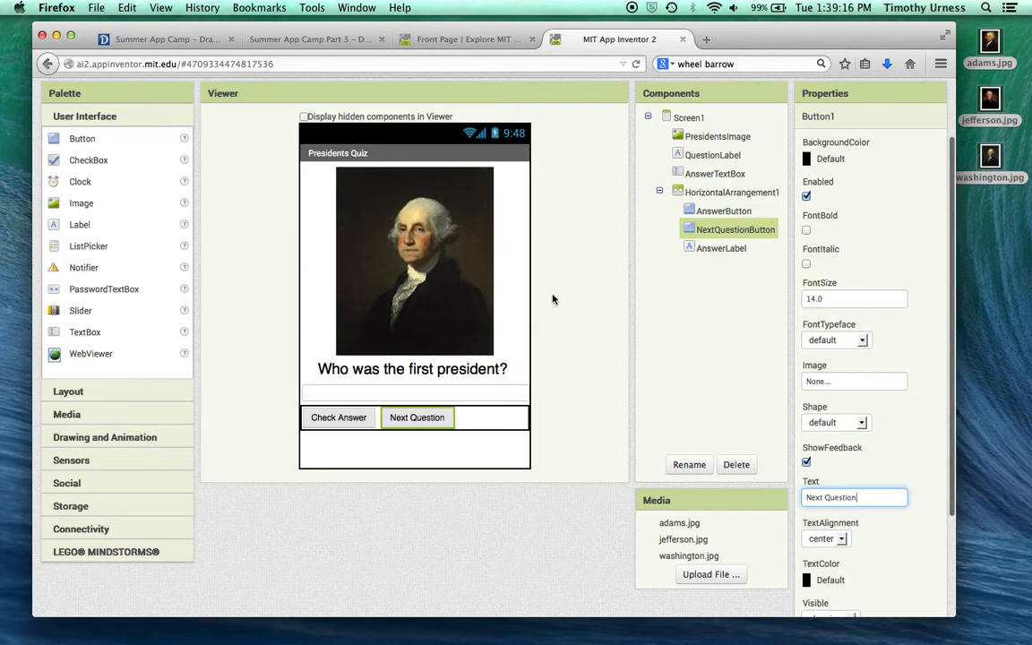
mouse_move(576, 169)
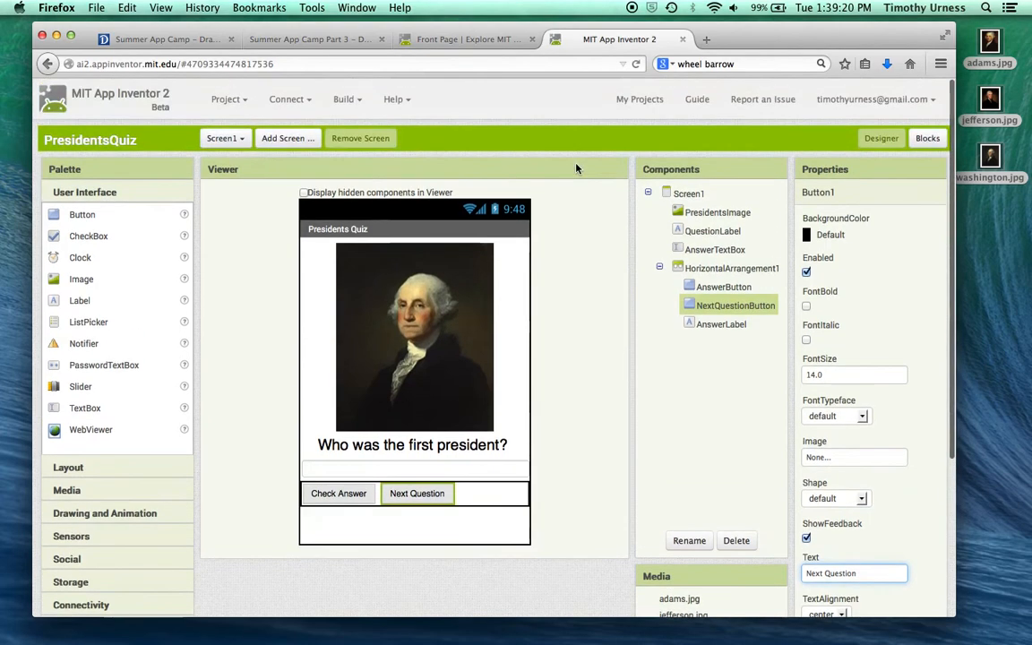
click(286, 99)
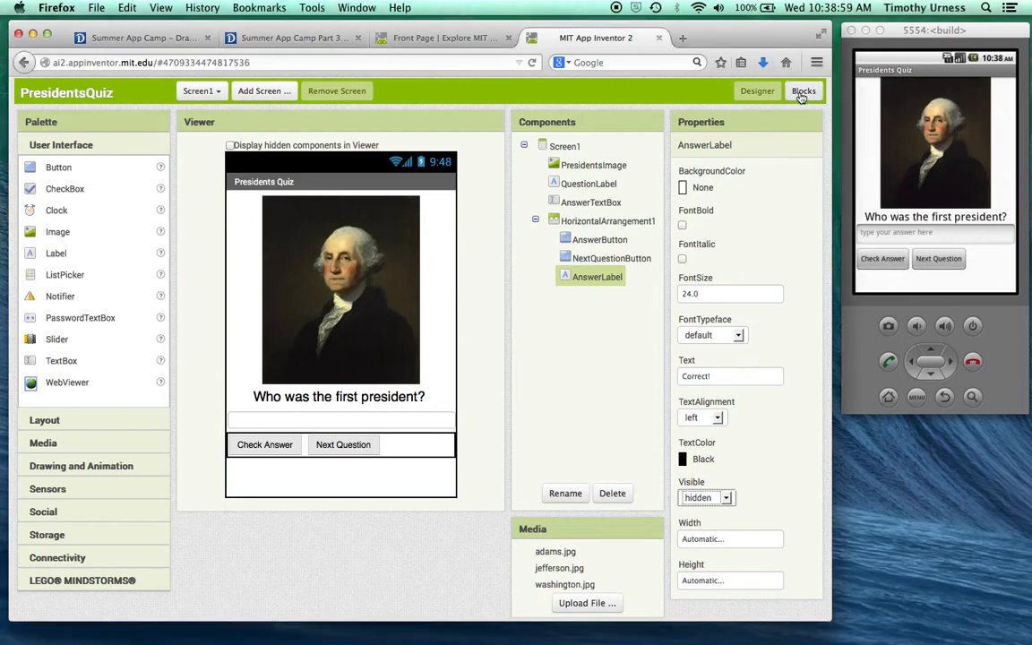
- Switch PresidentsQuiz from the Designer to the empty Blocks editor
click(802, 91)
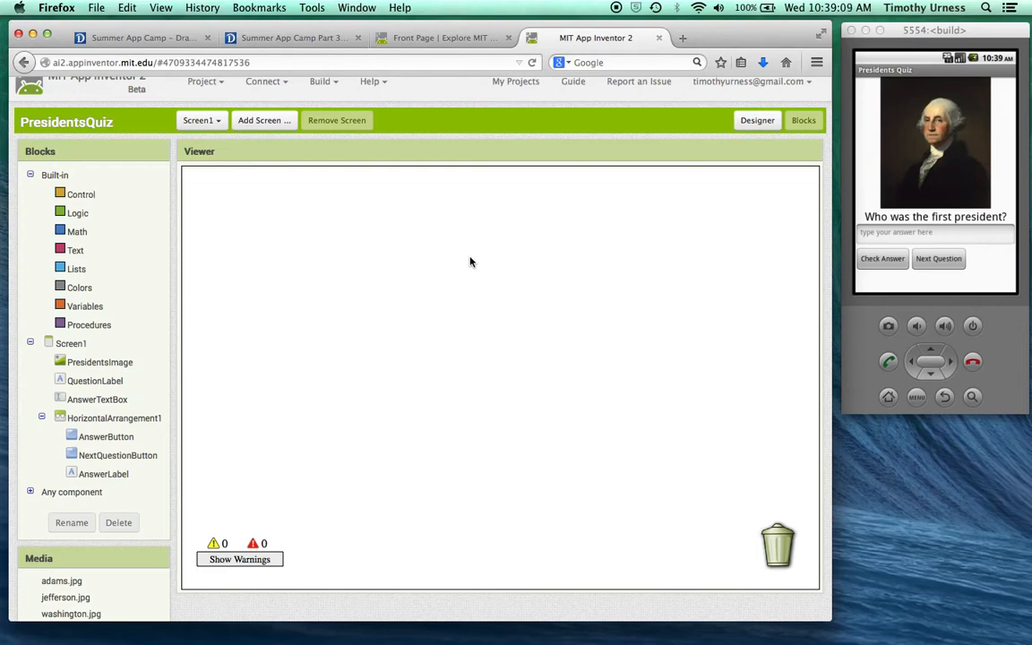
mouse_move(816, 258)
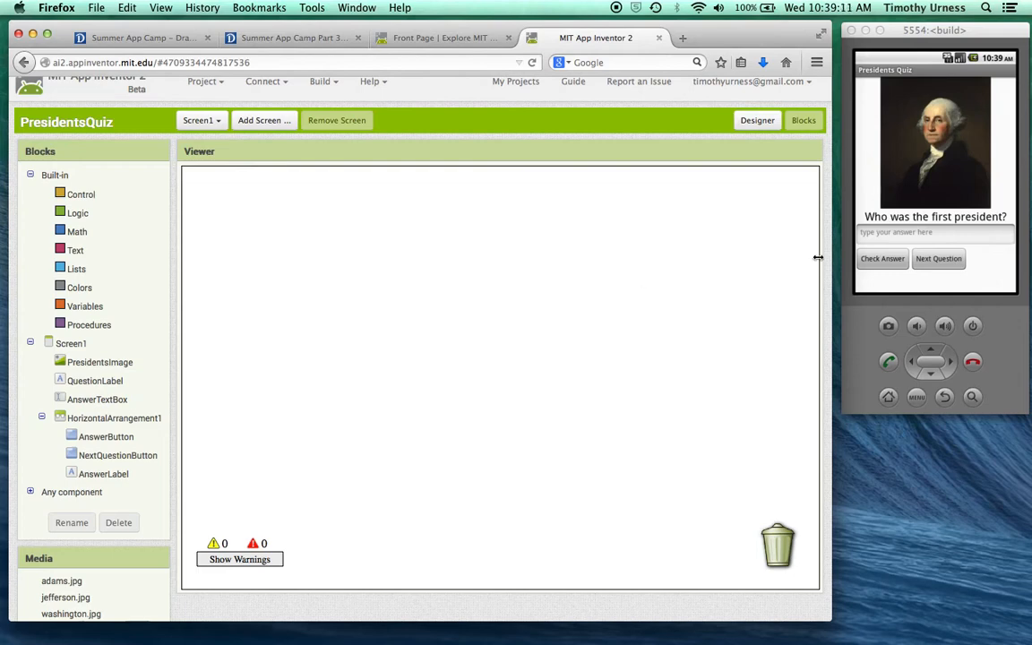
- Create a global variable named PictureList holding a make-a-list block with three slots
click(85, 305)
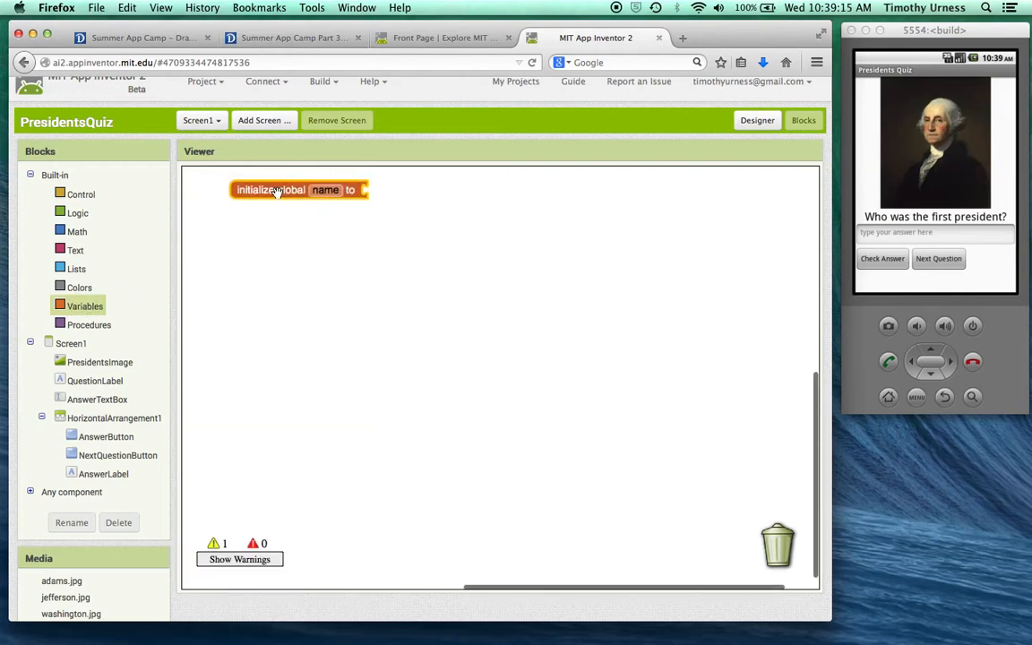
double_click(325, 189)
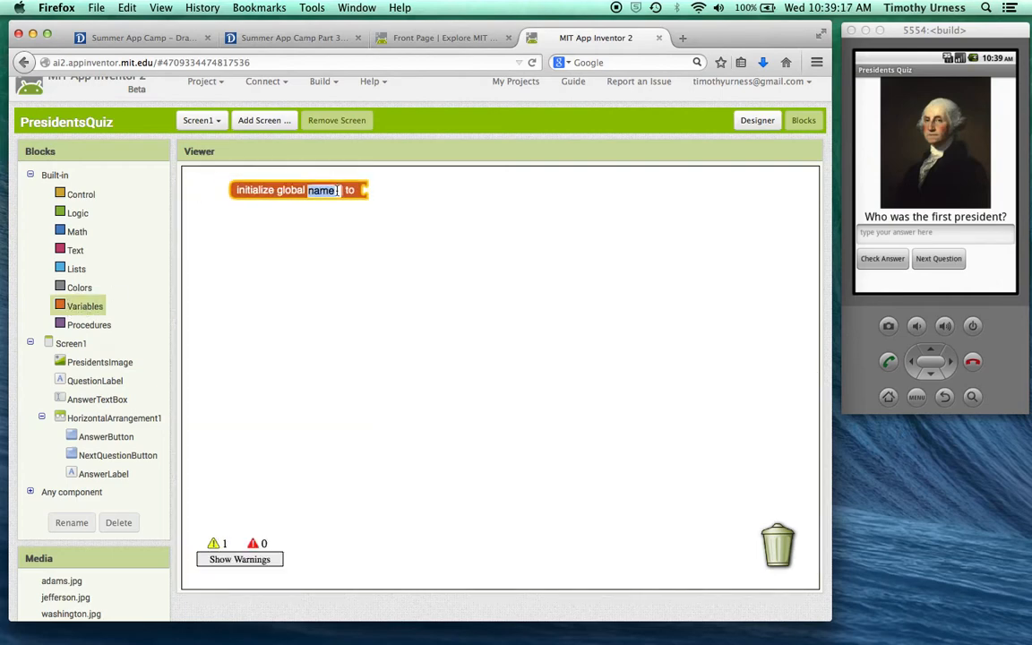
text(PictureList)
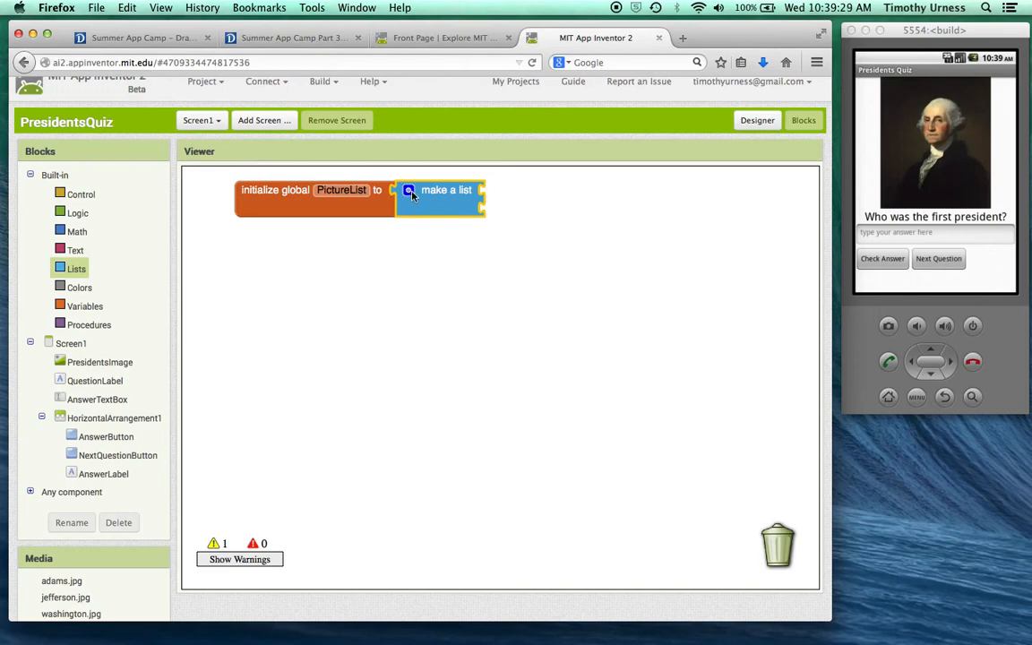
click(408, 190)
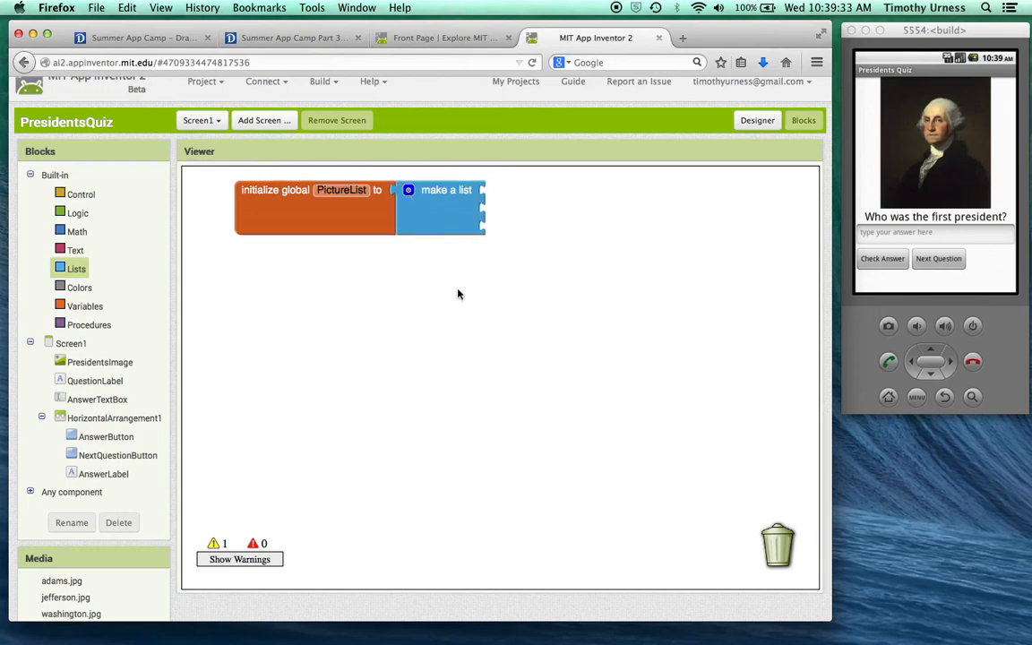
mouse_move(387, 310)
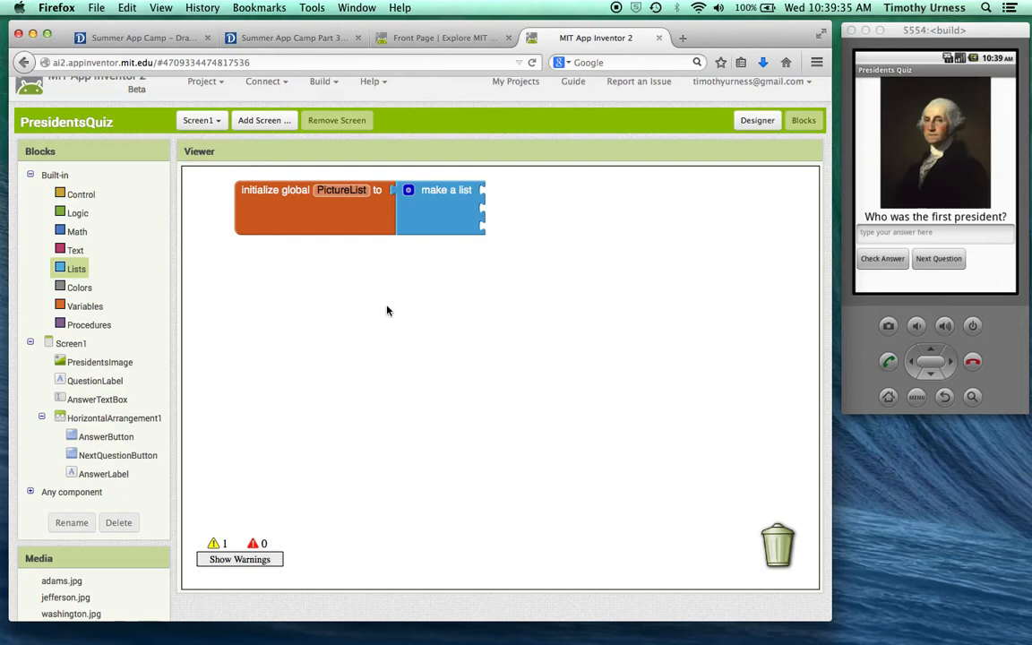
- Fill PictureList's slots with washington.jpg, adams.jpg and jefferson.jpg text items
text(washington.jpg)
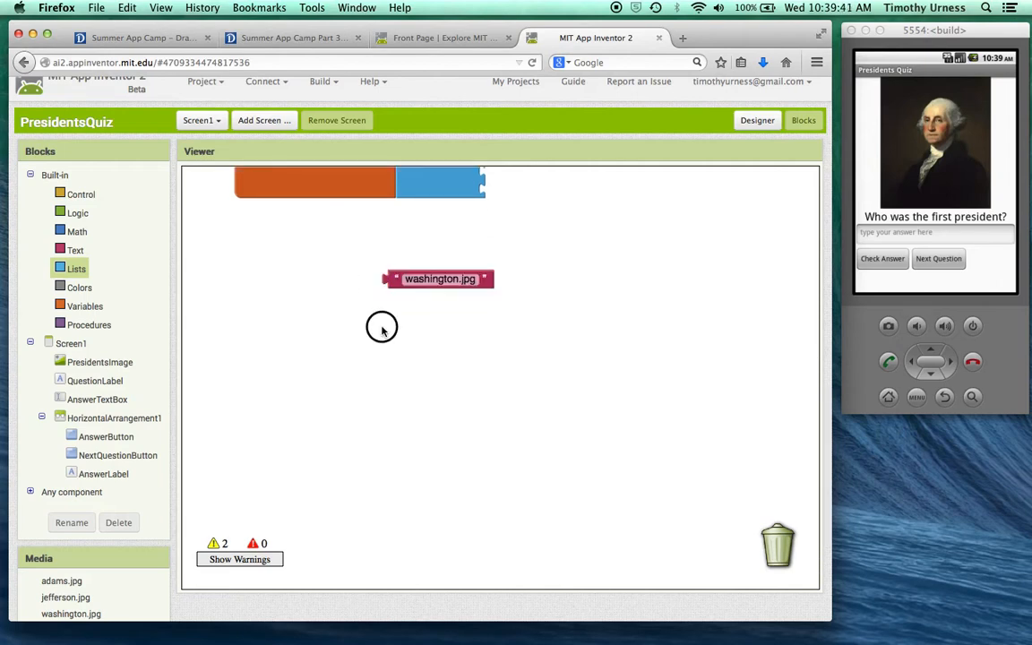
mouse_move(375, 342)
text("adams.)
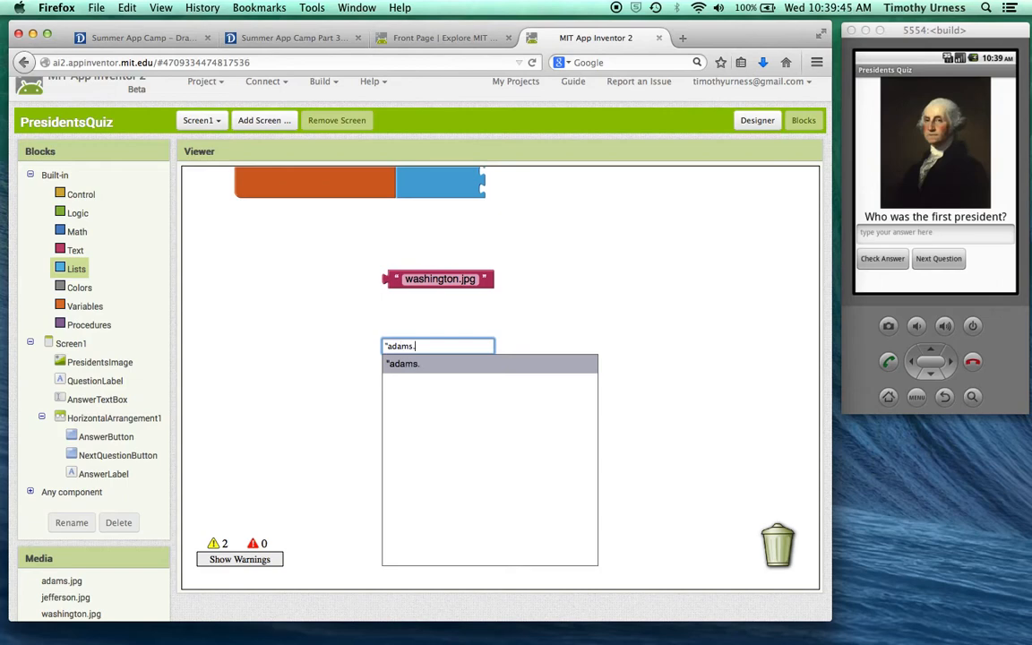
click(403, 362)
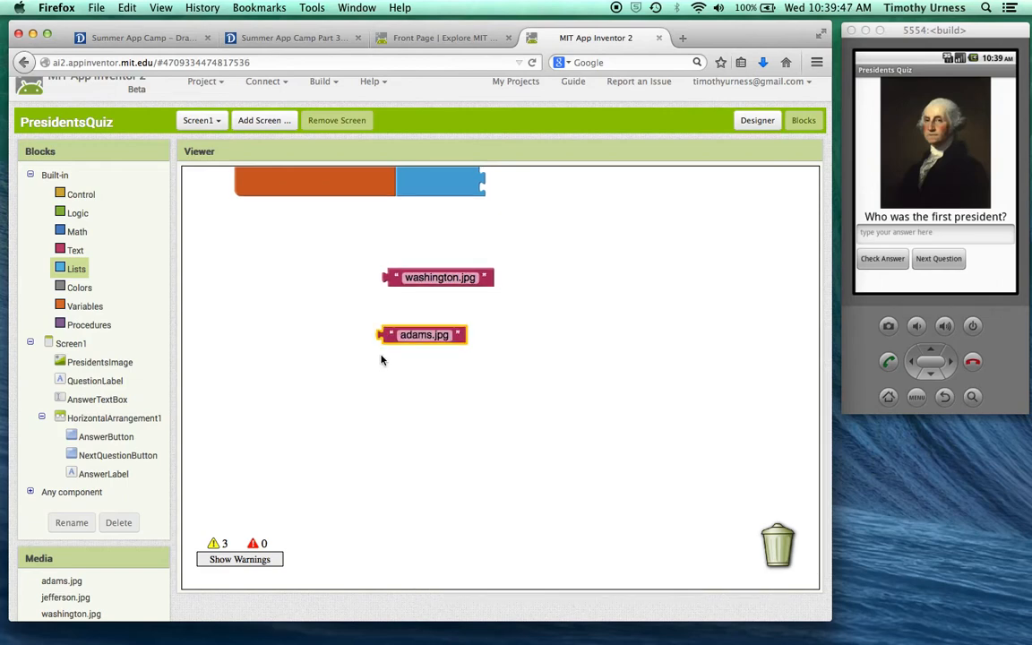
click(424, 334)
text(jefferson.jpg)
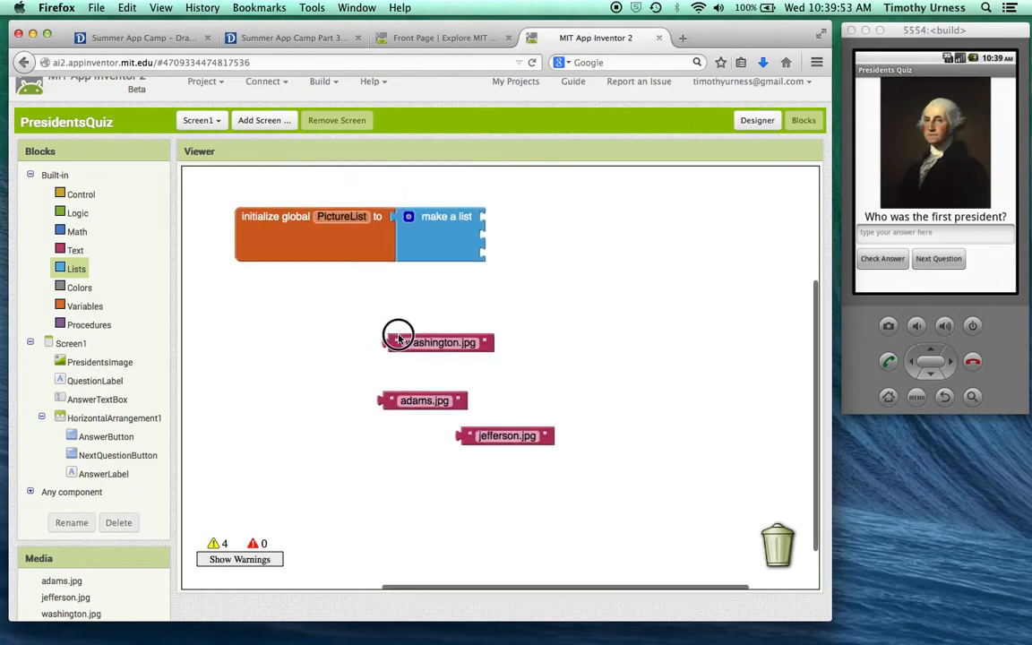
drag(439, 342, 537, 219)
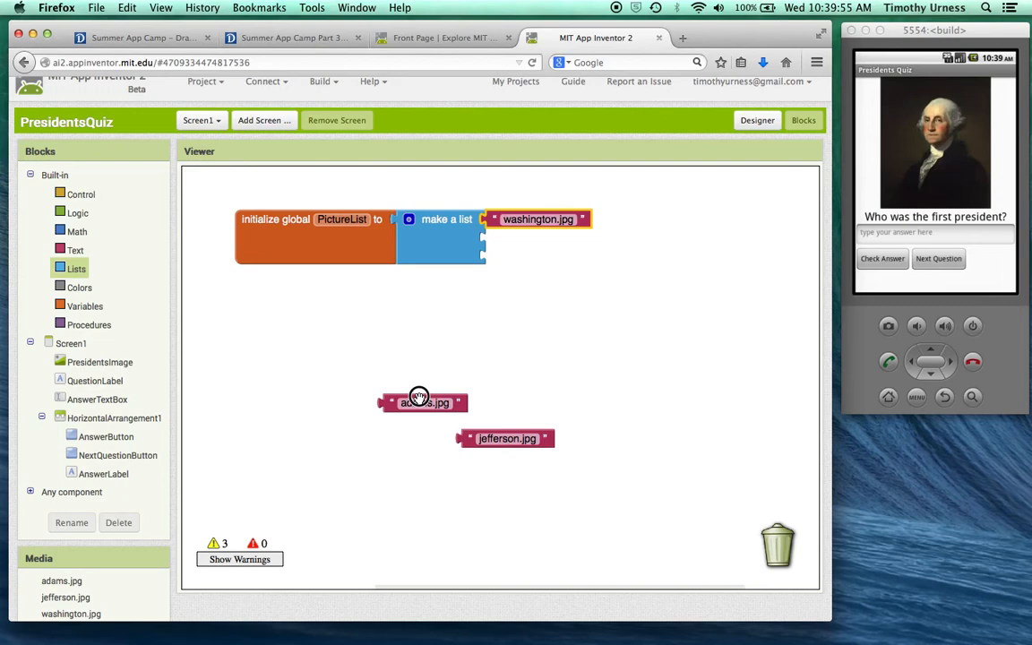
drag(420, 402, 527, 236)
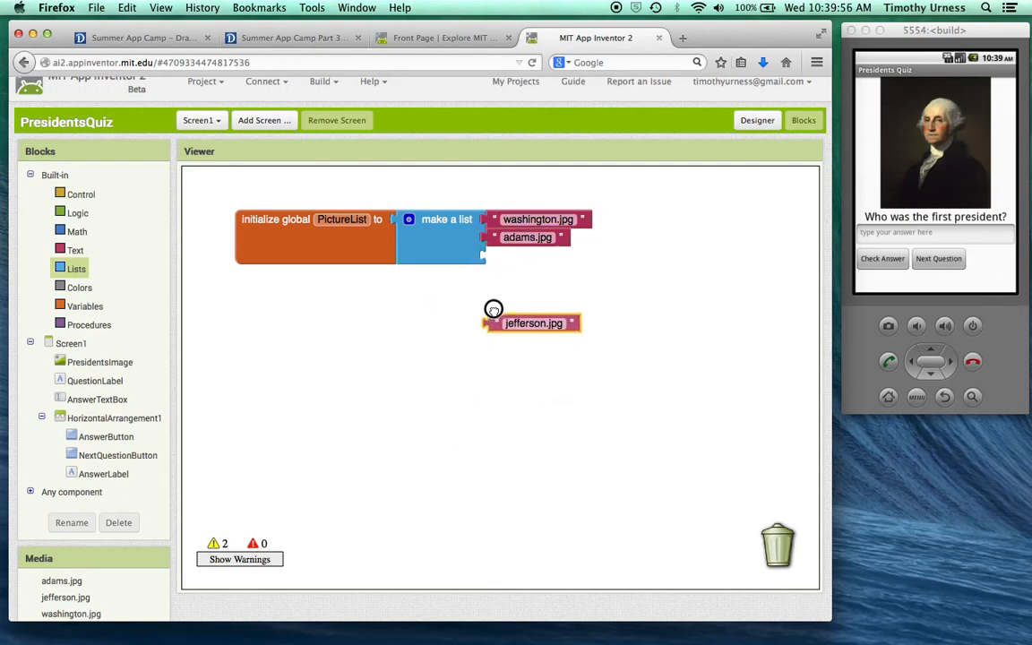
drag(533, 323, 533, 255)
text(QuestionsList)
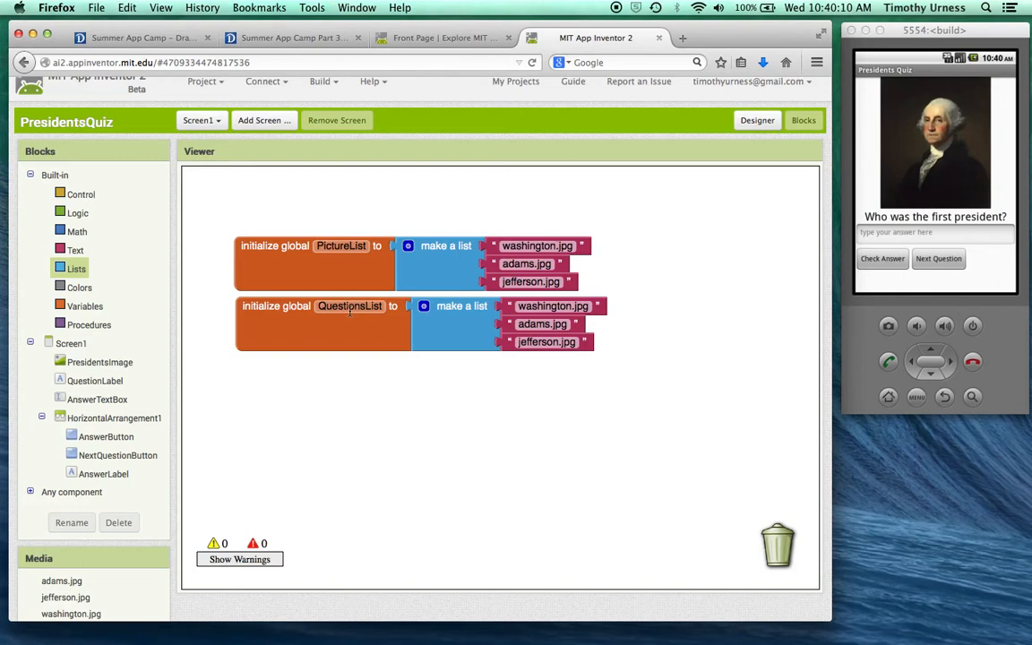
- Change QuestionsList's text items into president questions such as 'Who was the second president?'
click(547, 306)
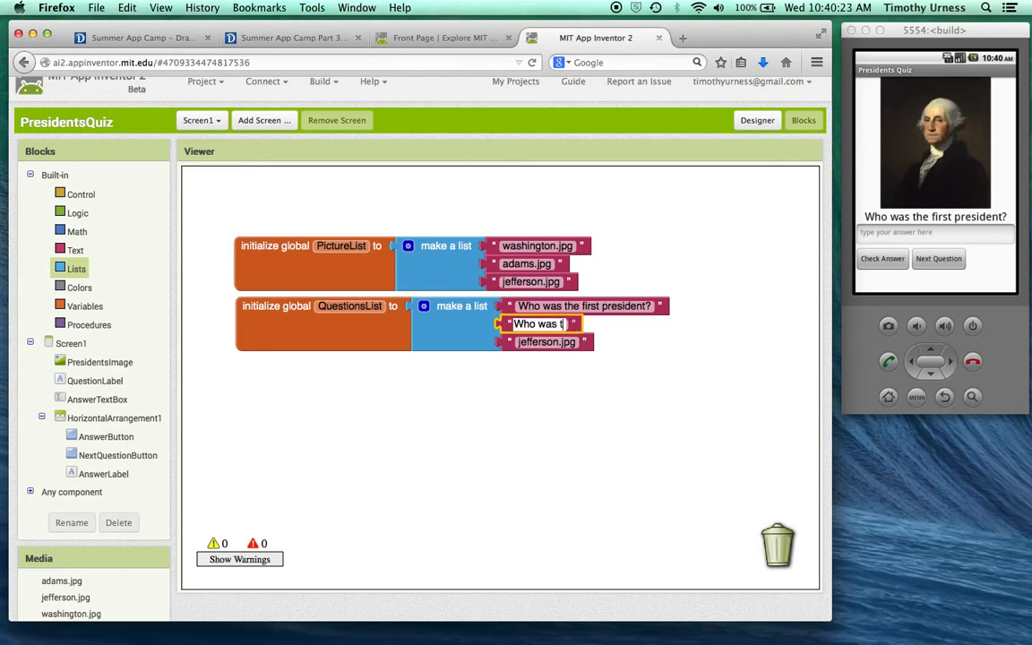
text(Who was the second P)
click(548, 342)
text(Who was the third)
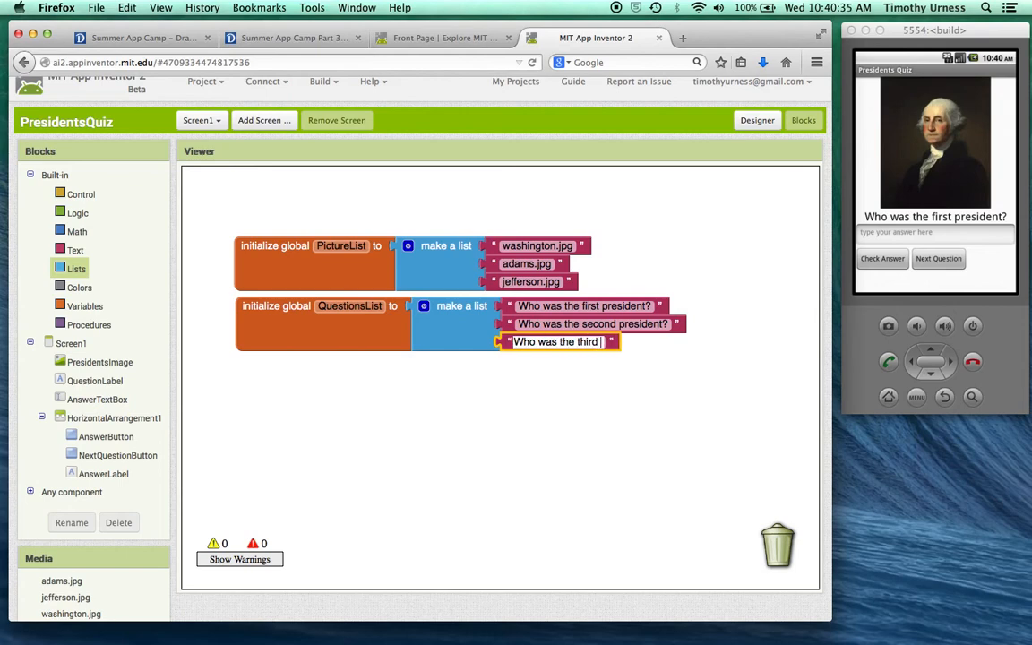
text(president?)
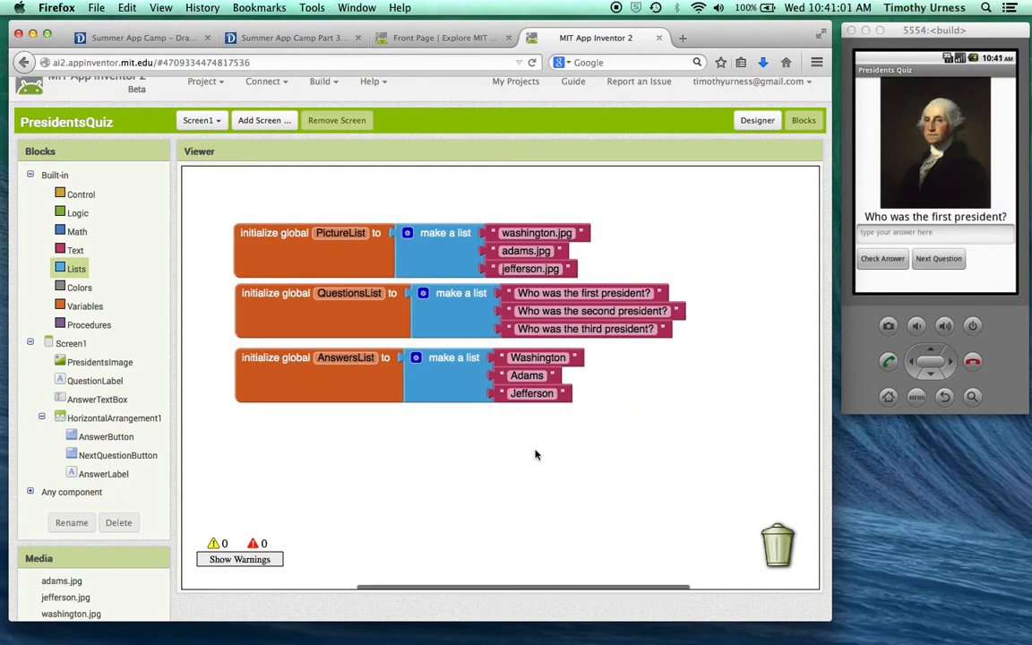
mouse_move(375, 462)
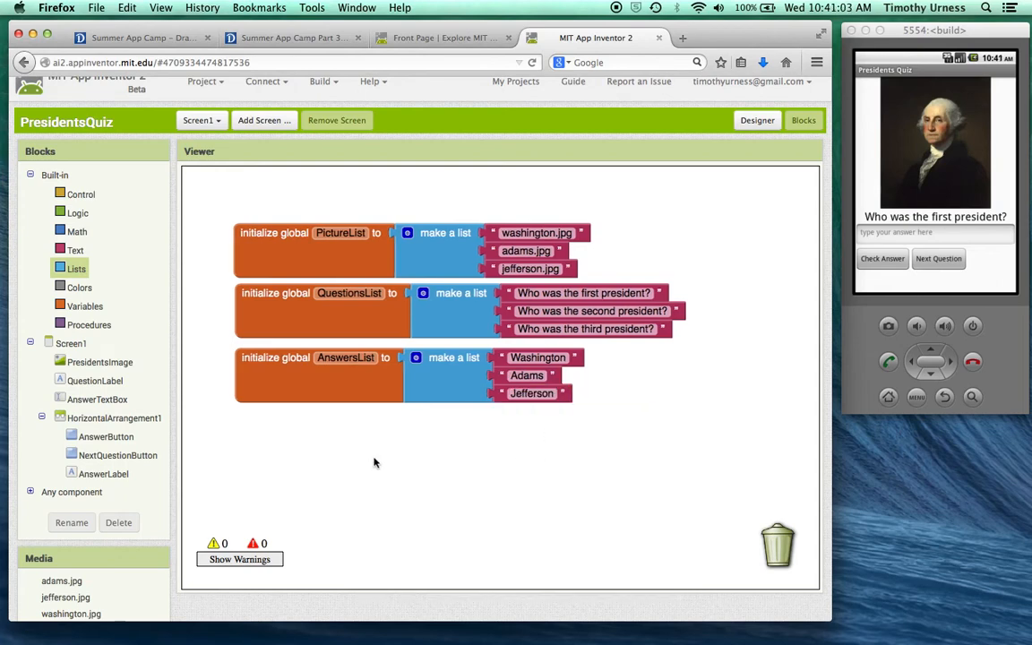
mouse_move(396, 458)
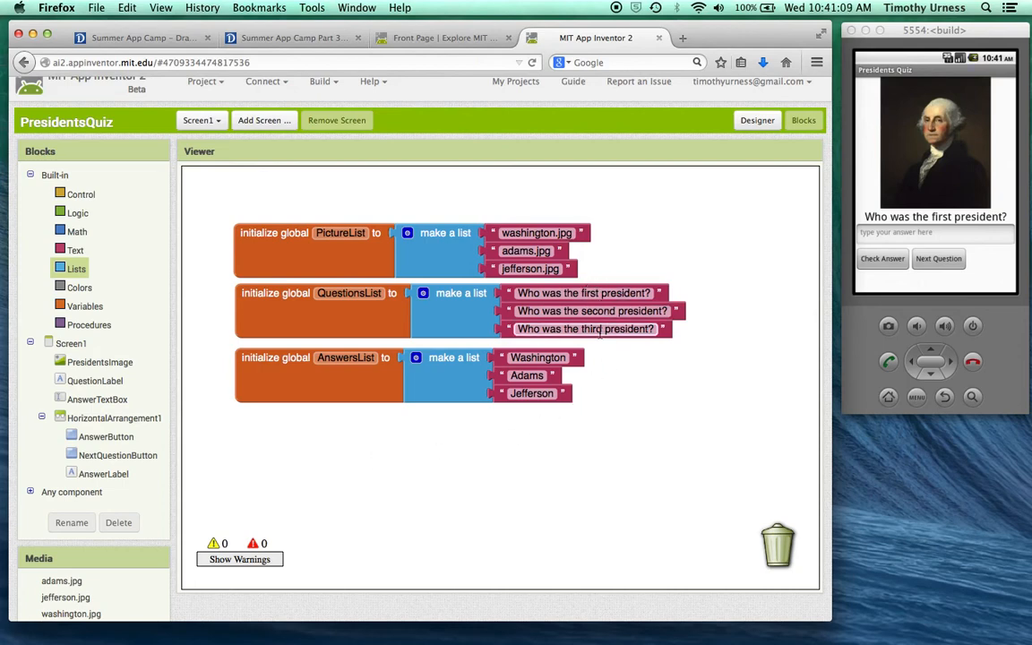
- Name a new global variable QuestionNumber and attach a number block set to 1
click(86, 305)
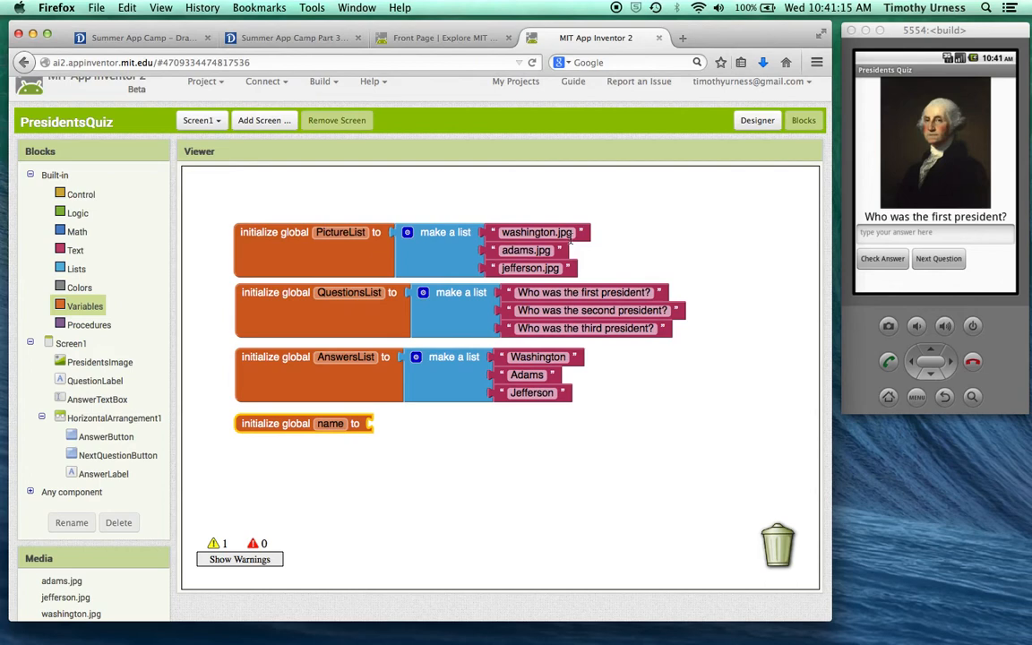
mouse_move(891, 168)
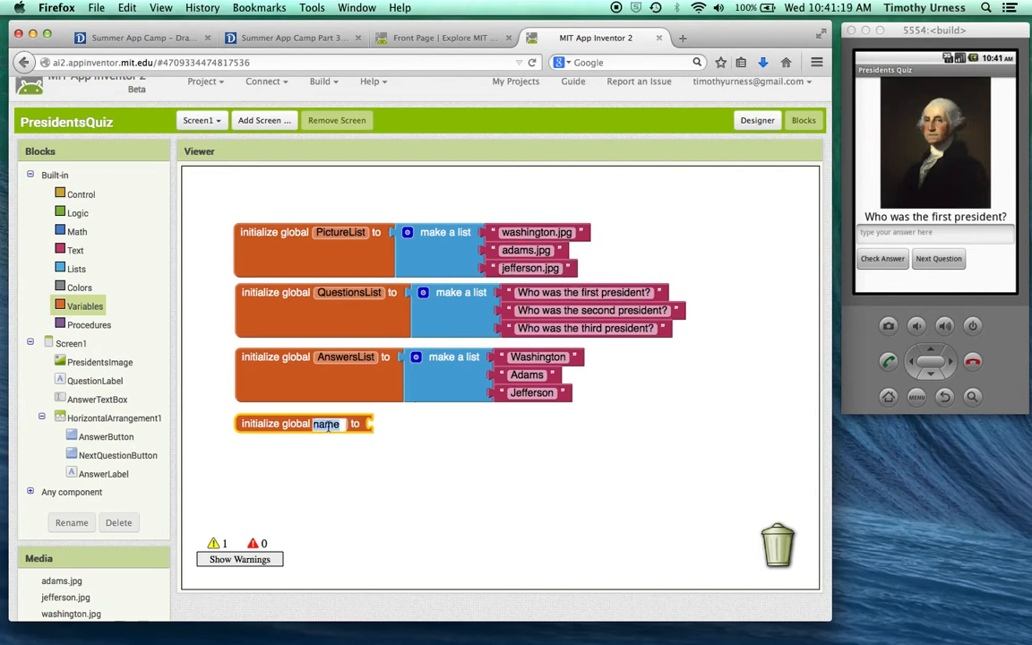
text(QuestionNumber)
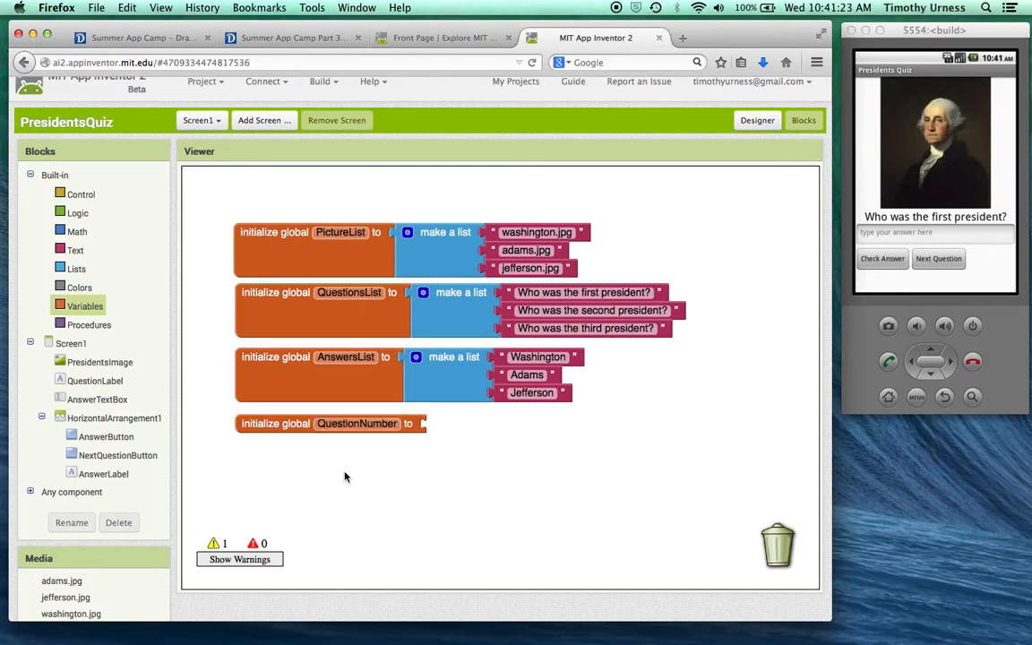
click(436, 424)
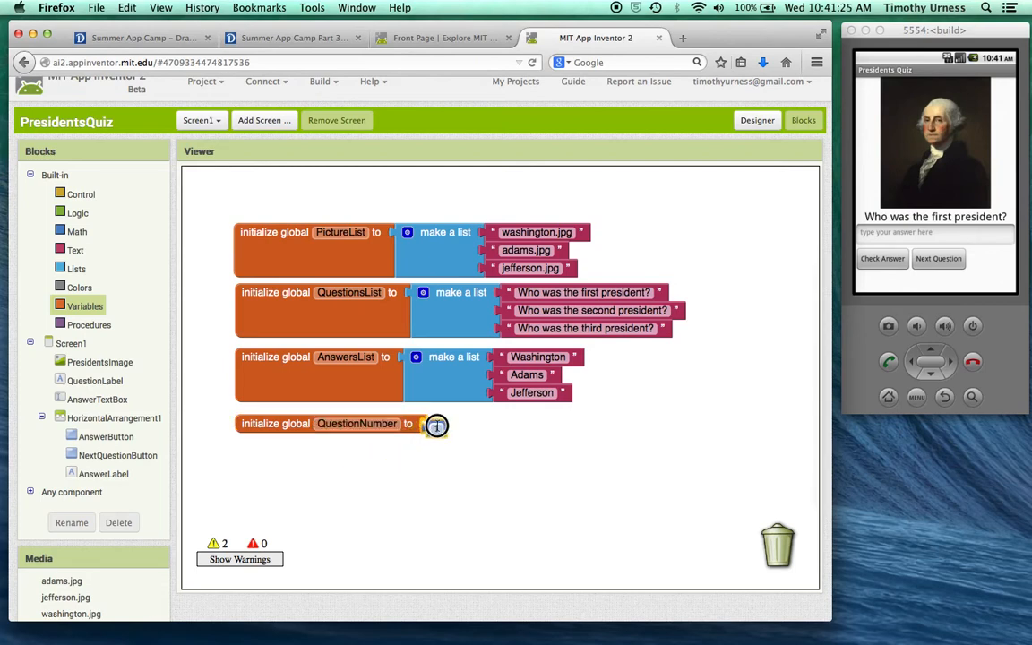
click(436, 423)
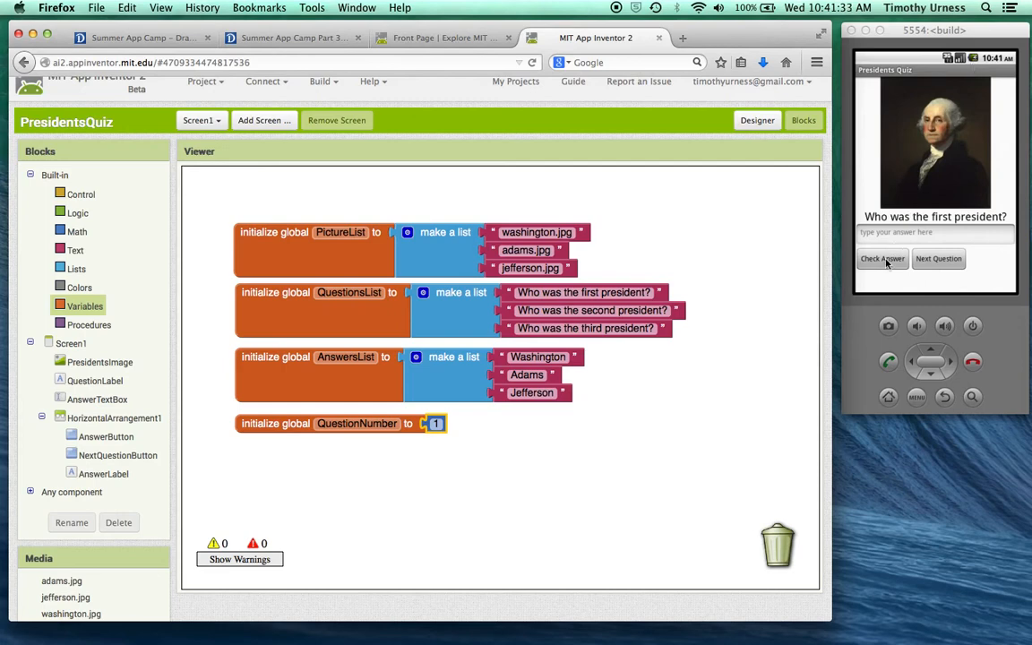
mouse_move(945, 233)
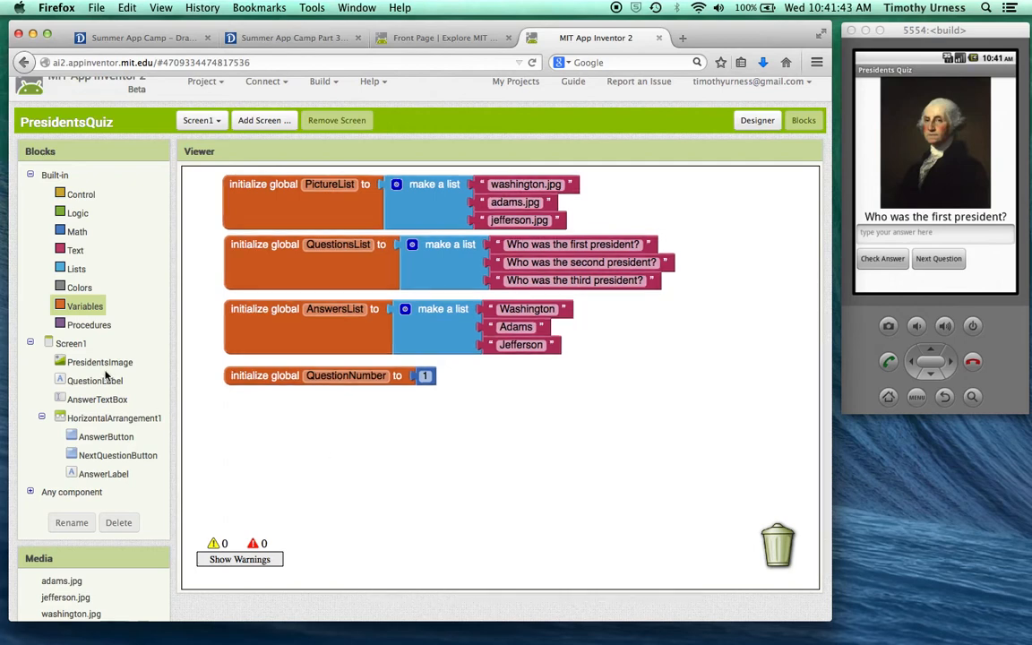
mouse_move(117, 411)
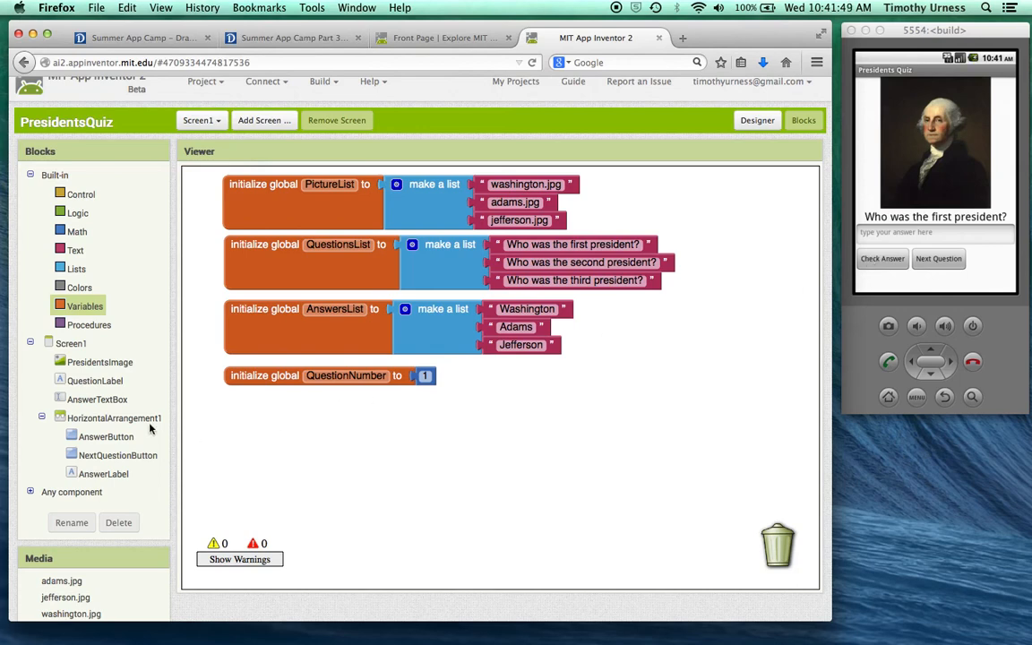
- Add an AnswerButton.Click handler whose if tests an equals comparison with AnswerTextBox.Text
click(105, 436)
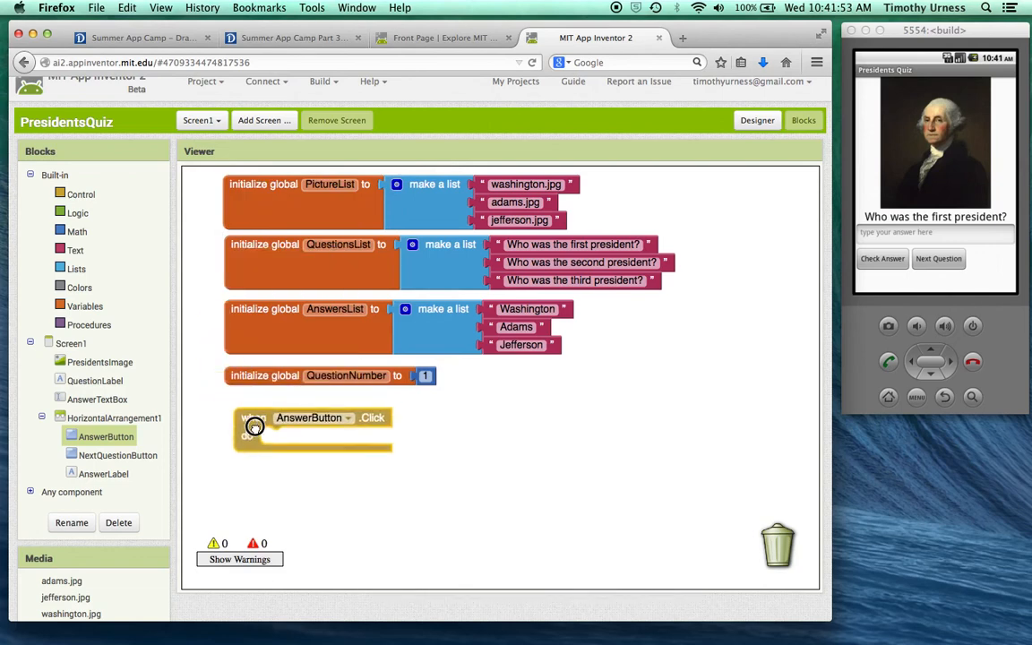
click(253, 425)
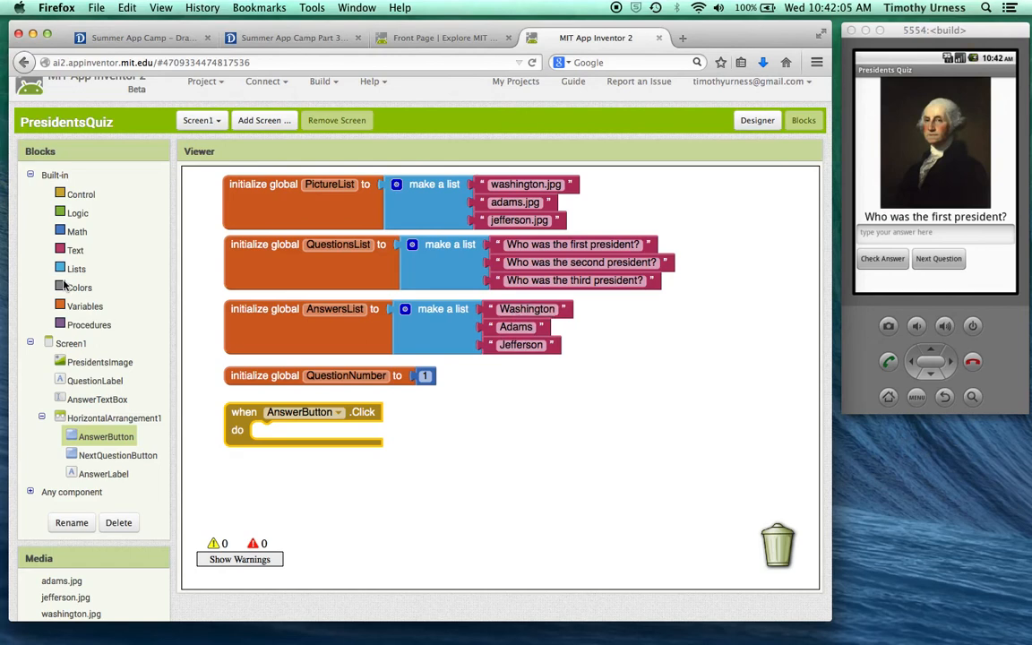
click(81, 193)
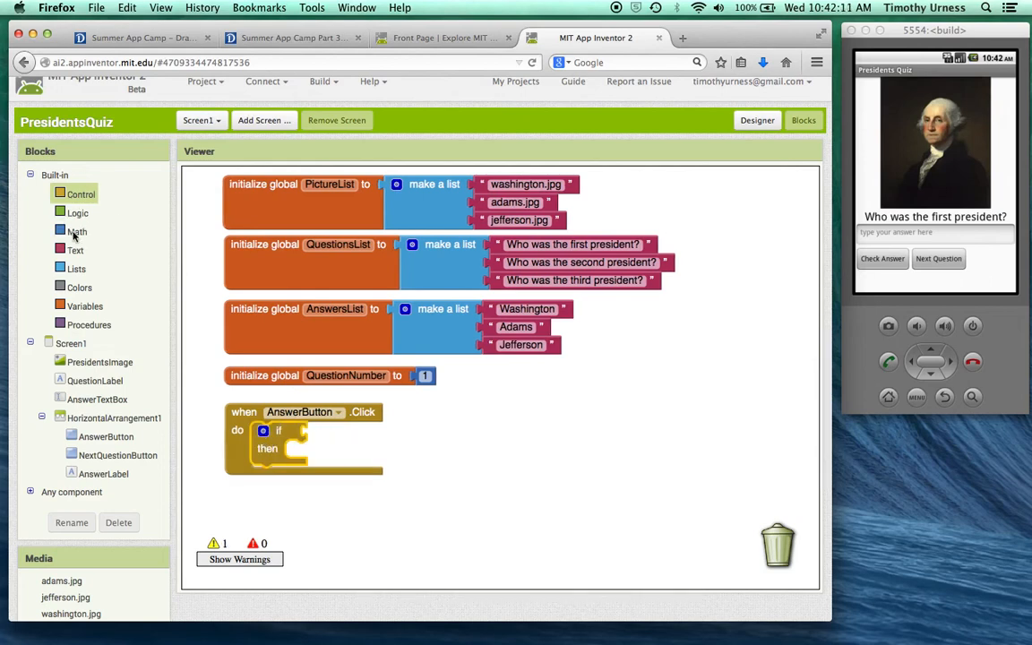
click(77, 231)
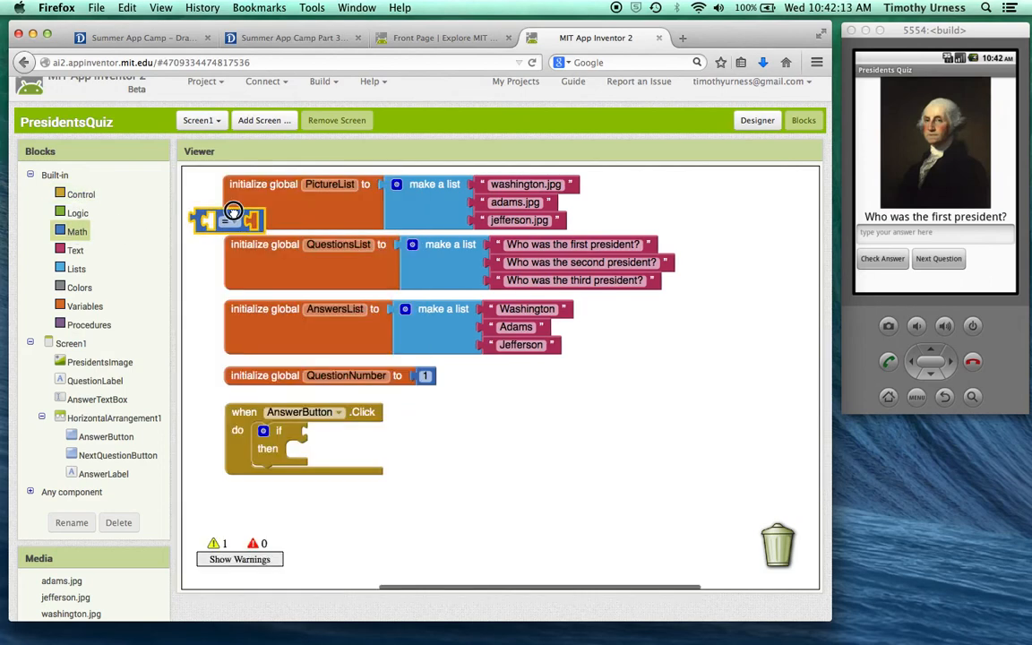
drag(228, 220, 335, 434)
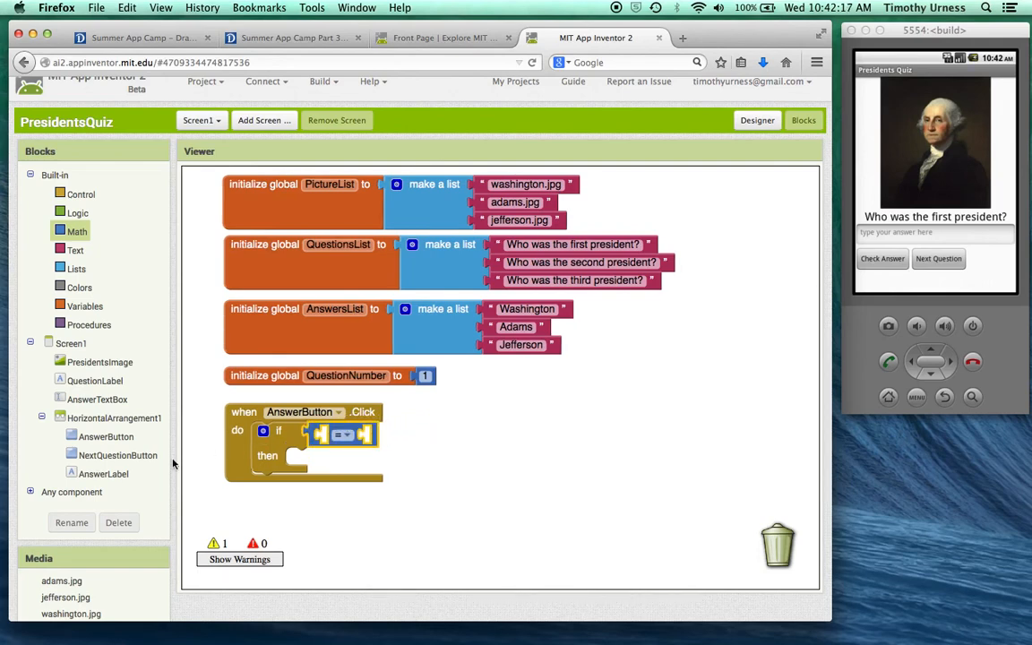
click(96, 399)
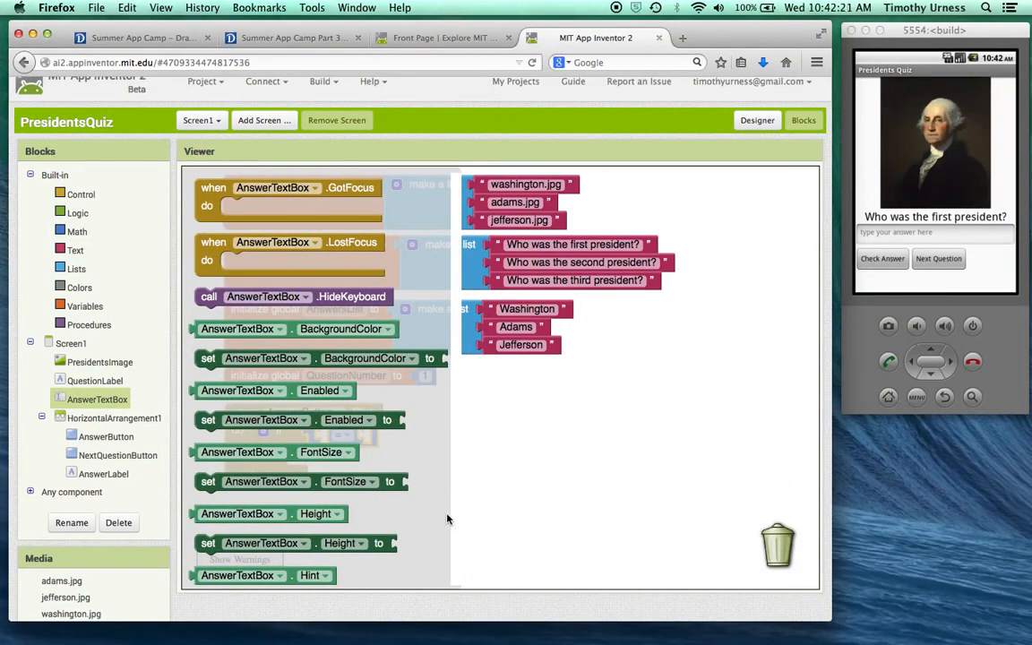
scroll(down, 3)
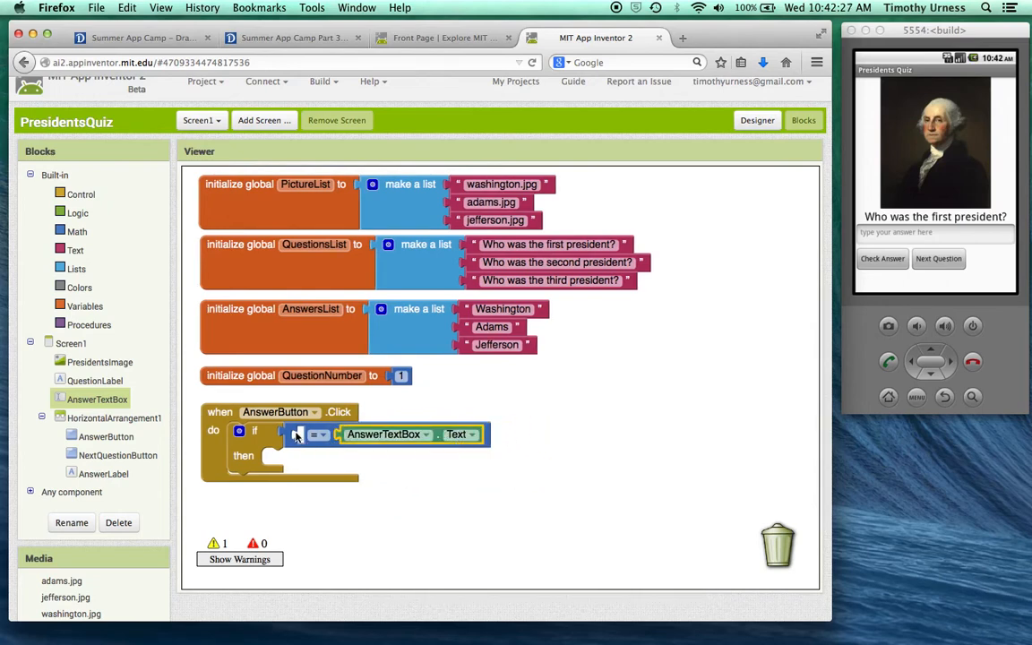
mouse_move(298, 324)
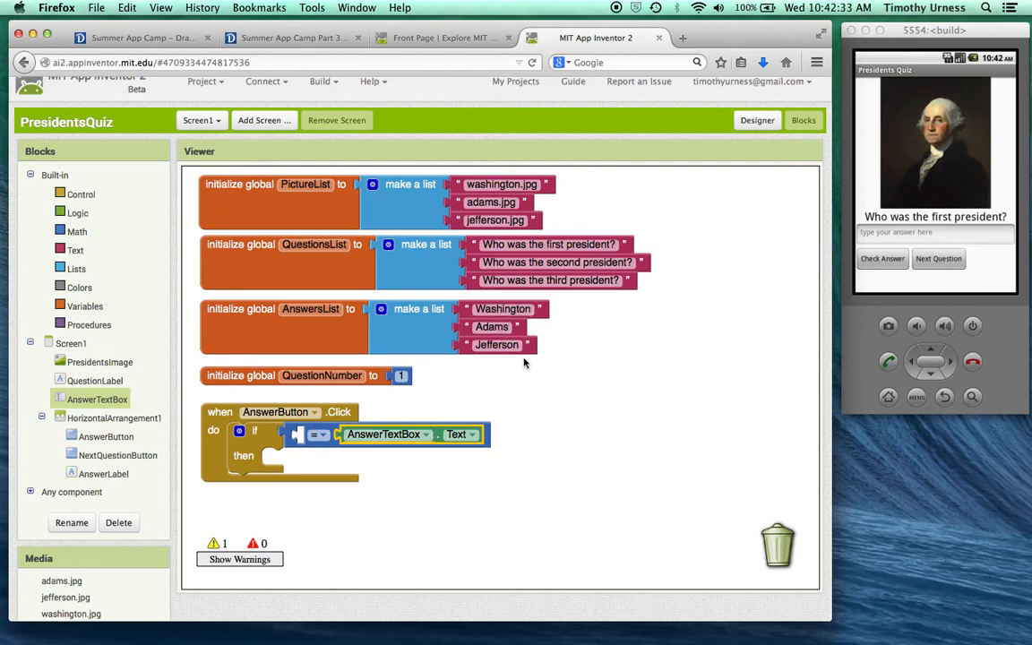
mouse_move(499, 320)
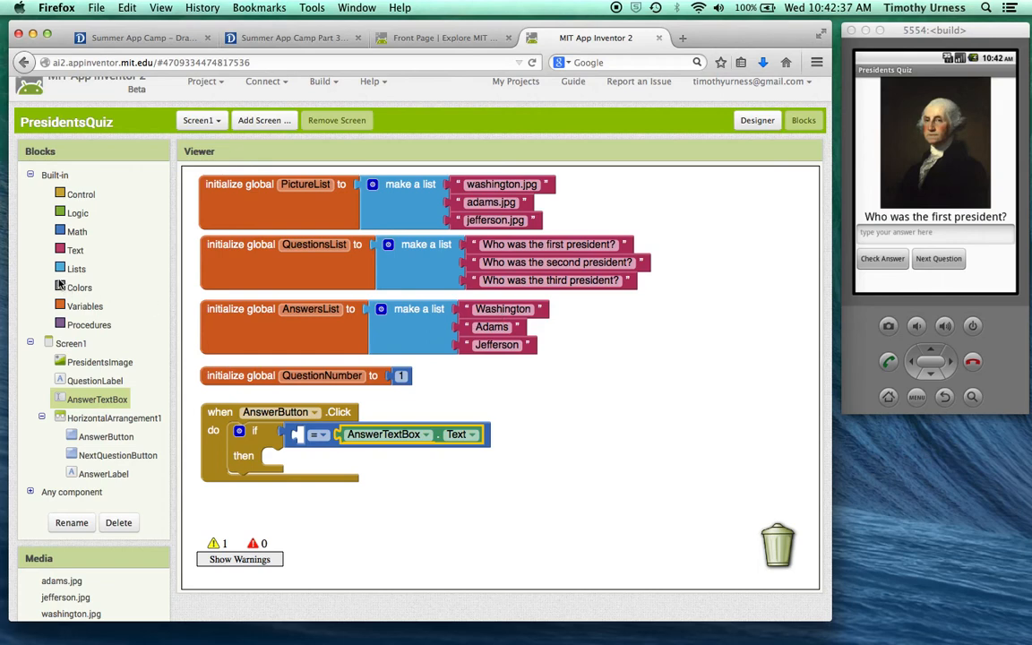
- Put 'select list item' from global AnswersList at index global QuestionNumber into the equals block's left side
click(76, 269)
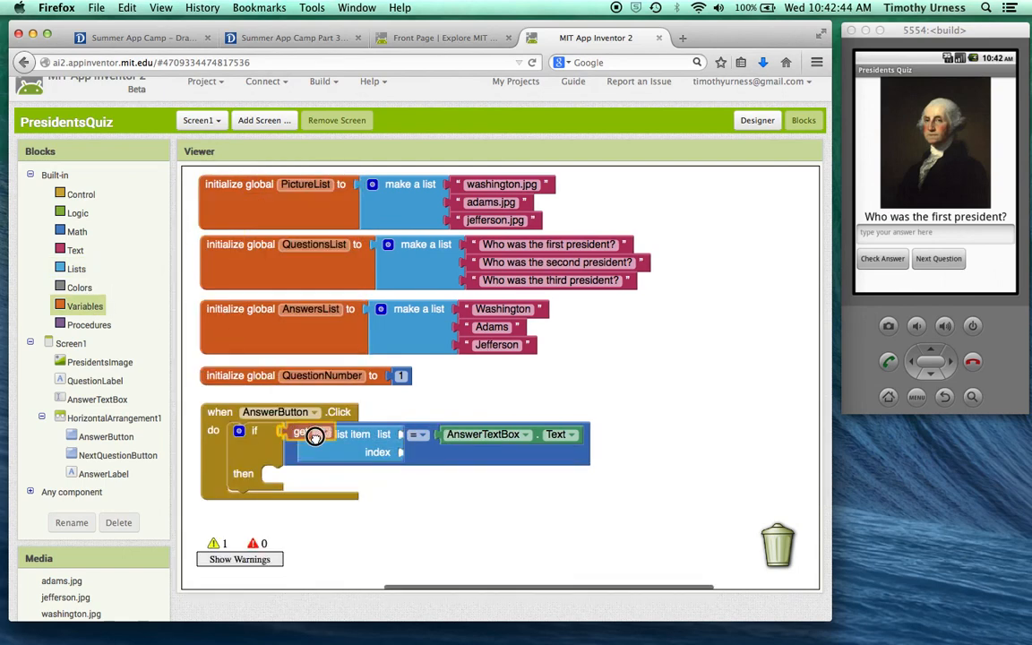
click(460, 435)
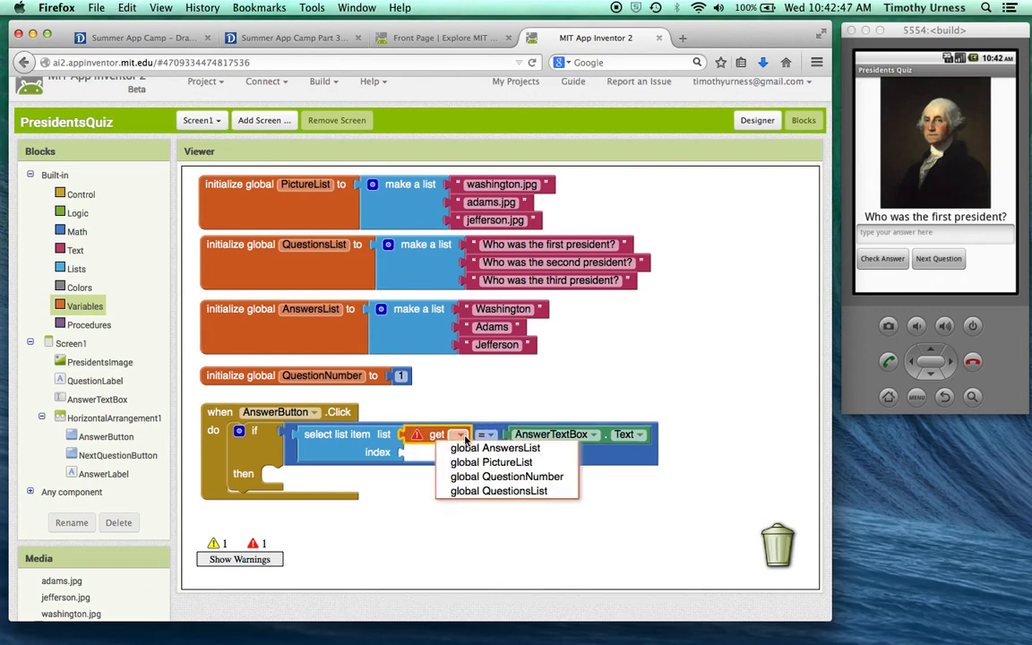
click(495, 447)
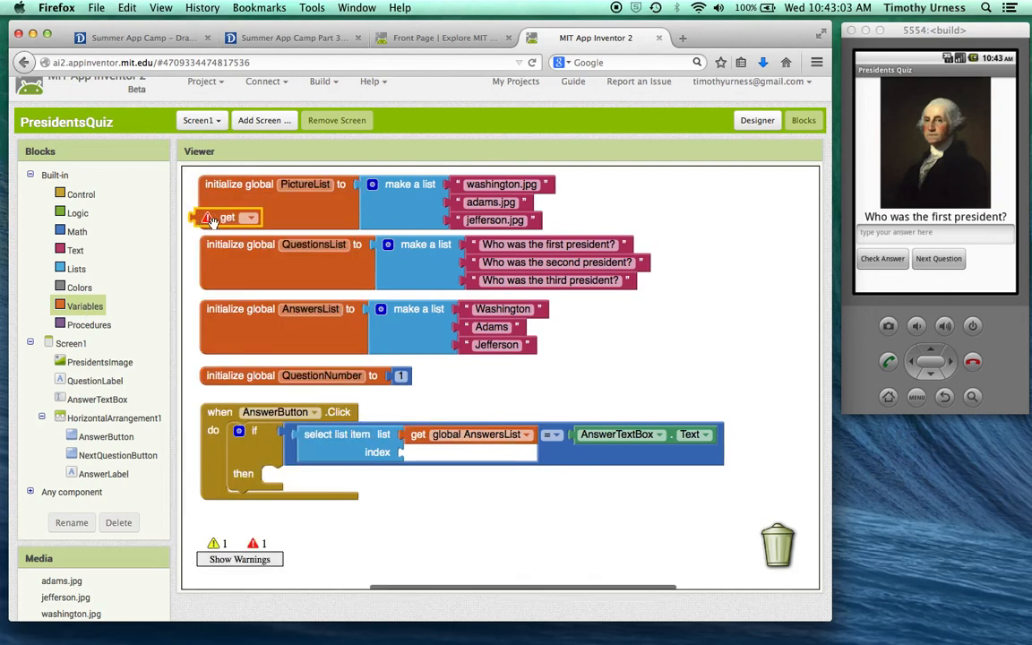
drag(228, 218, 434, 452)
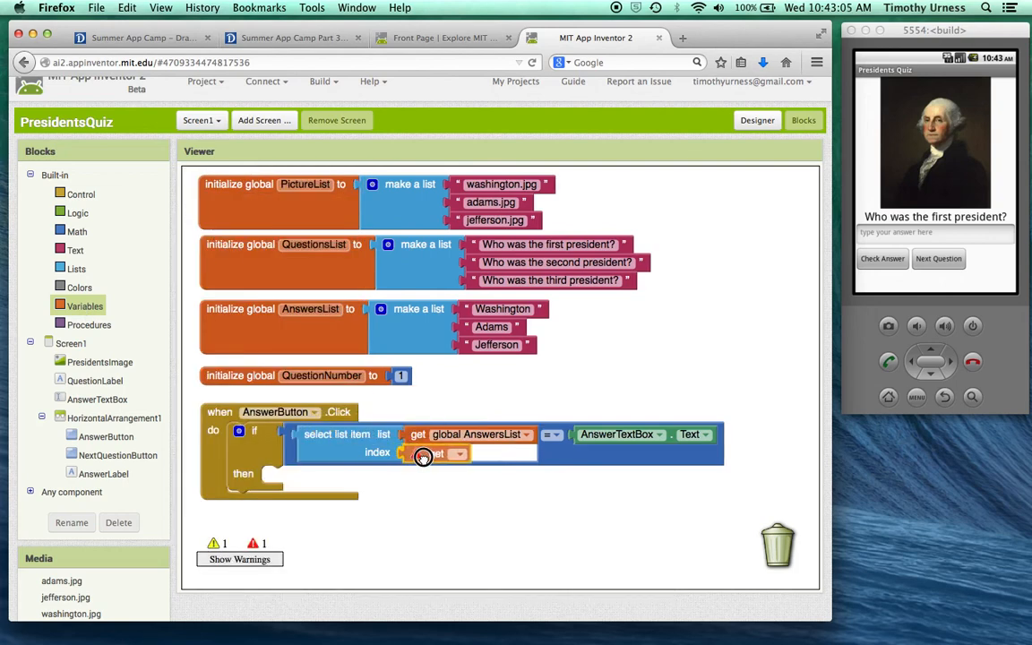
click(459, 452)
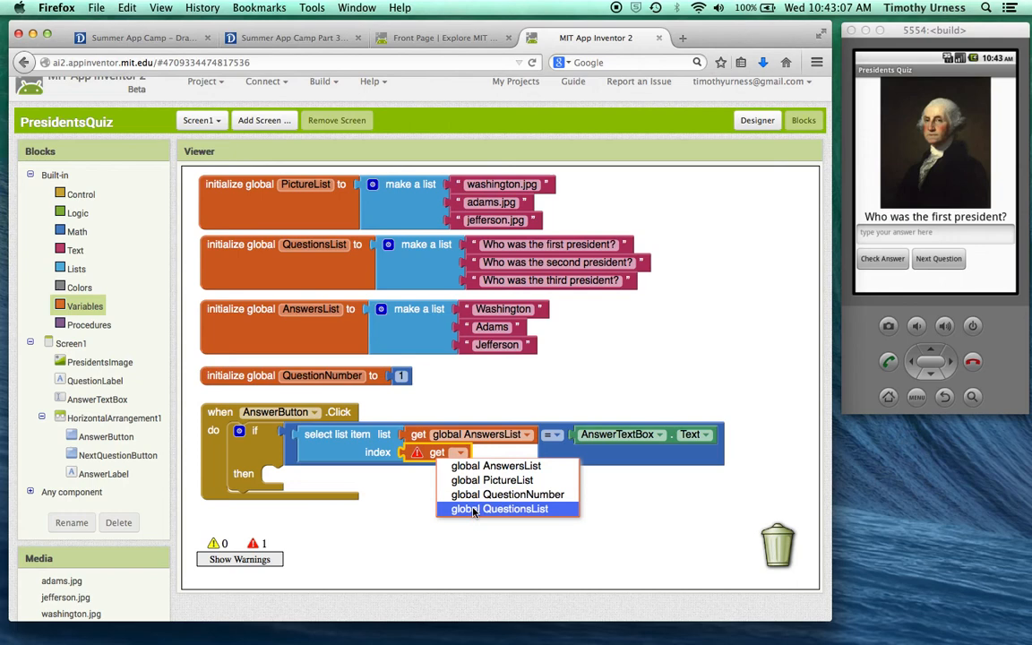
click(507, 494)
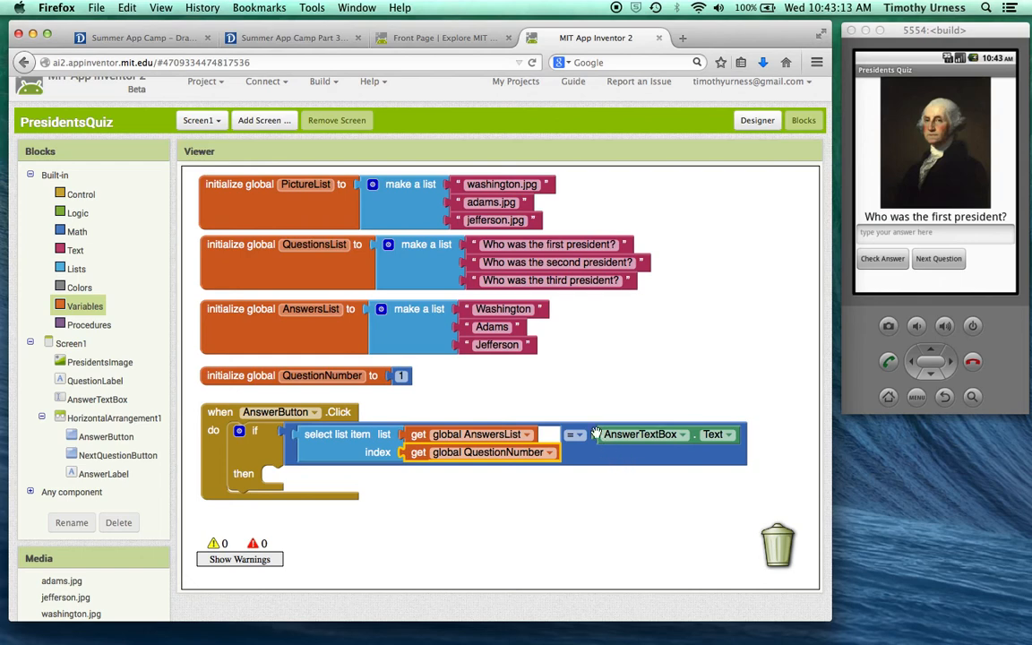
mouse_move(272, 459)
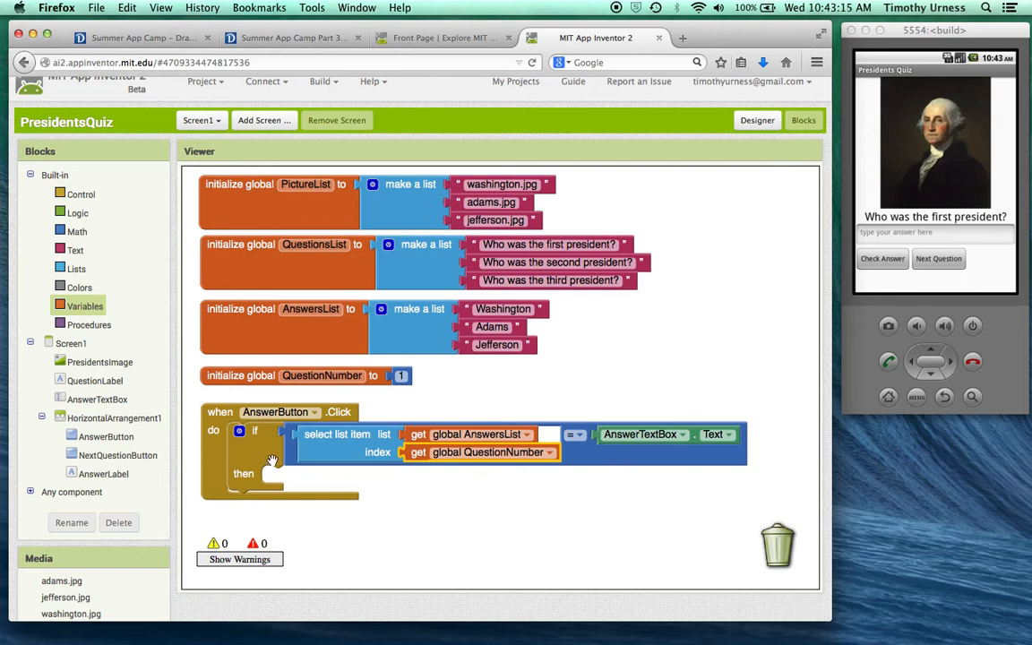
- Set AnswerLabel.Text to 'Correct' in the then branch and 'Wrong' in else
click(103, 473)
text(Correct)
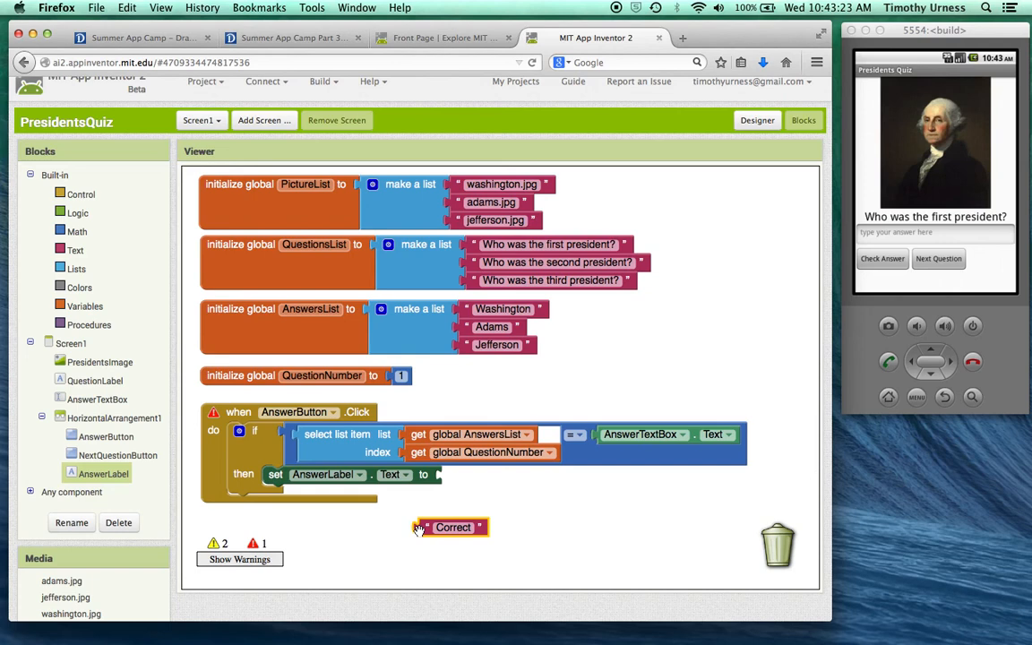
drag(453, 527, 475, 474)
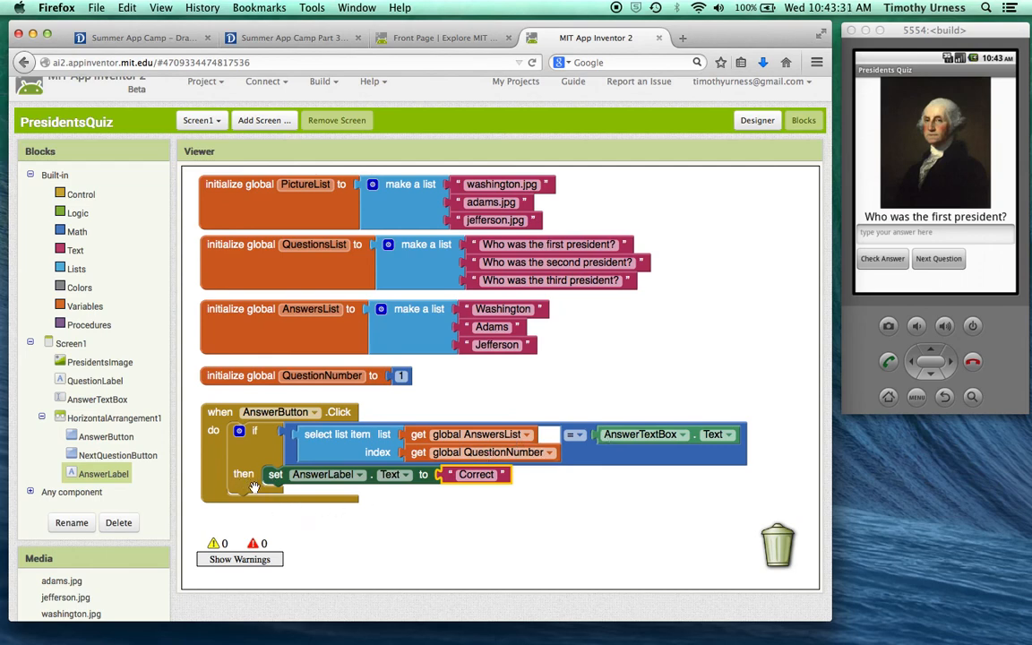
click(239, 431)
text(Wrong)
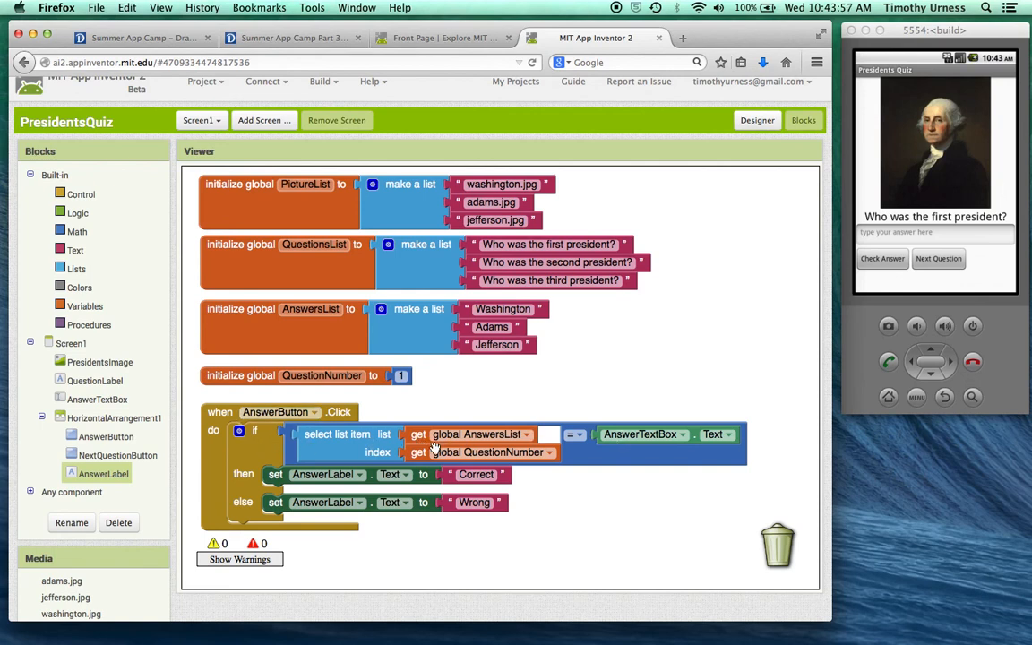
mouse_move(417, 451)
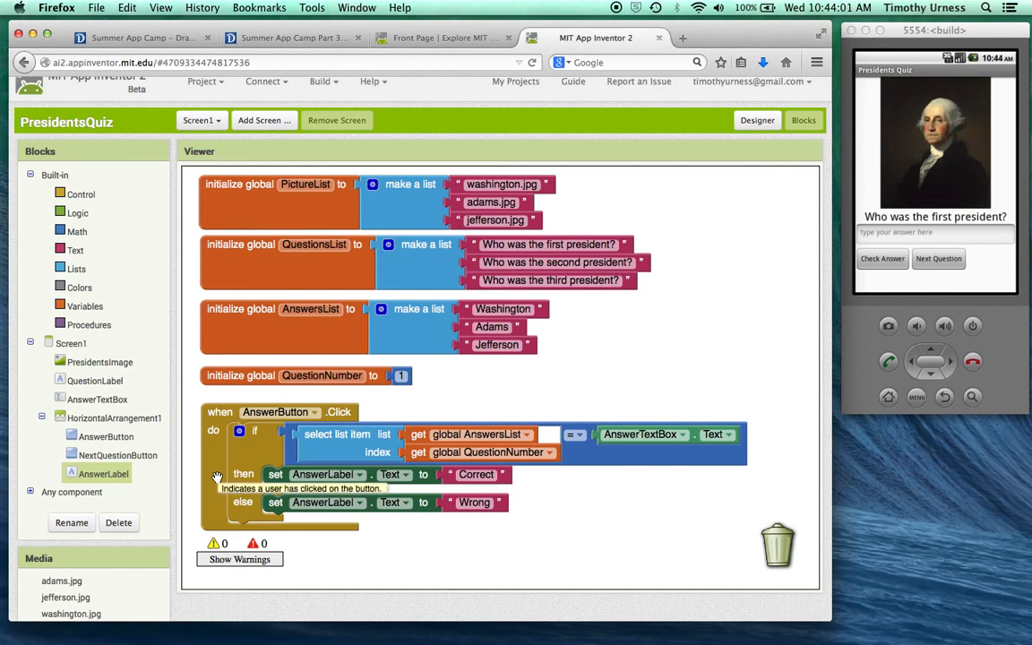
mouse_move(141, 511)
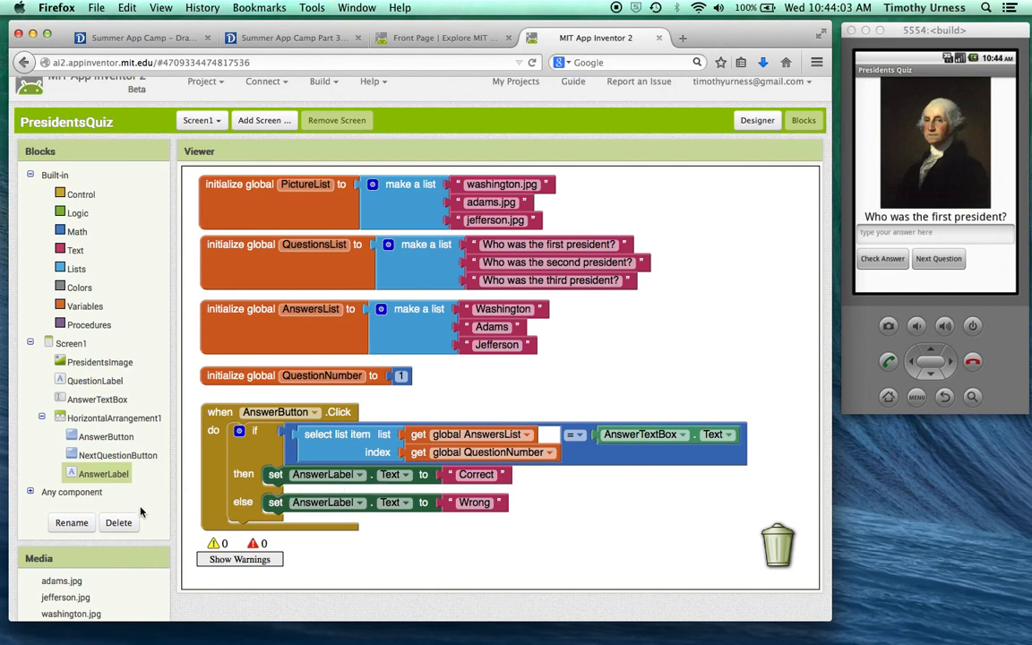
mouse_move(112, 482)
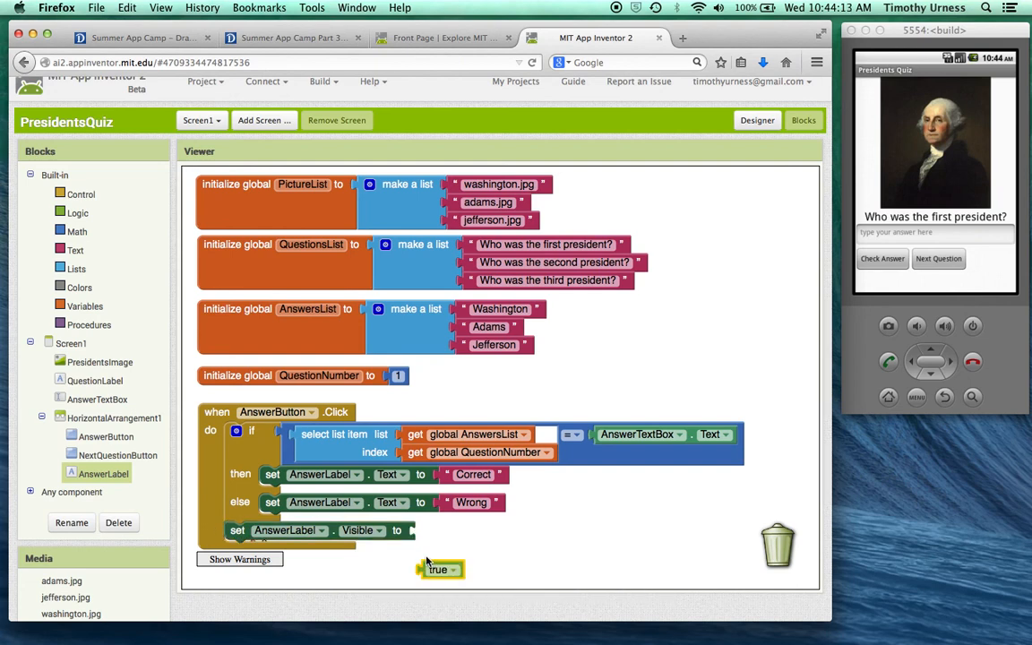
- Plug a true block into the set AnswerLabel.Visible socket
drag(439, 570, 434, 530)
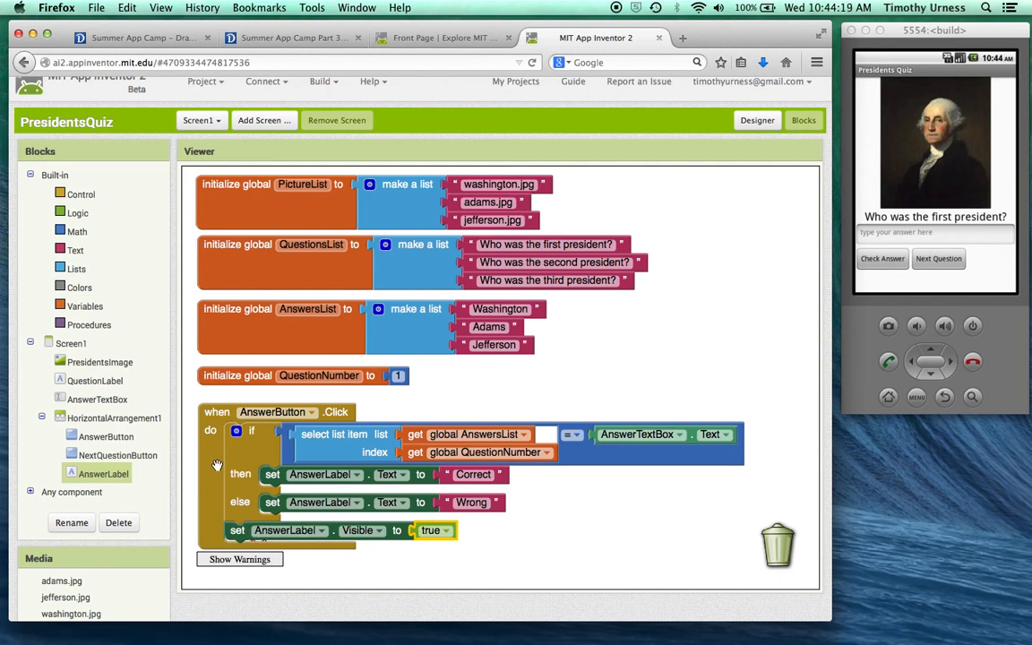
mouse_move(279, 424)
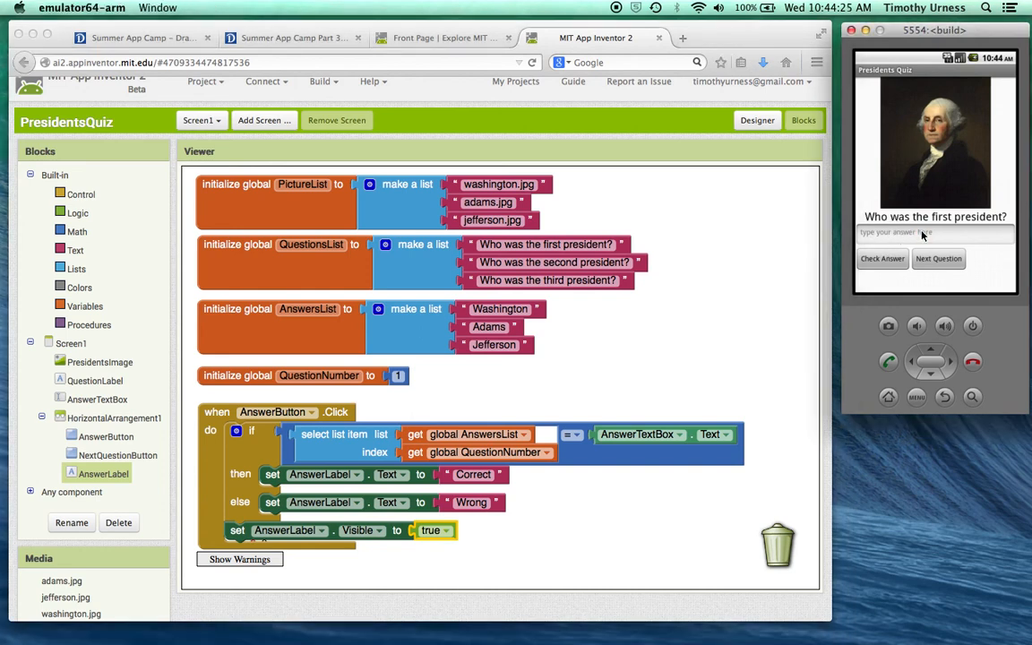
- Enter Washington in the emulator quiz's answer box and confirm with Done
click(934, 233)
text(Washington)
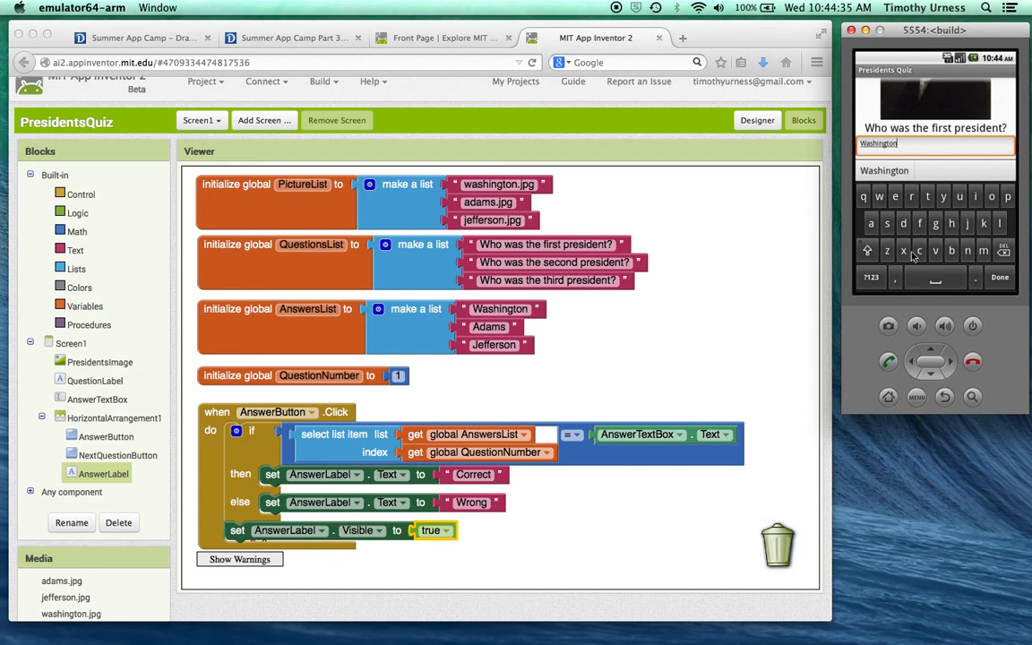
click(1000, 277)
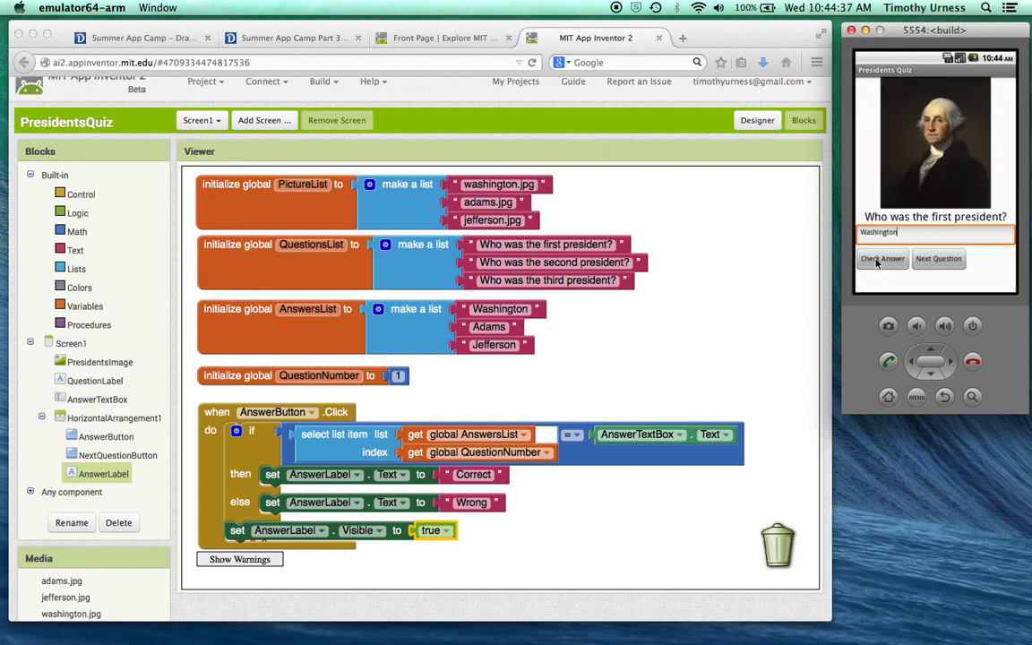